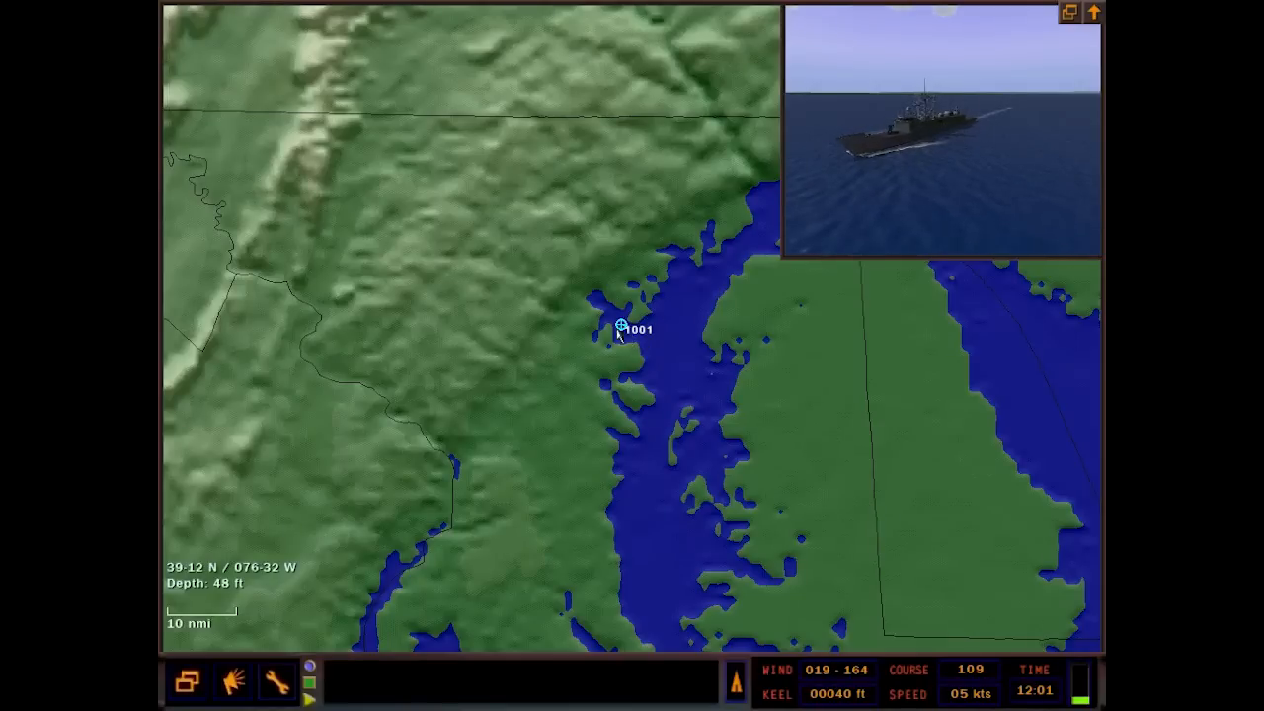
- Switch from the navigation map to the ASTAC helicopter control station
left_click(622, 328)
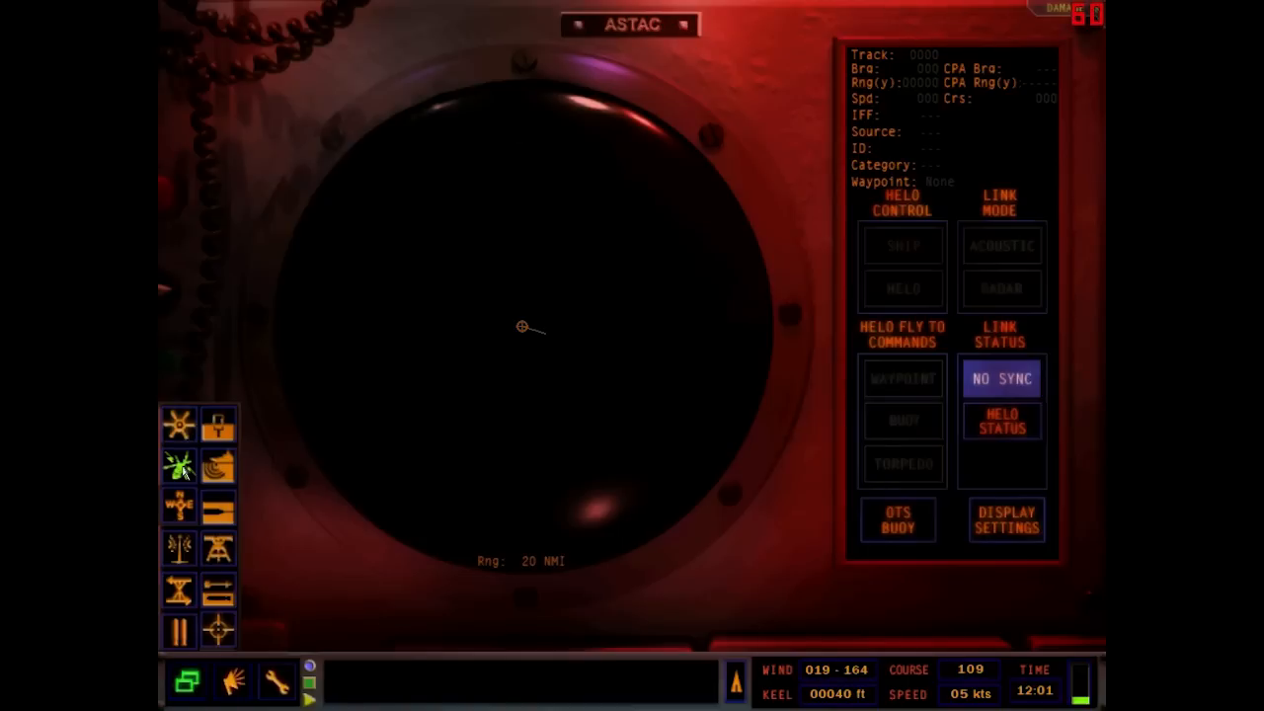
mouse_move(710, 75)
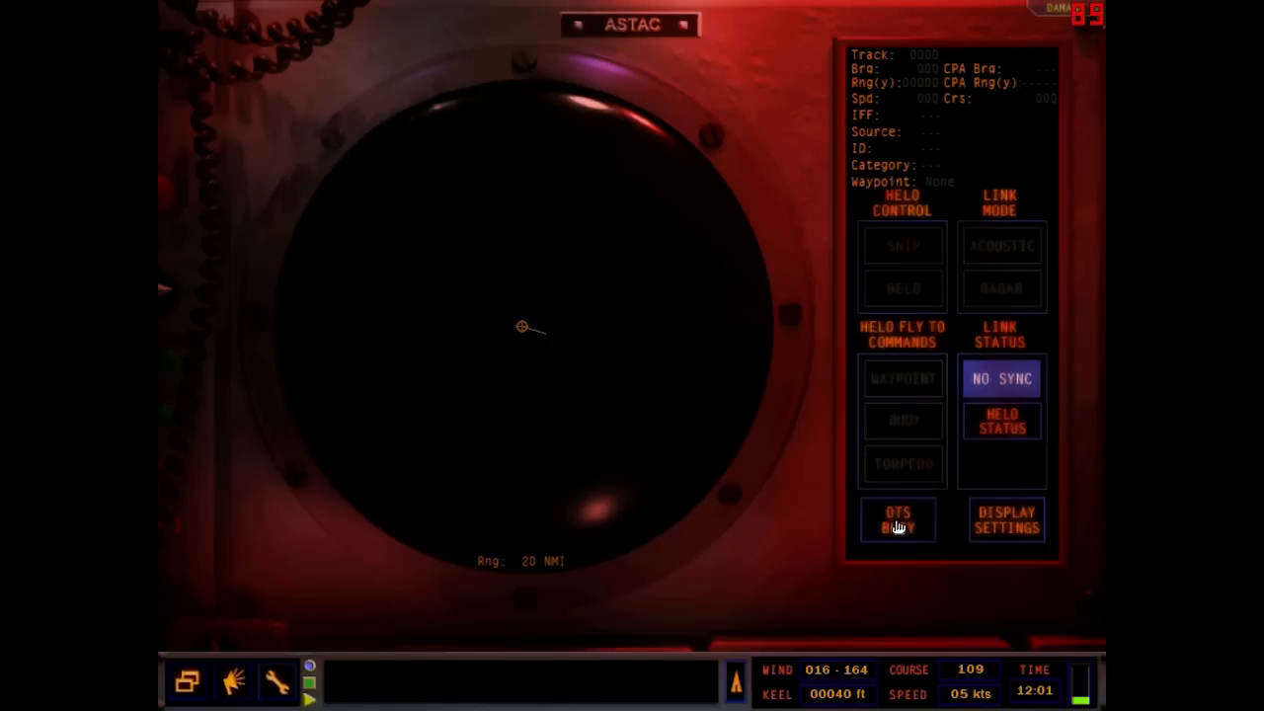
mouse_move(549, 343)
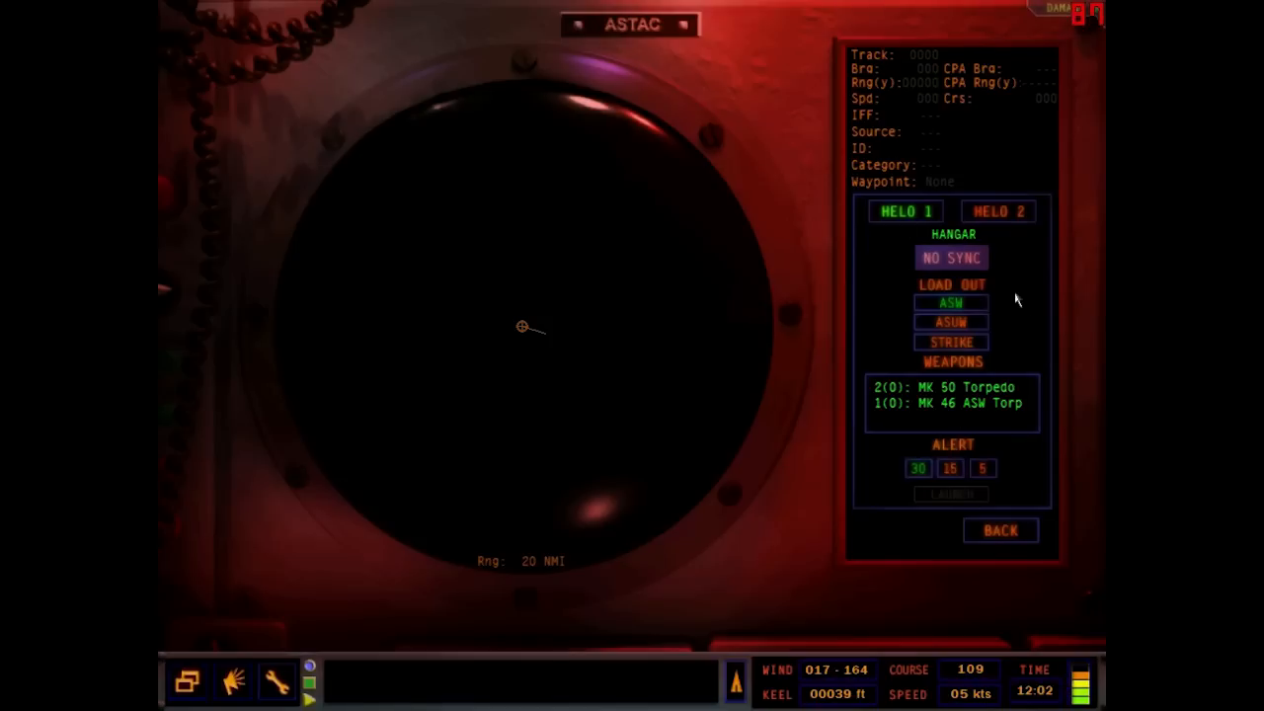
- Arm Helo 1 with the anti-surface loadout (Mk 50 torpedoes, Penguin missile) and set it to alert 15
left_click(916, 466)
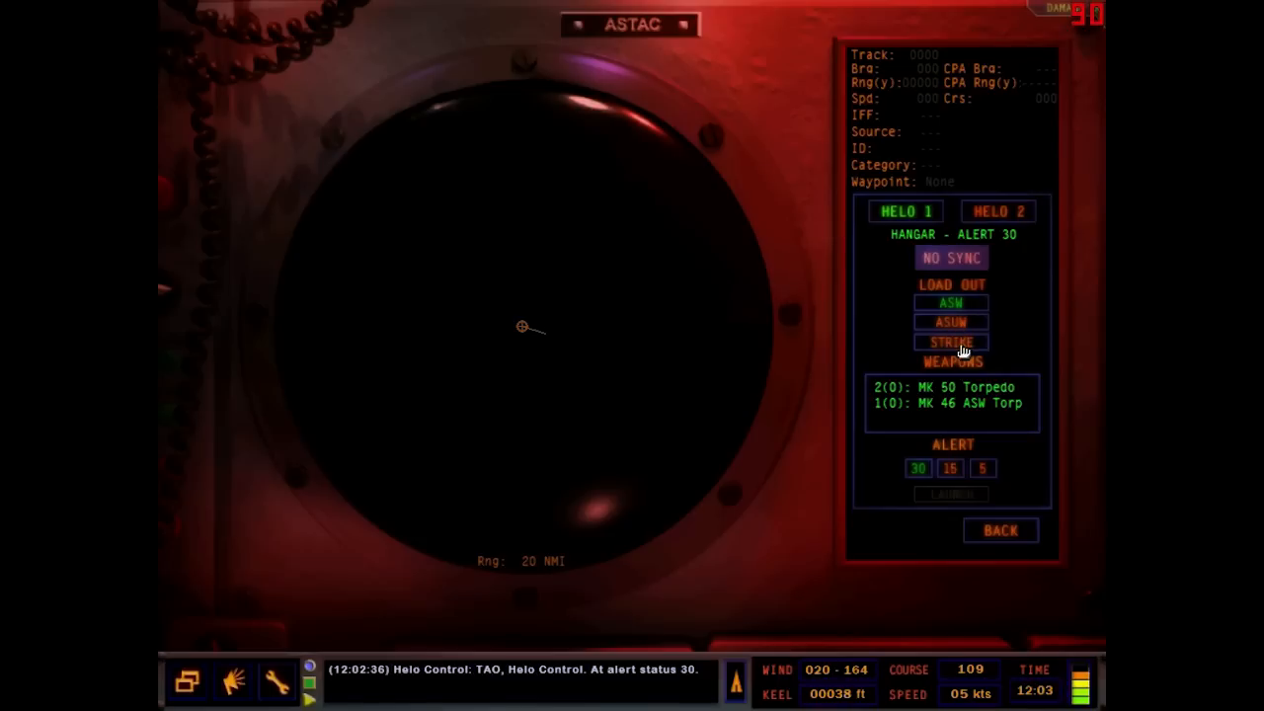
left_click(951, 342)
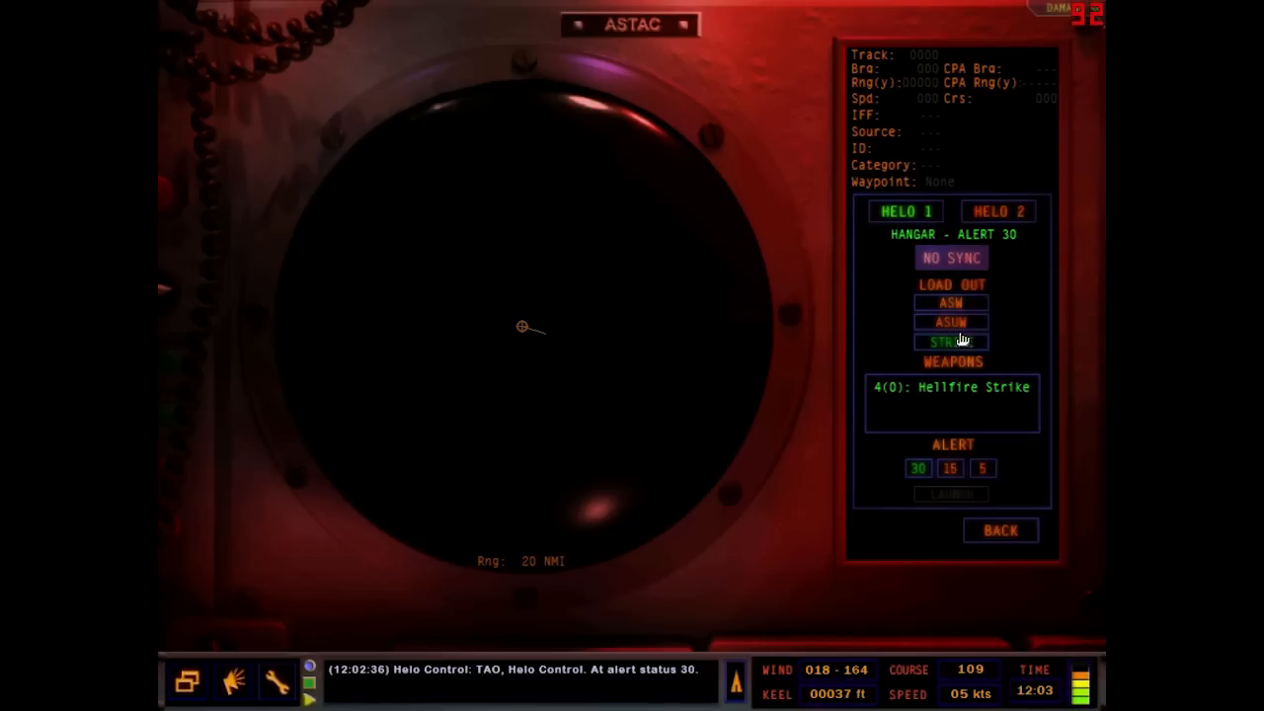
left_click(949, 302)
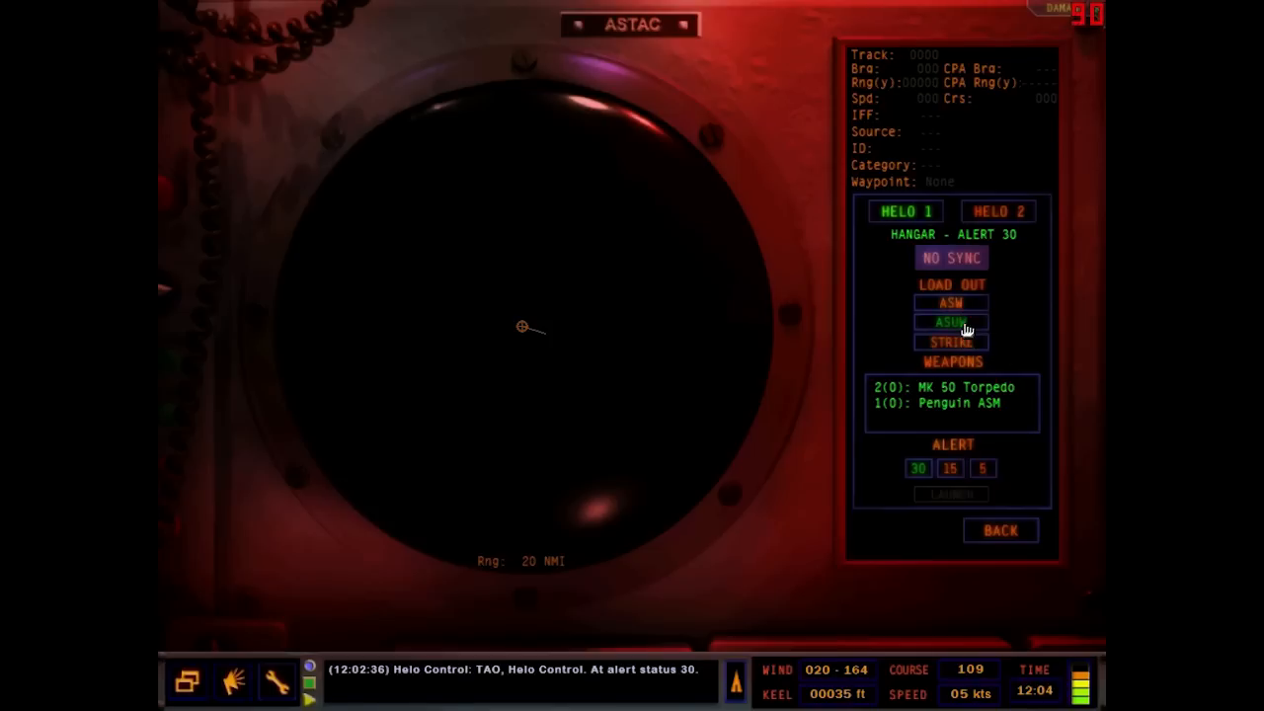
left_click(948, 320)
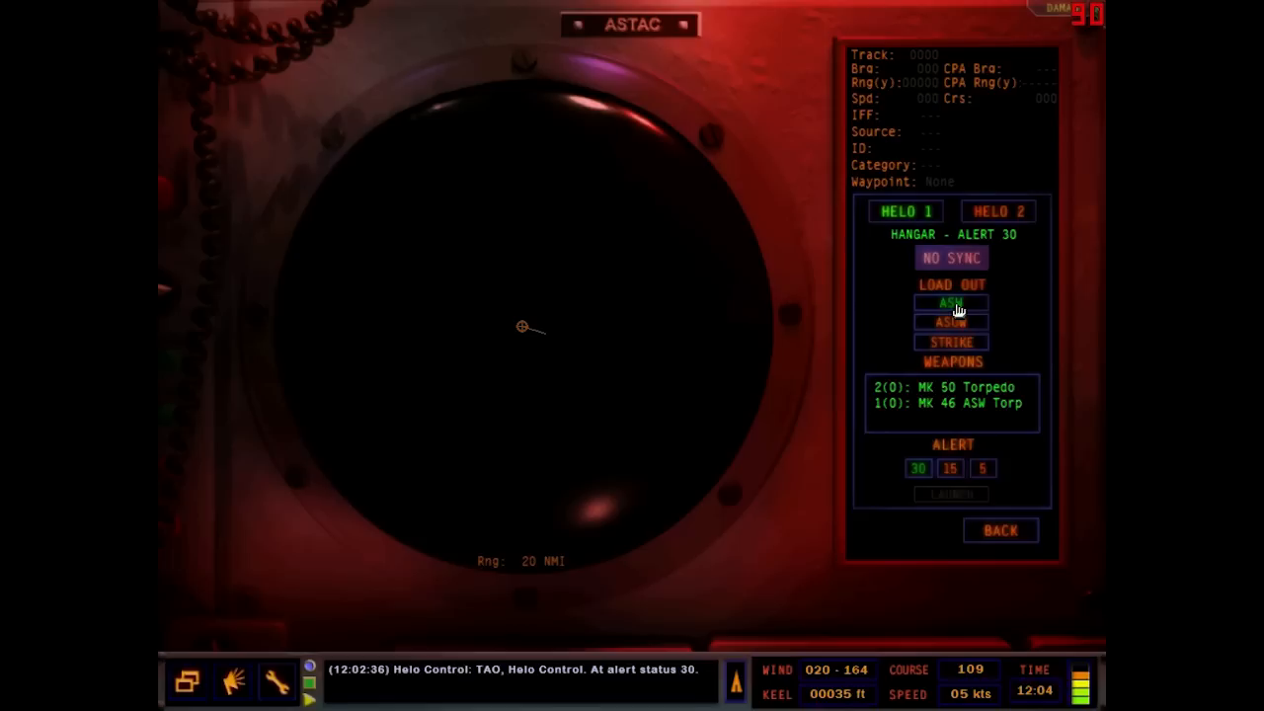
left_click(947, 320)
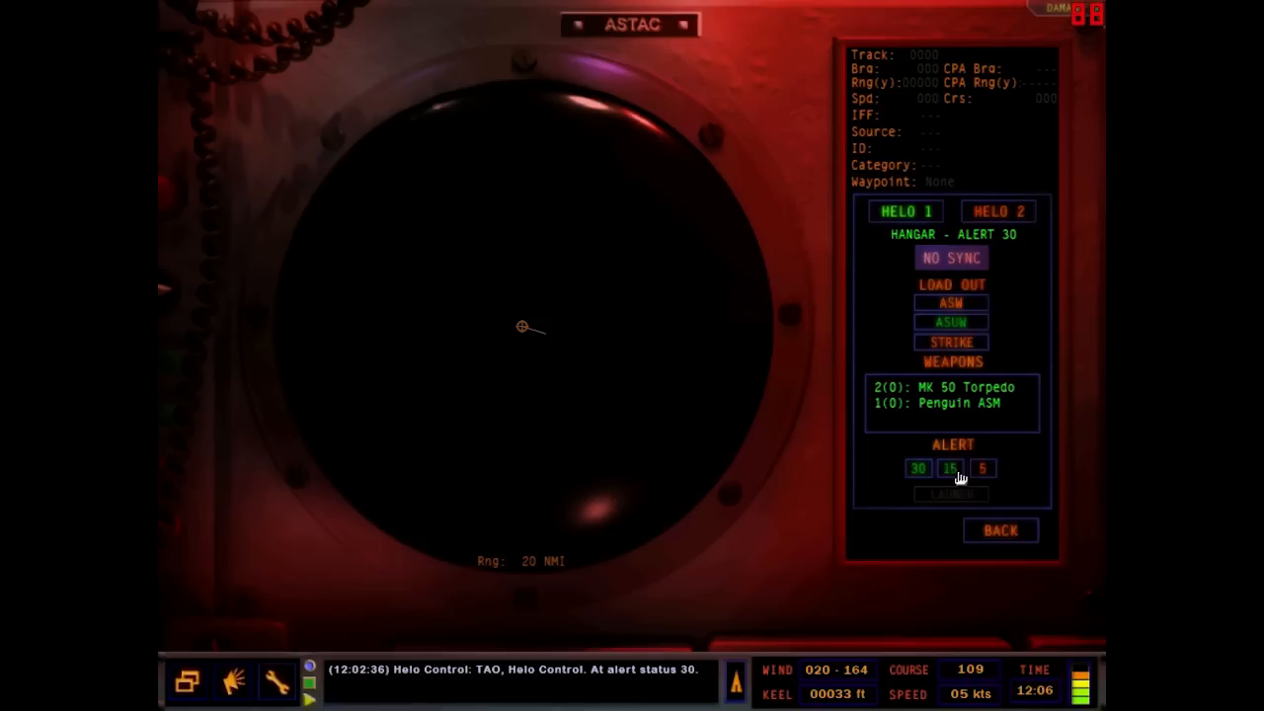
left_click(950, 466)
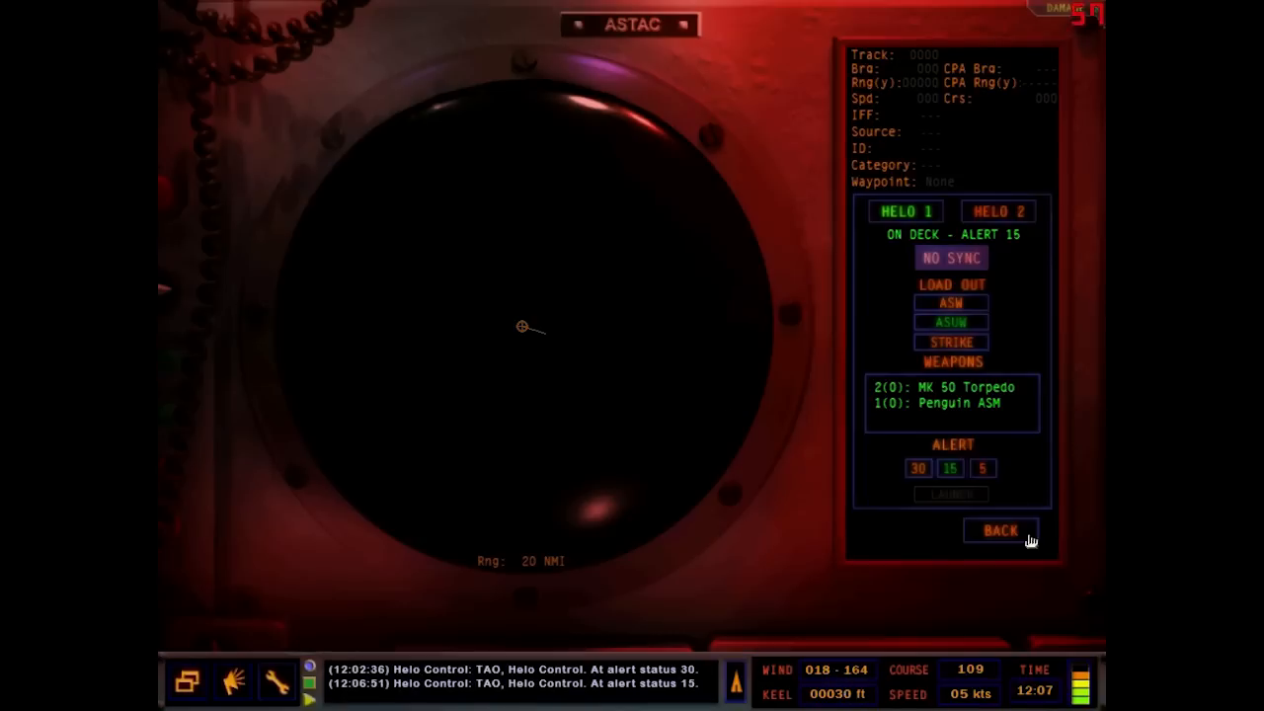
- Raise Helo 1 to alert 5, check Helo 2's unavailable status, and return to Helo 1
left_click(999, 529)
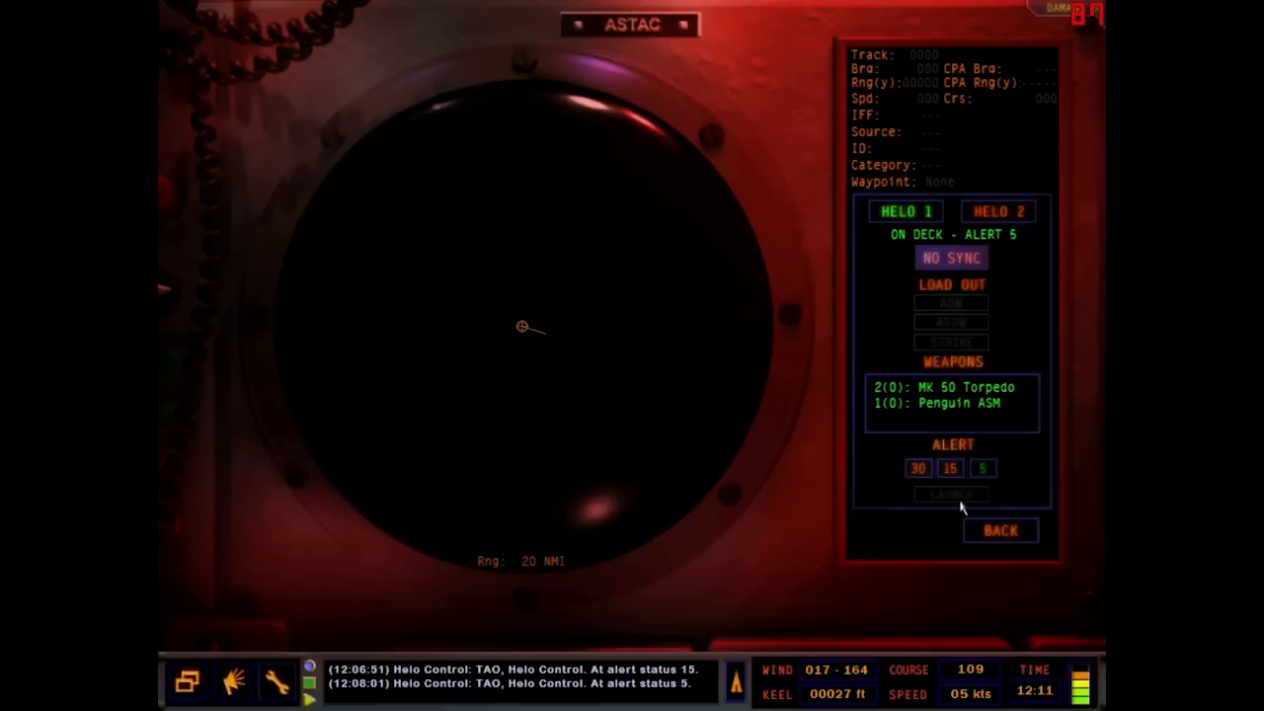
mouse_move(901, 482)
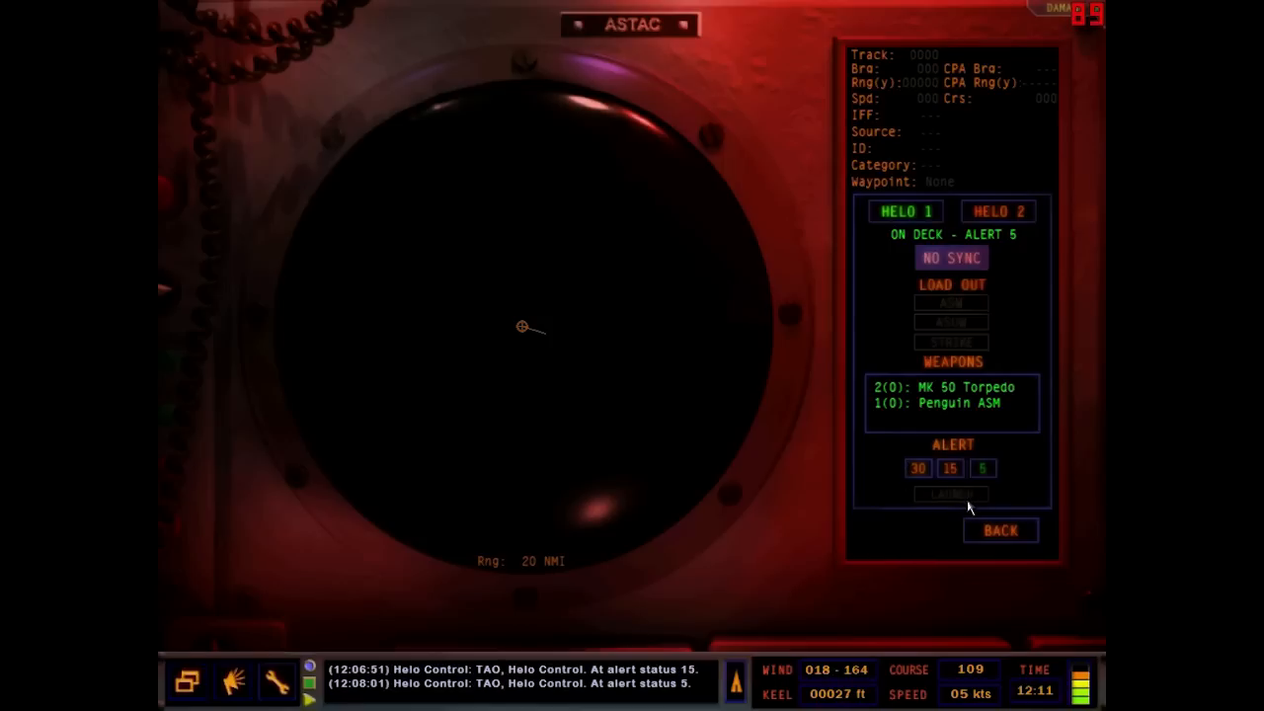
mouse_move(950, 493)
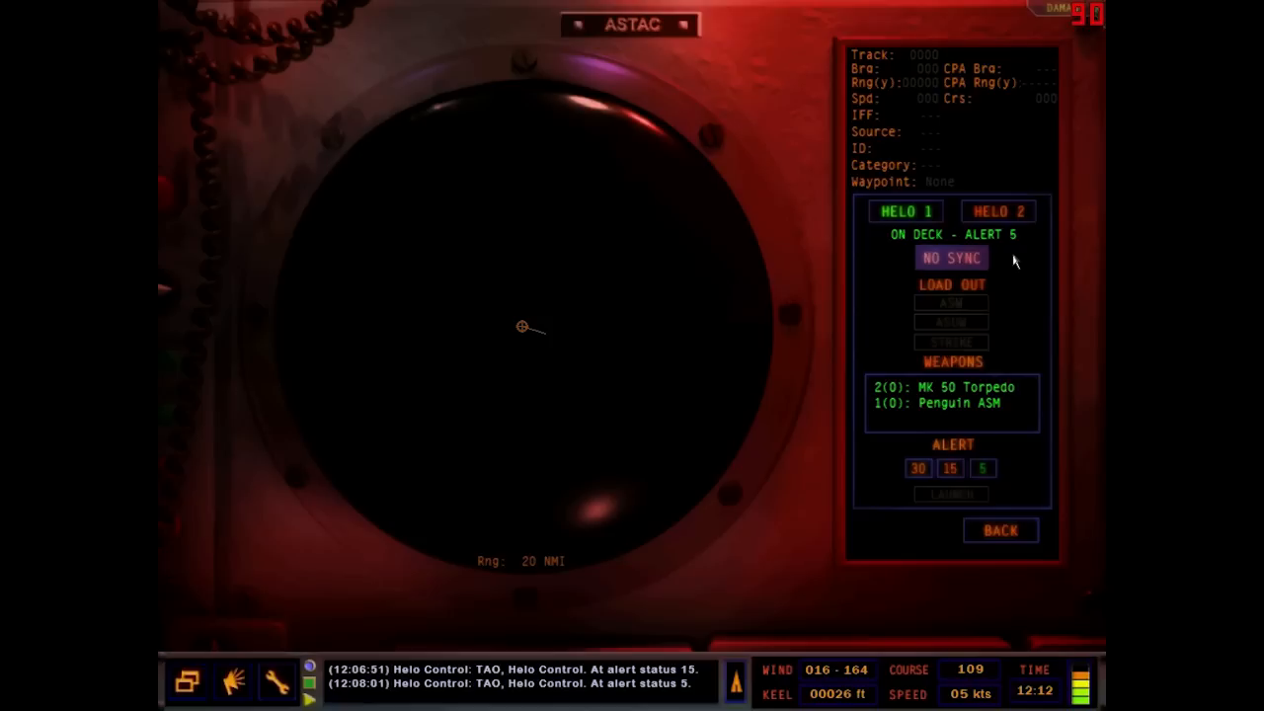
mouse_move(1005, 209)
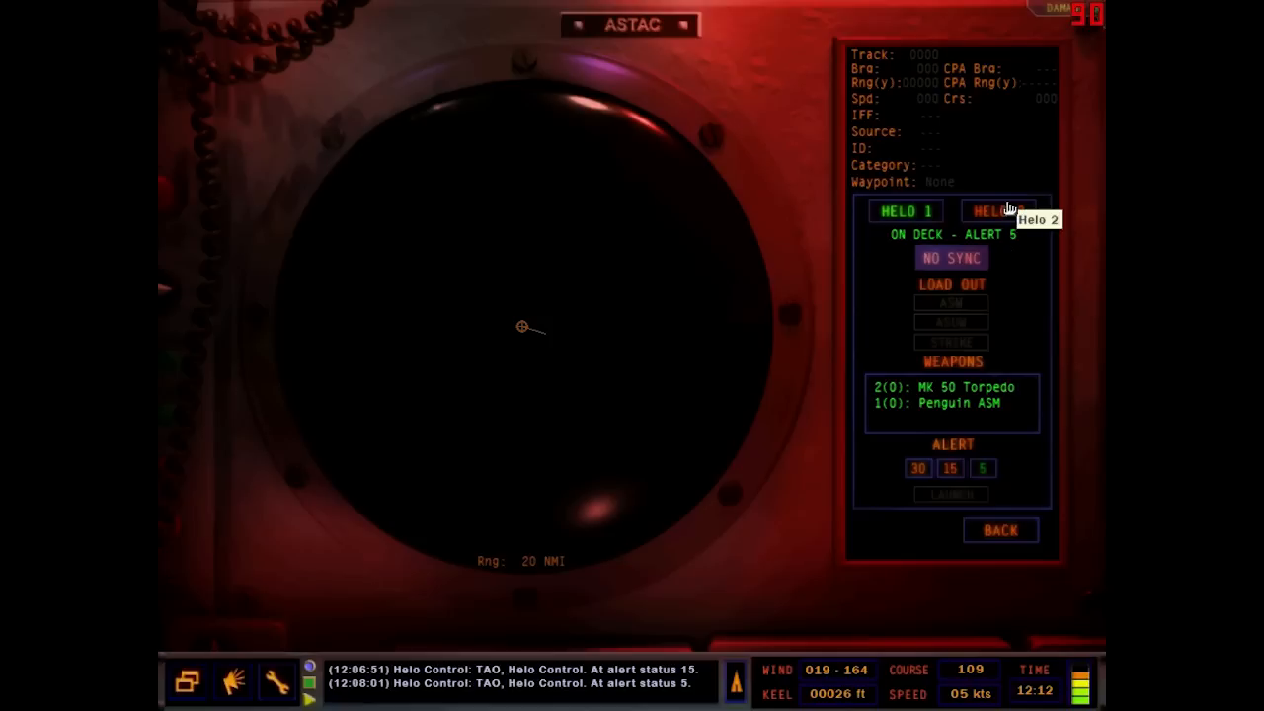
left_click(997, 211)
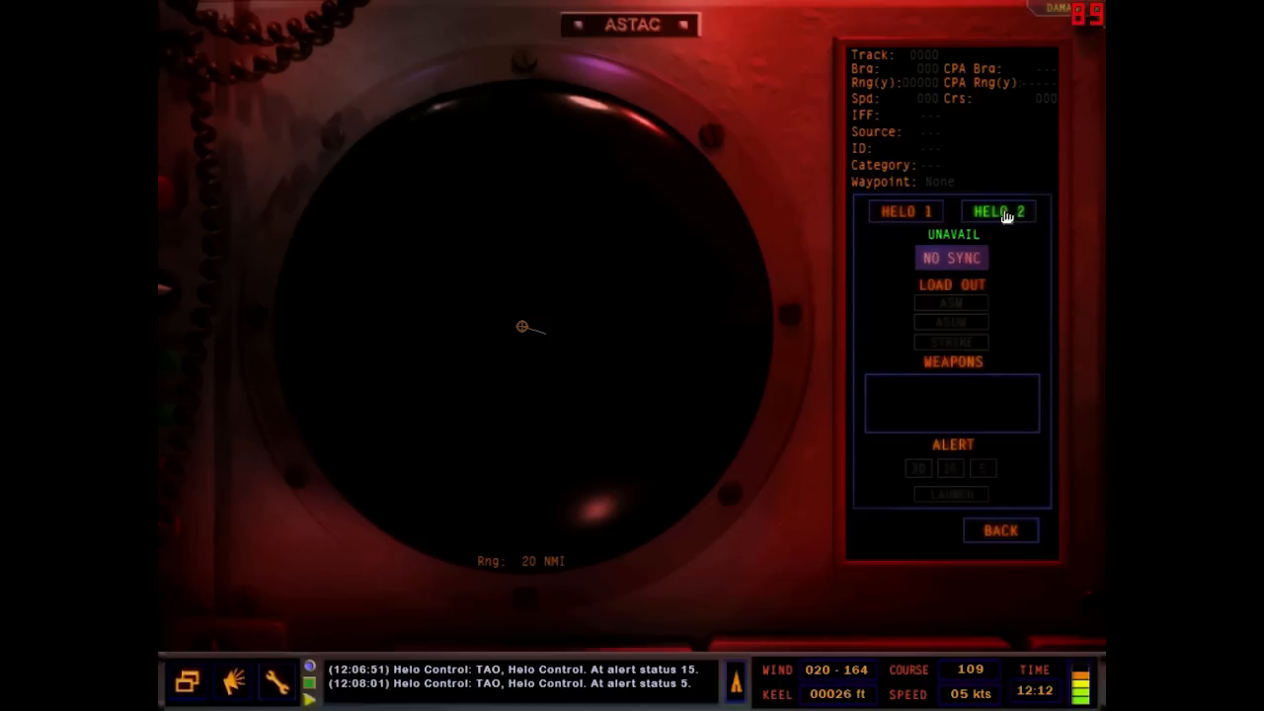
mouse_move(999, 246)
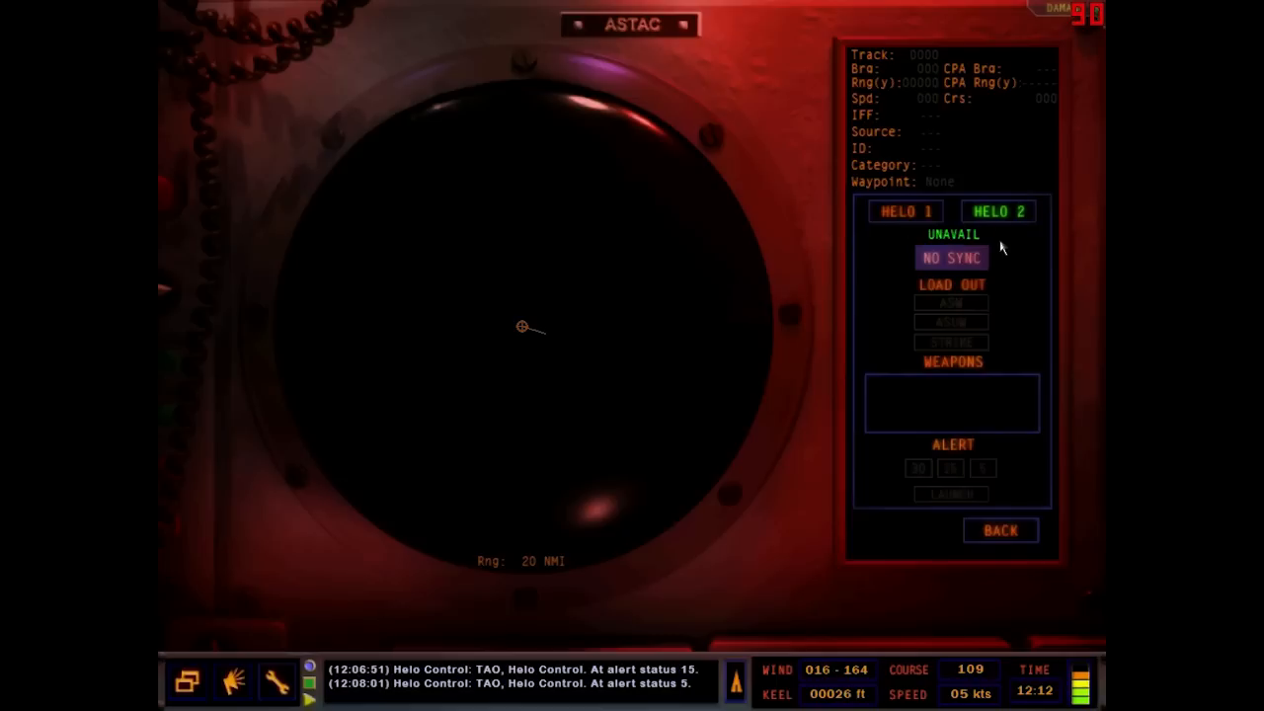
left_click(904, 210)
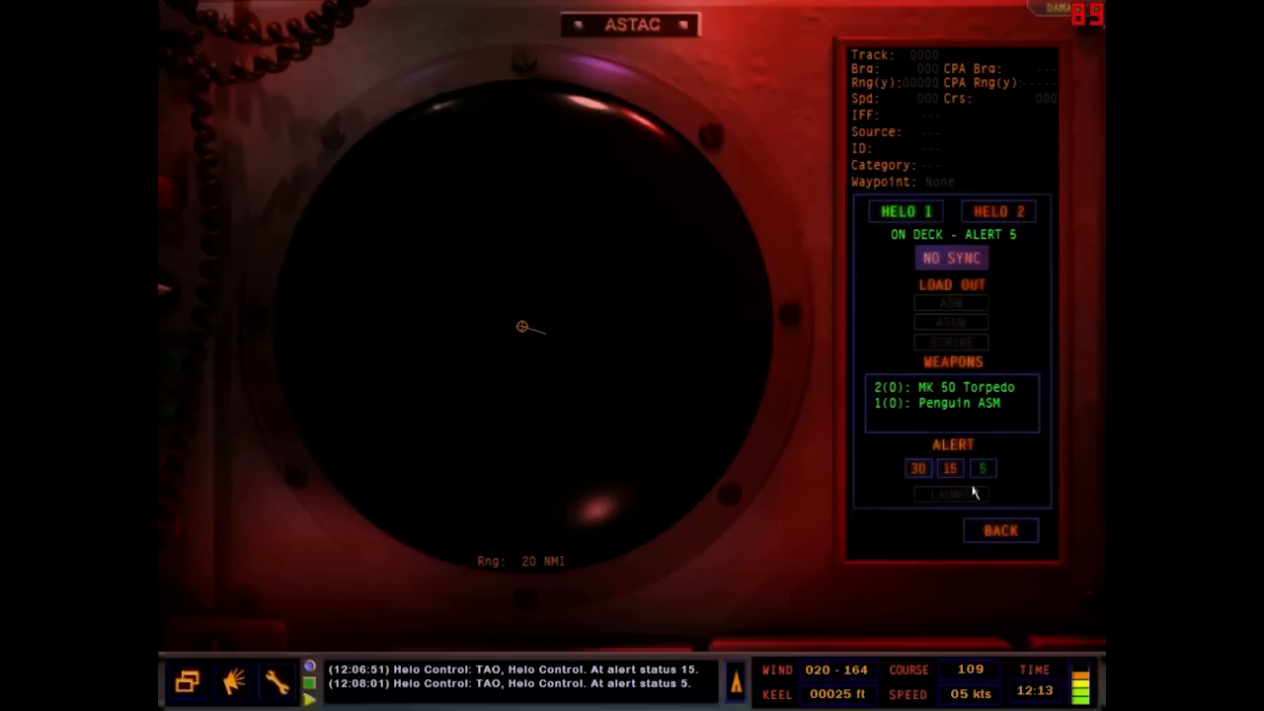
mouse_move(584, 458)
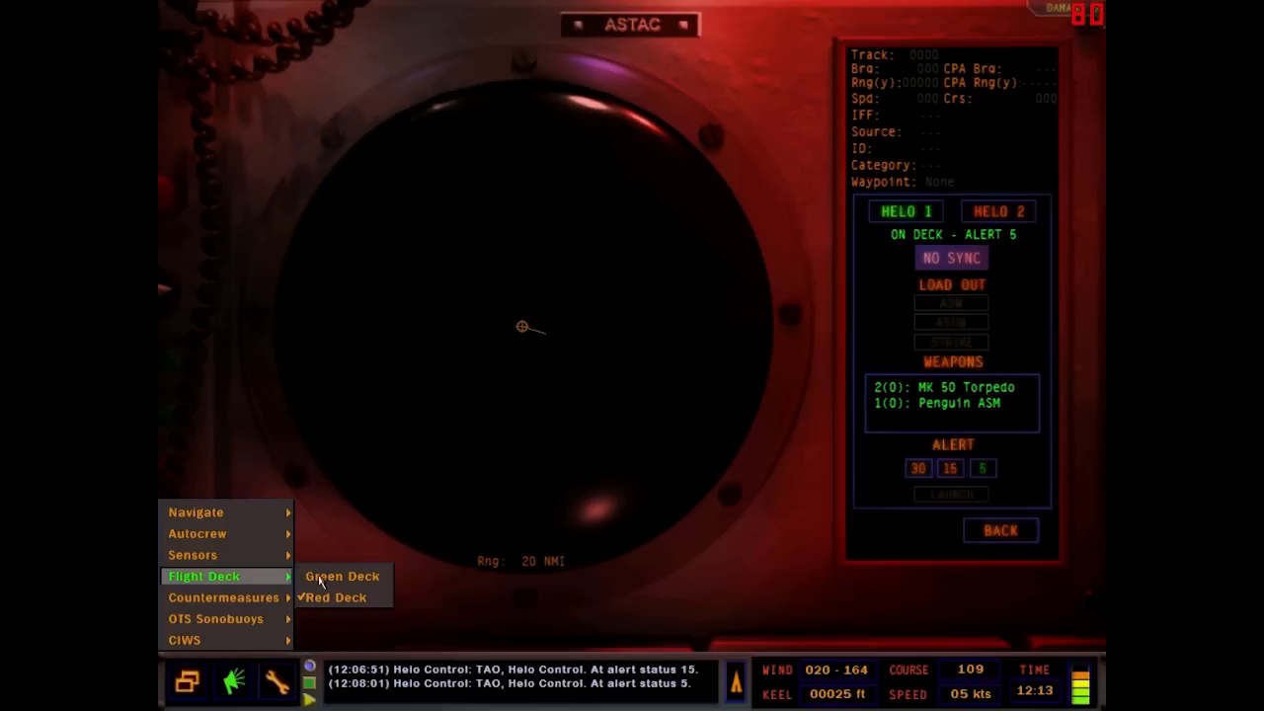
- Declare a green flight deck so Helo 1 launches
left_click(342, 577)
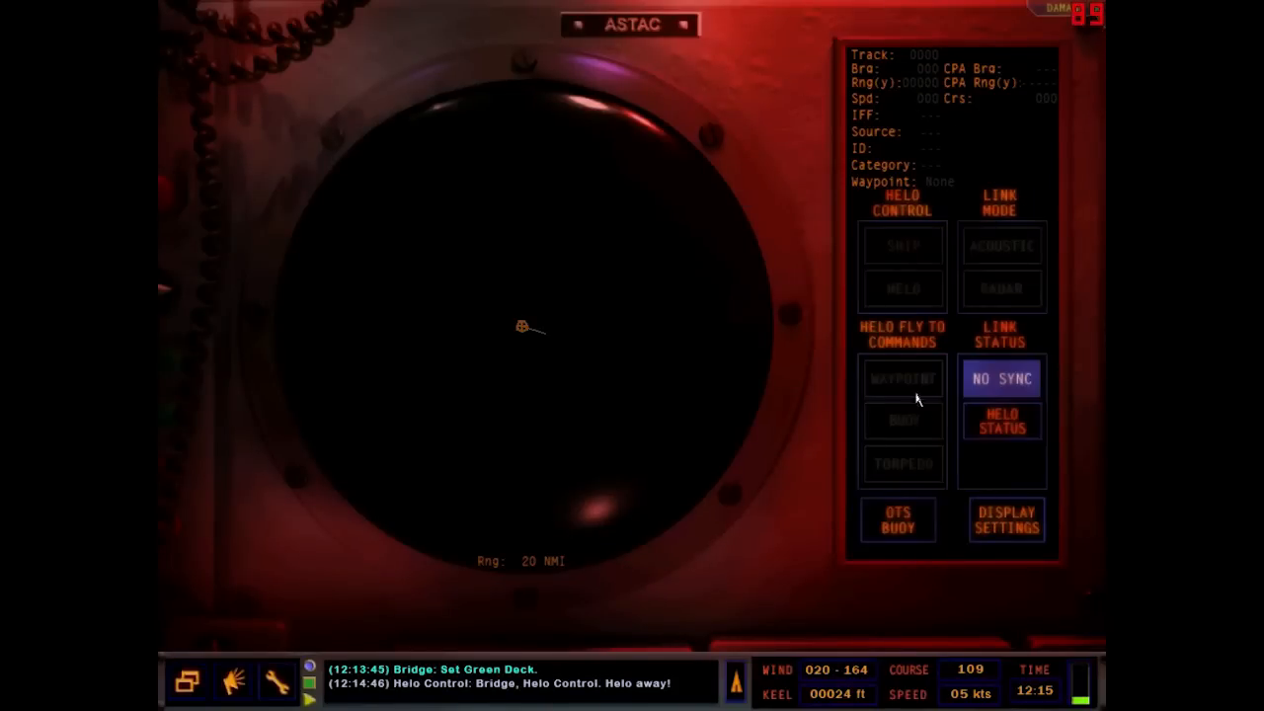
mouse_move(976, 258)
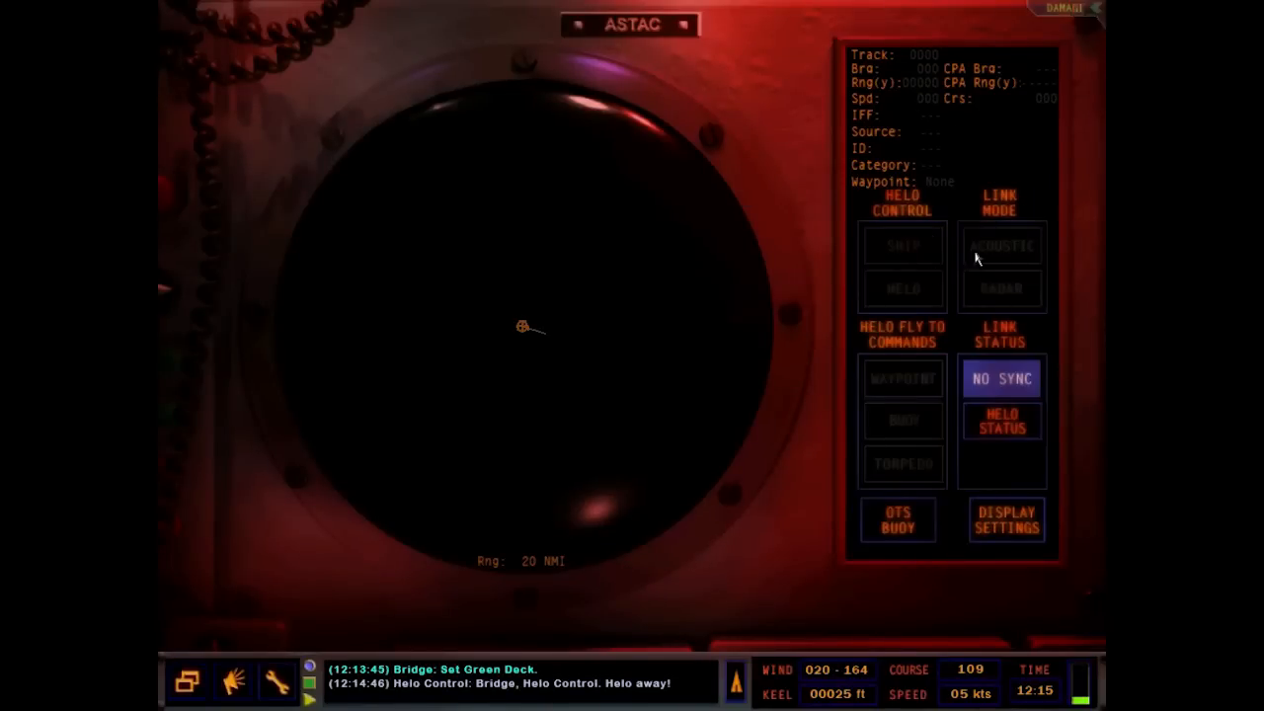
mouse_move(669, 377)
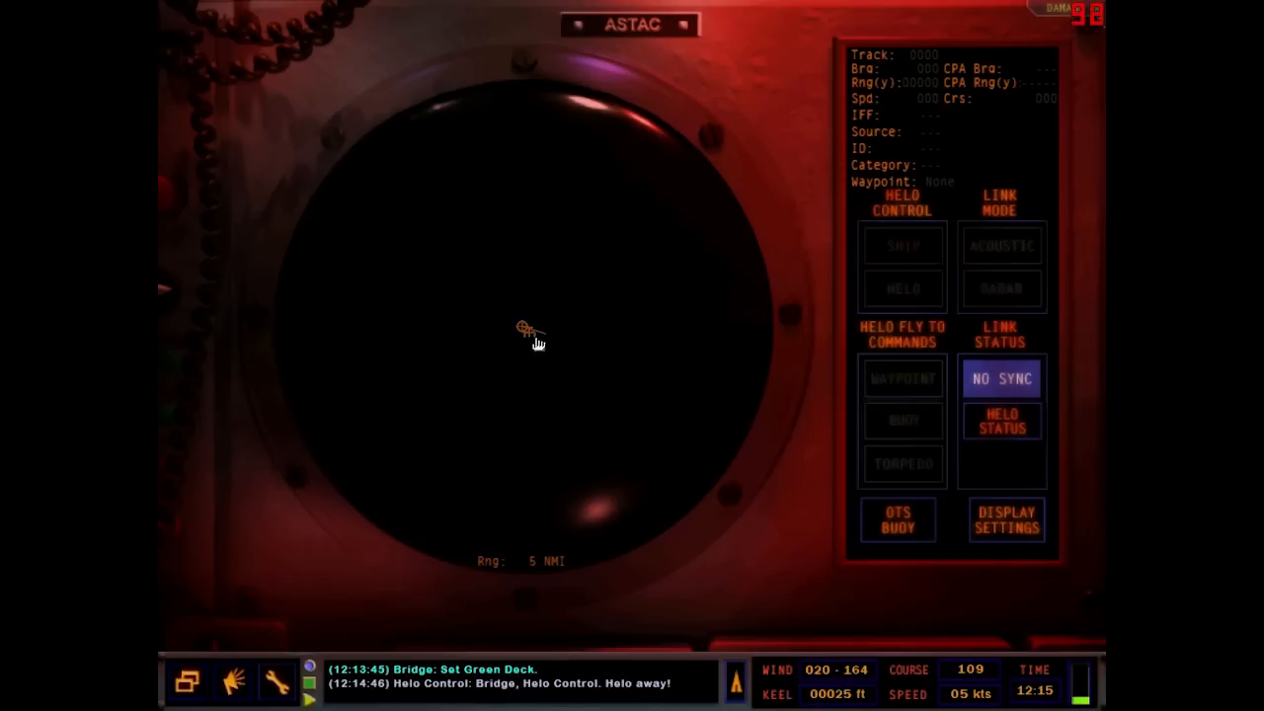
- Select the launched helo's track, browse DICASS and VLAD shallow buoy stores, and return to Helo Control
left_click(1001, 245)
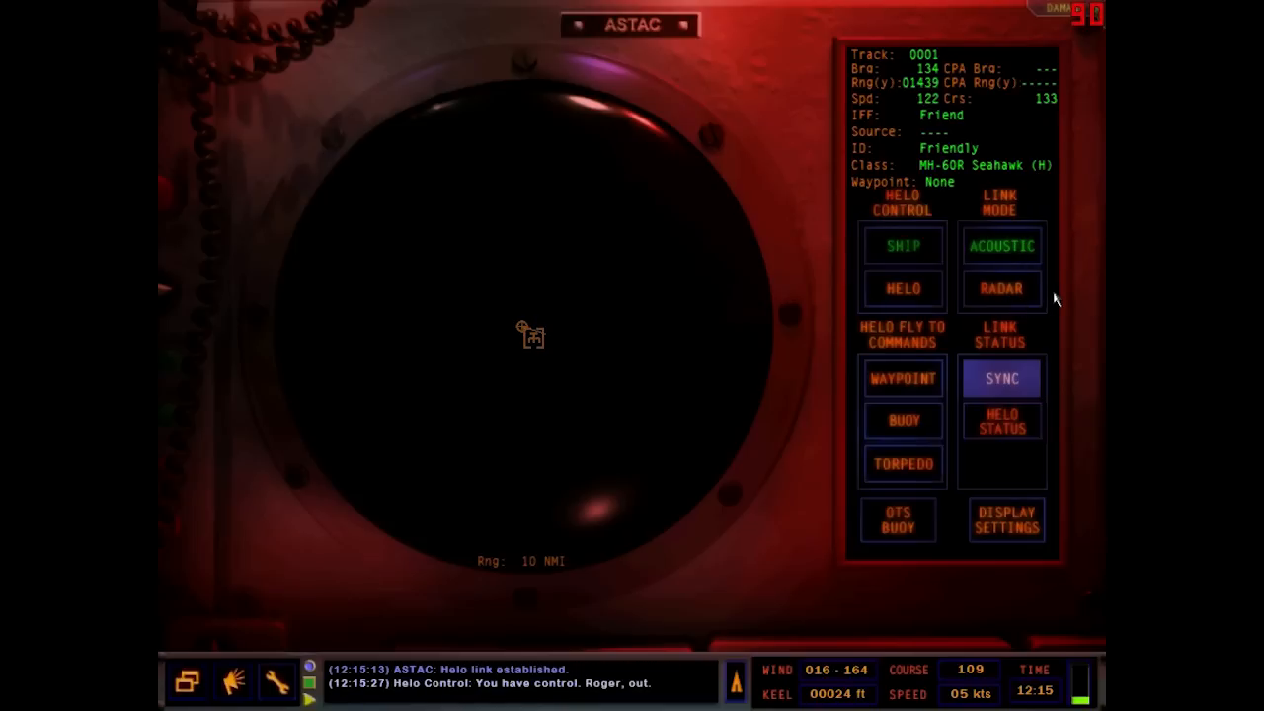
mouse_move(535, 351)
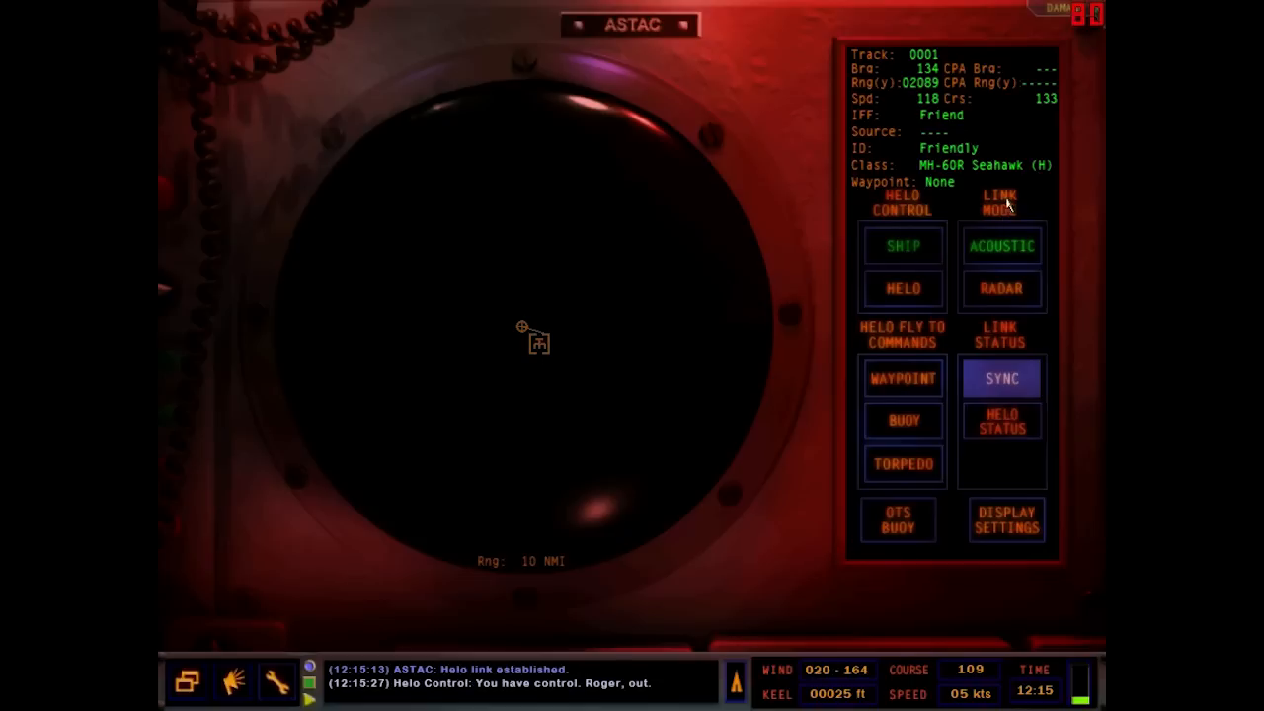
mouse_move(1001, 288)
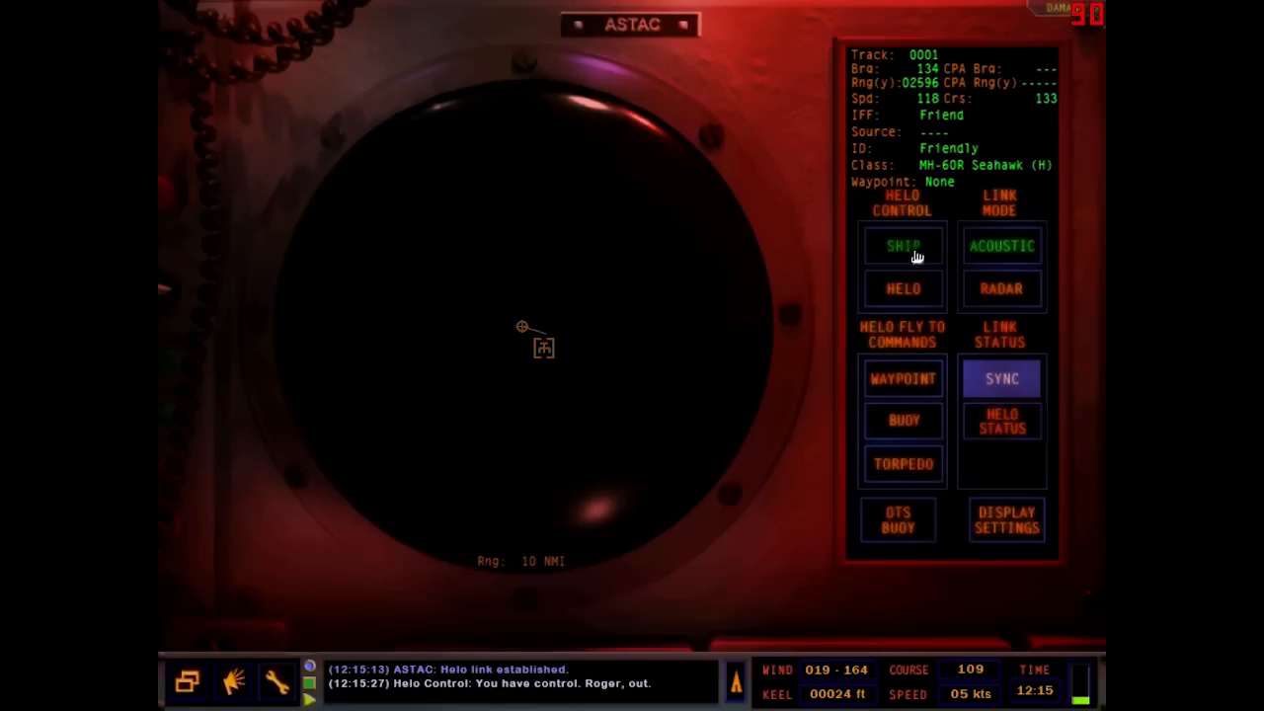
mouse_move(928, 408)
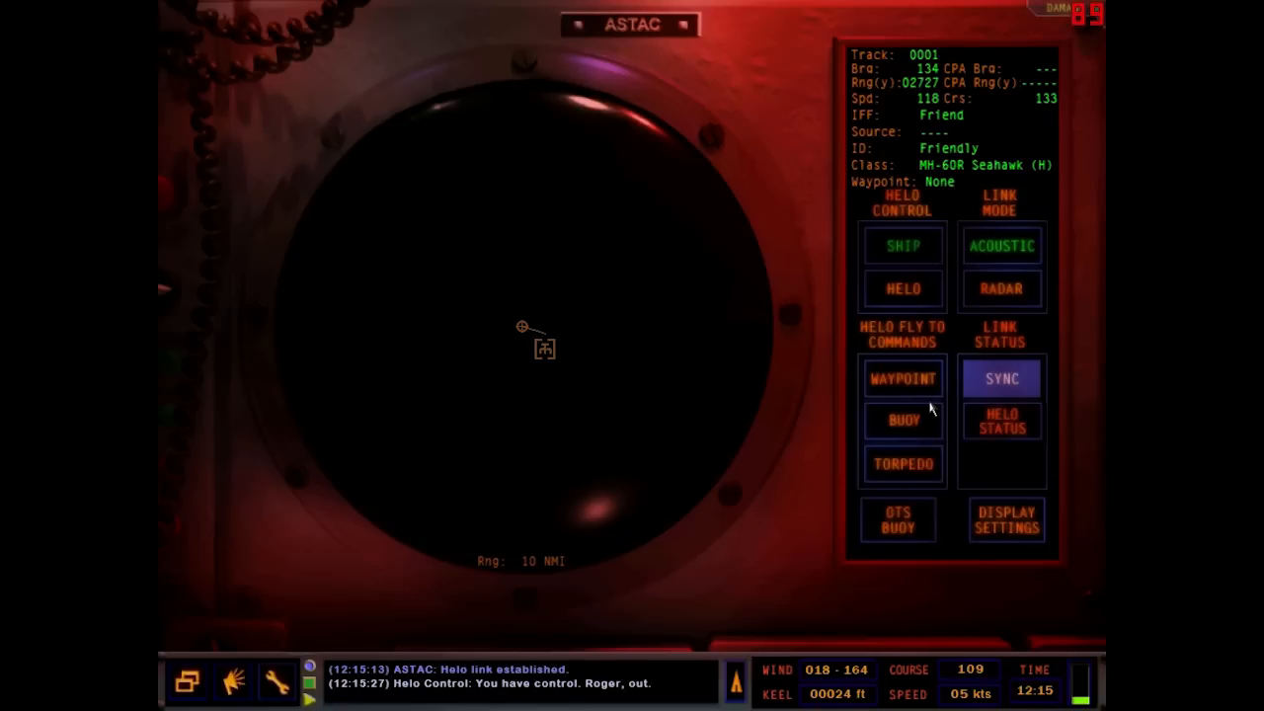
mouse_move(904, 462)
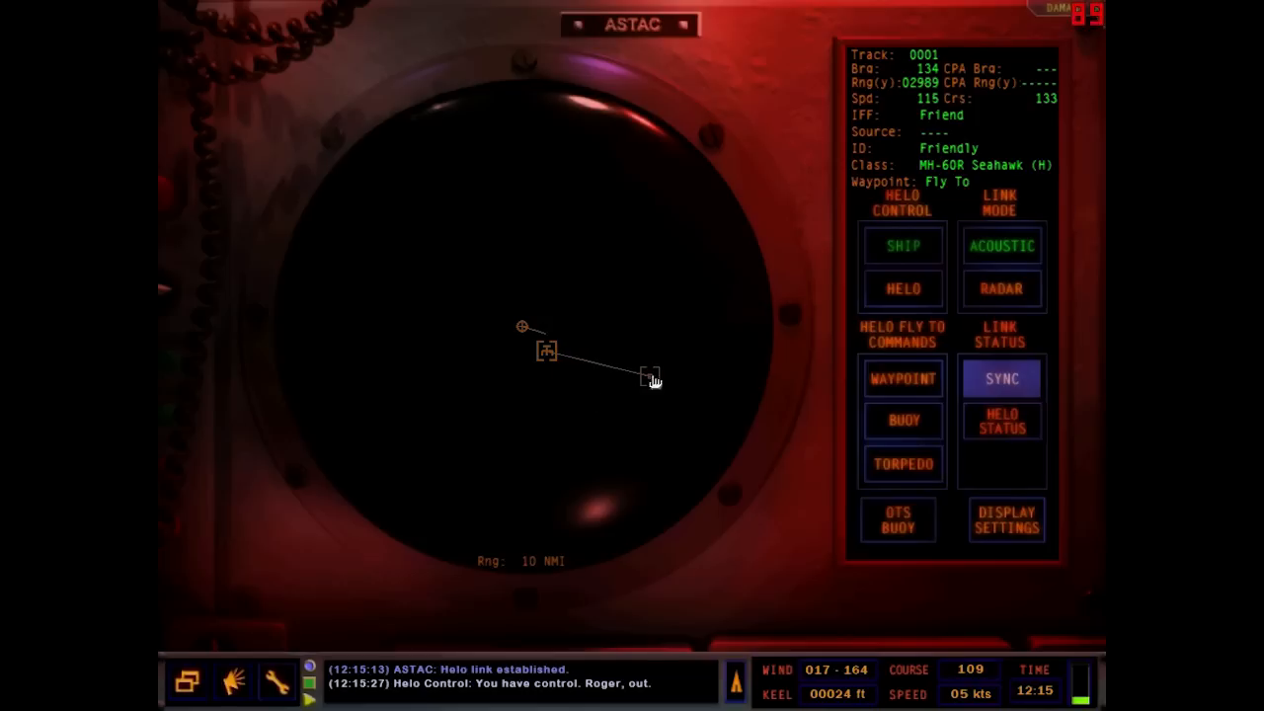
left_click(900, 418)
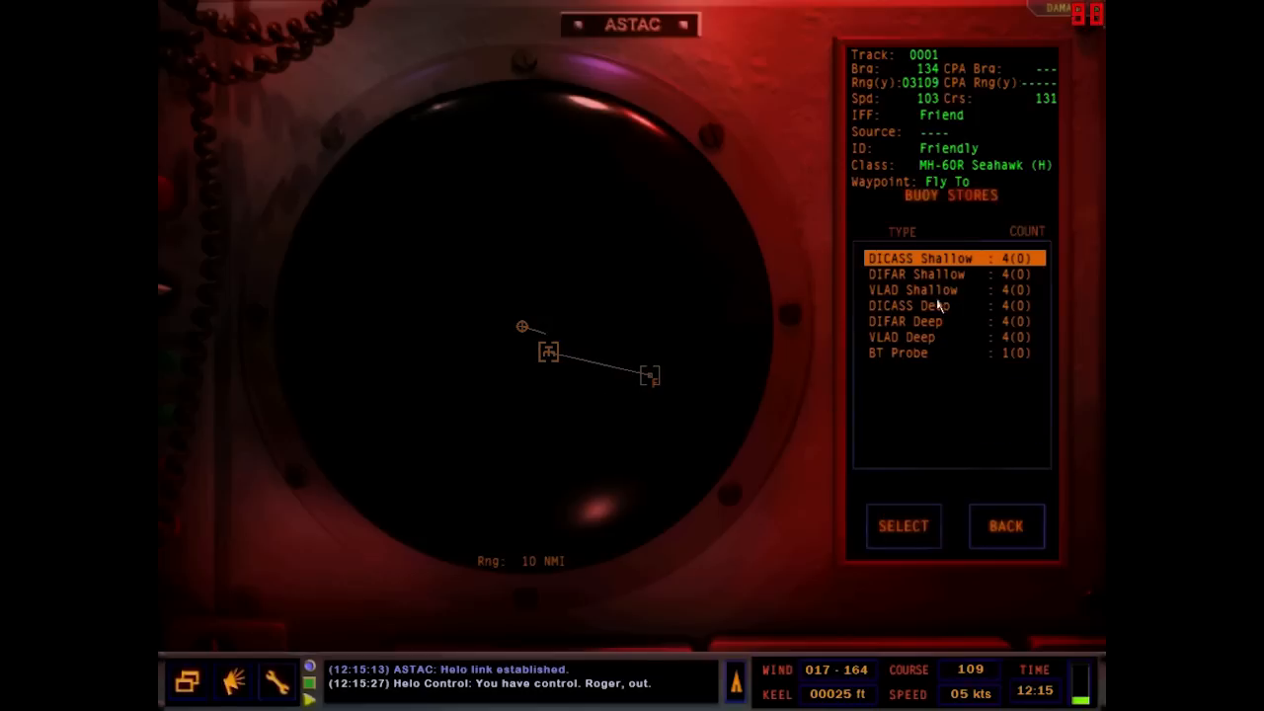
left_click(938, 288)
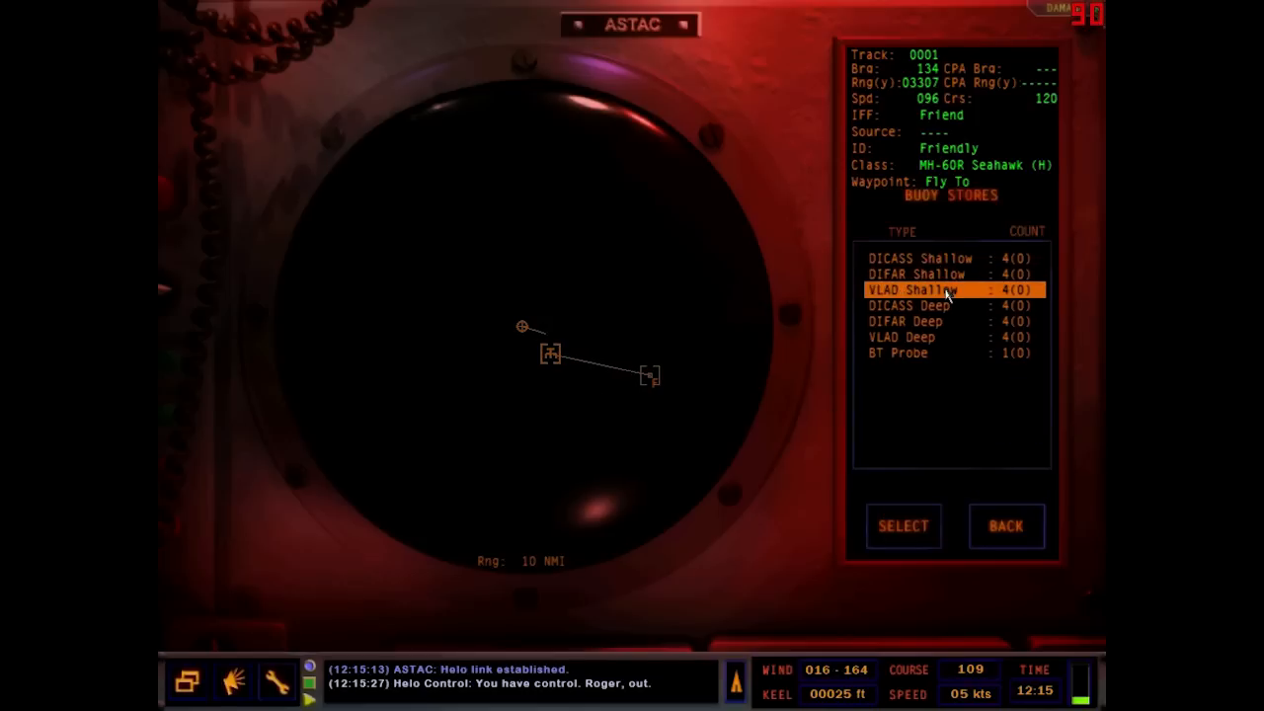
left_click(1005, 525)
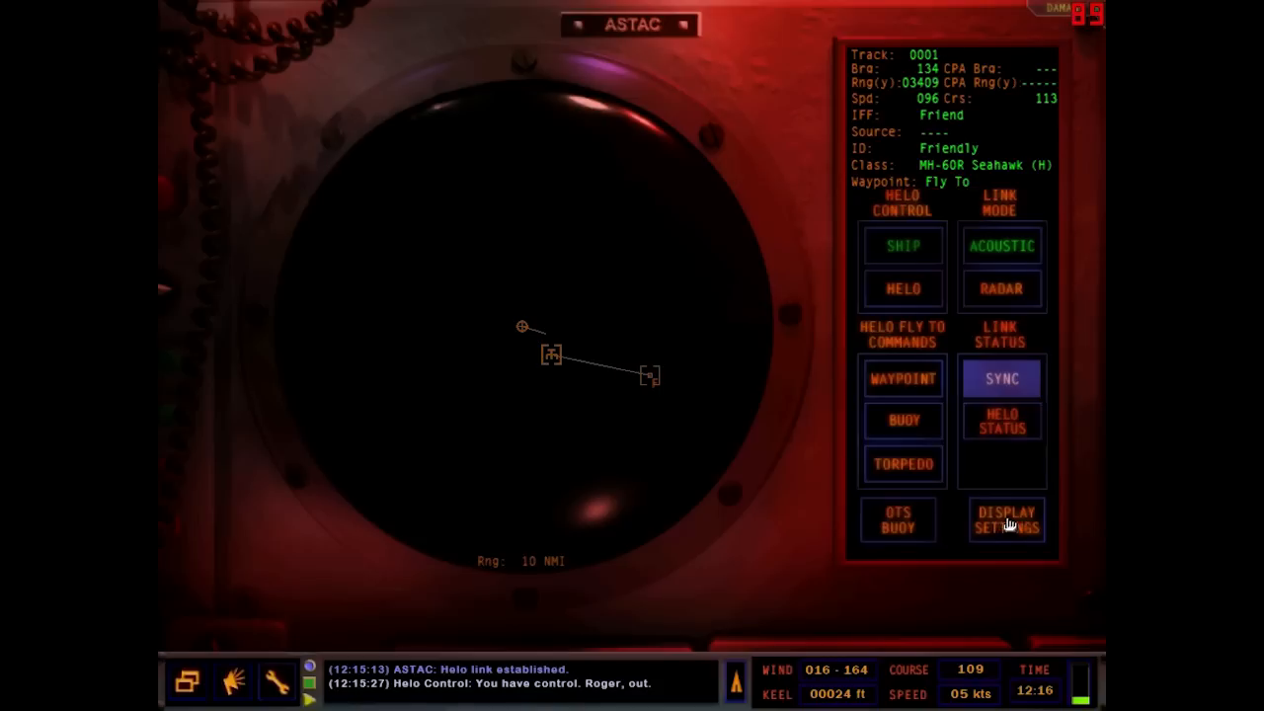
mouse_move(920, 470)
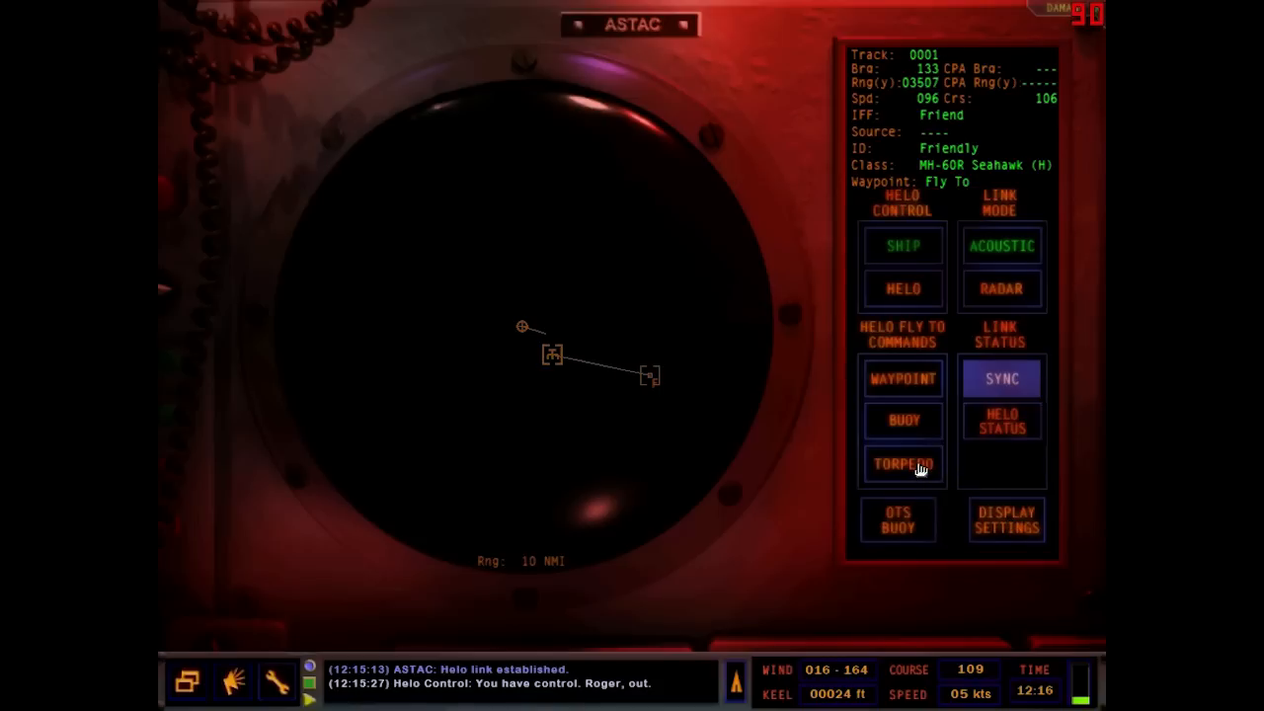
left_click(900, 462)
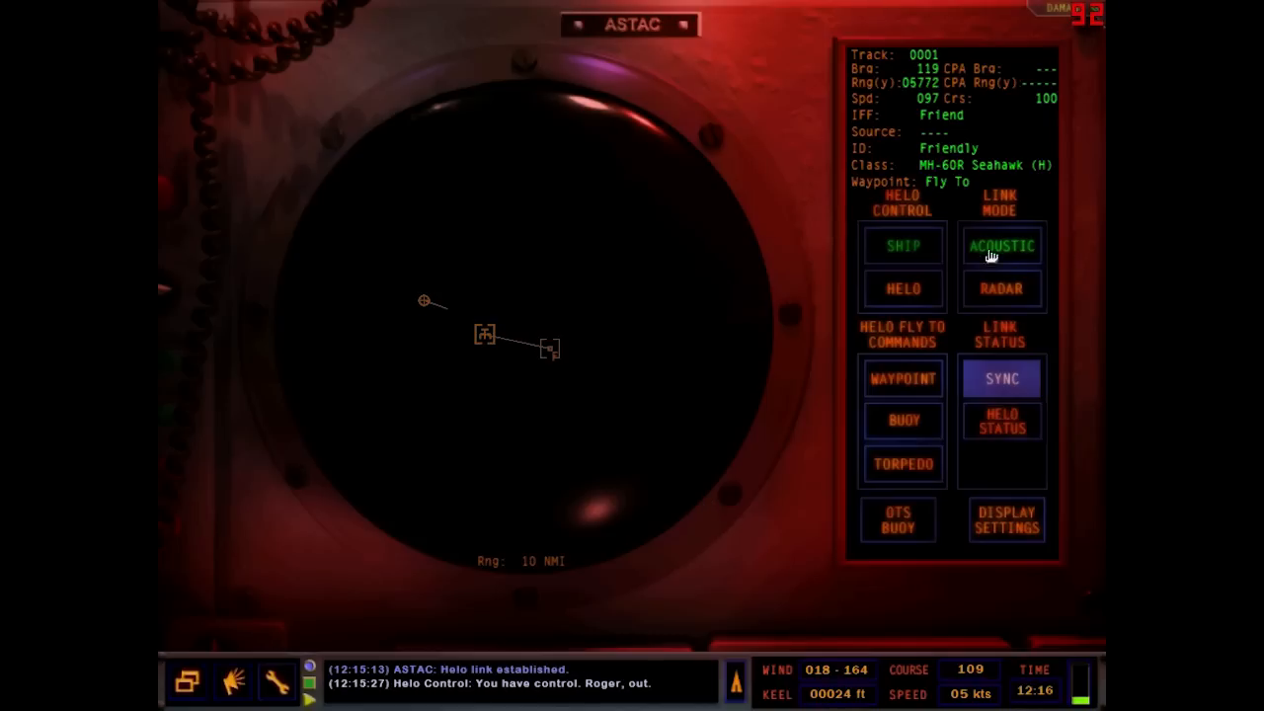
mouse_move(1035, 259)
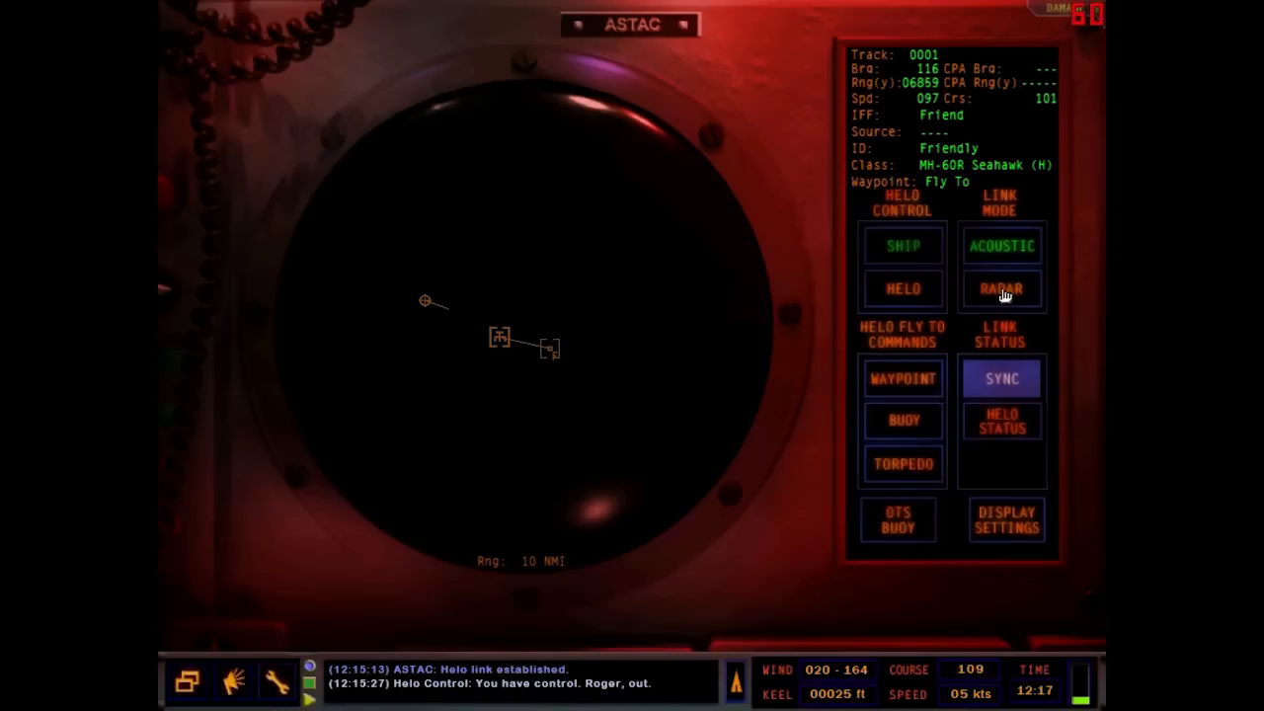
mouse_move(691, 431)
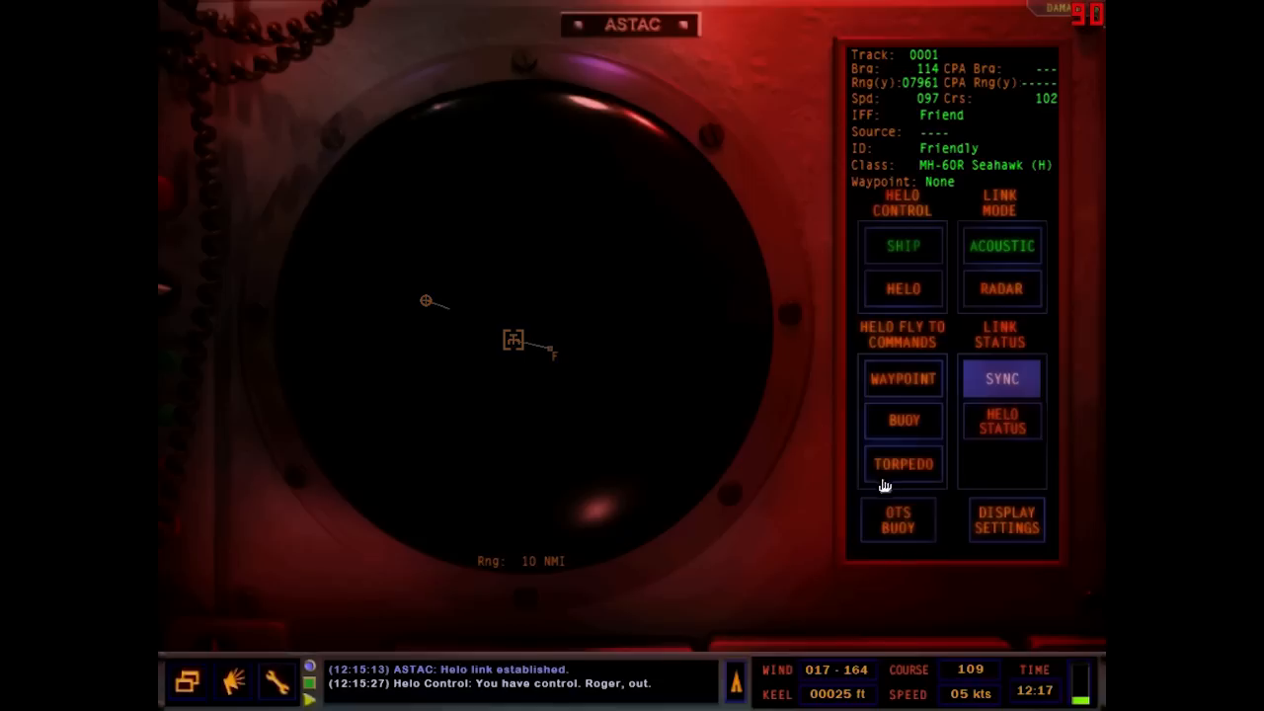
mouse_move(908, 472)
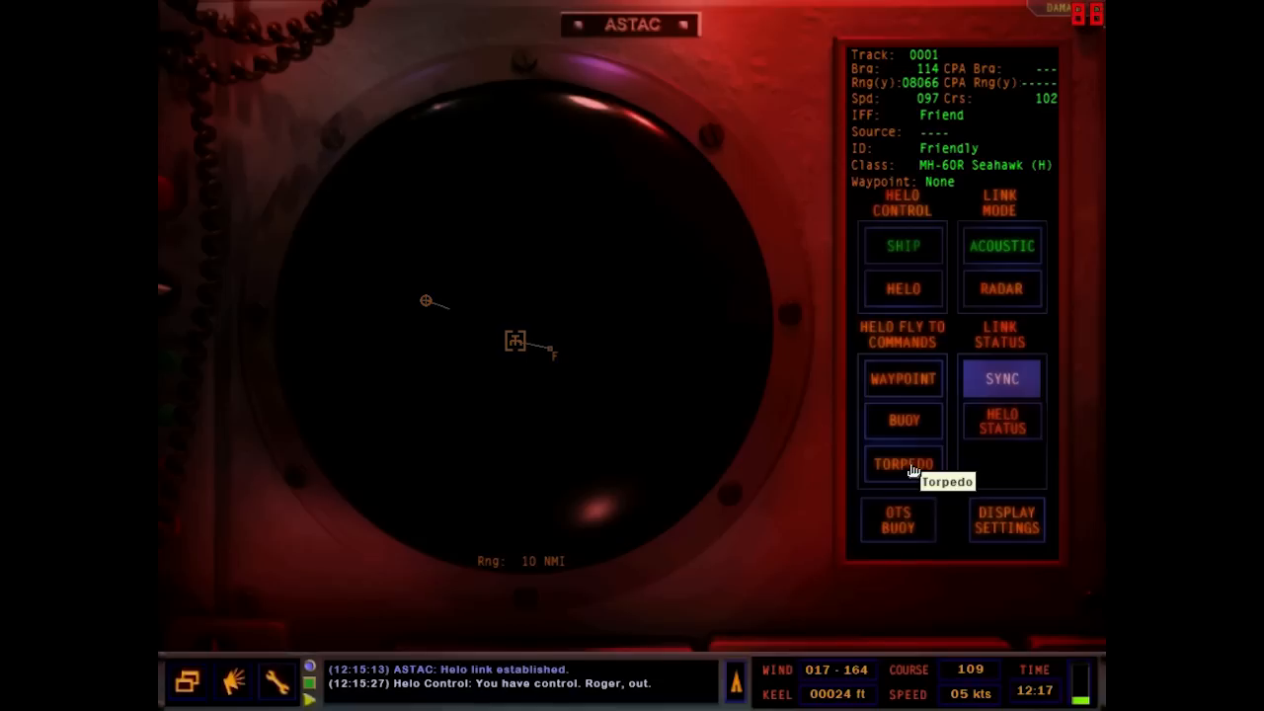
mouse_move(632, 371)
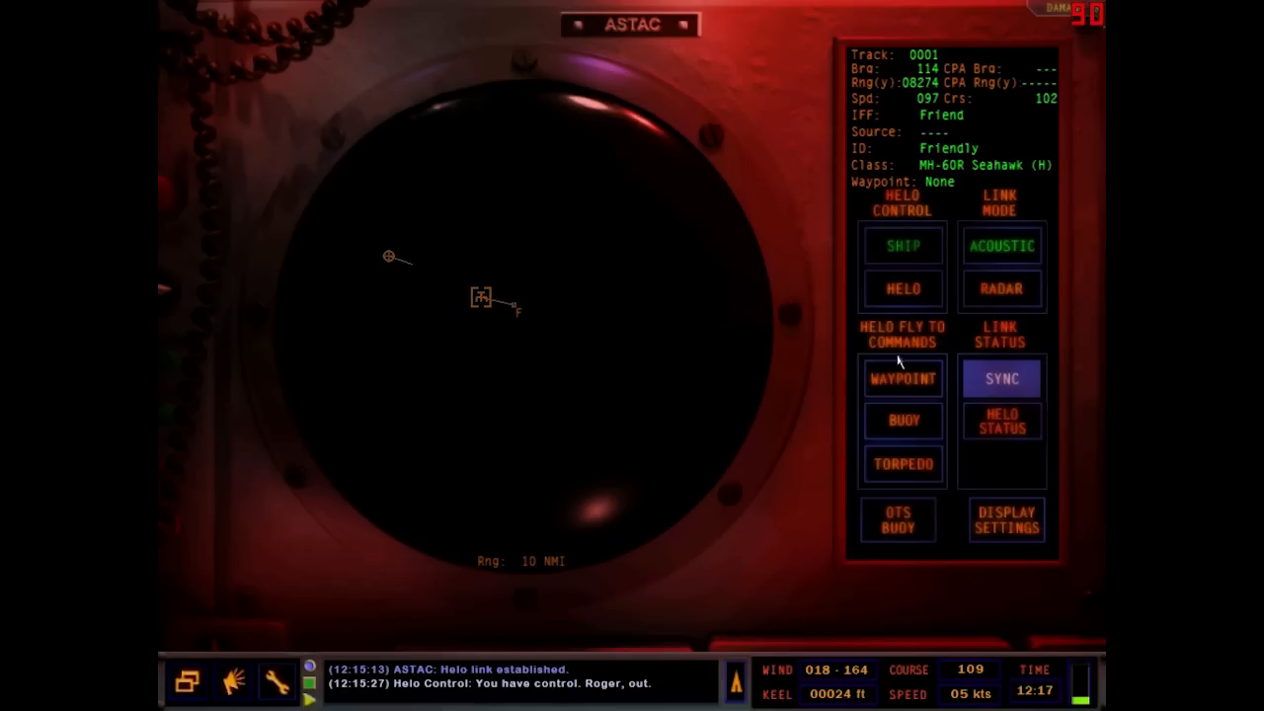
- Launch a deep DICASS buoy from Helo 1 and watch the drop from the outside ship view
left_click(900, 419)
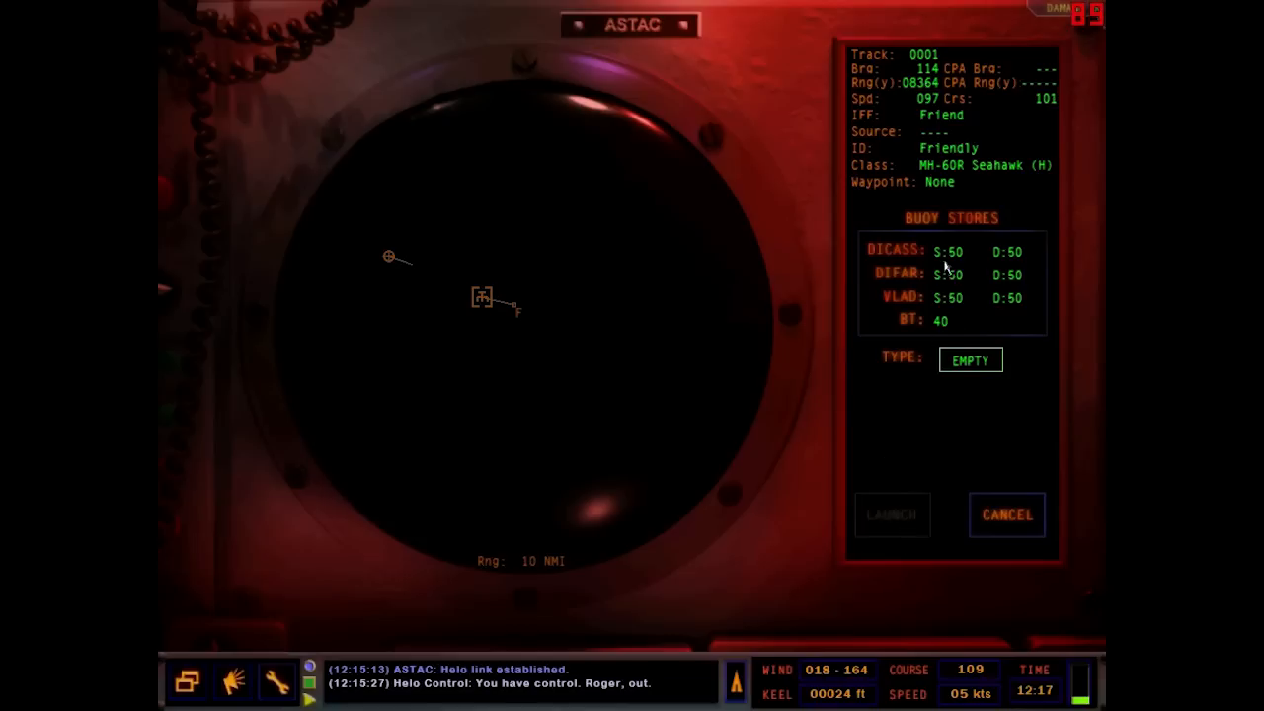
left_click(969, 359)
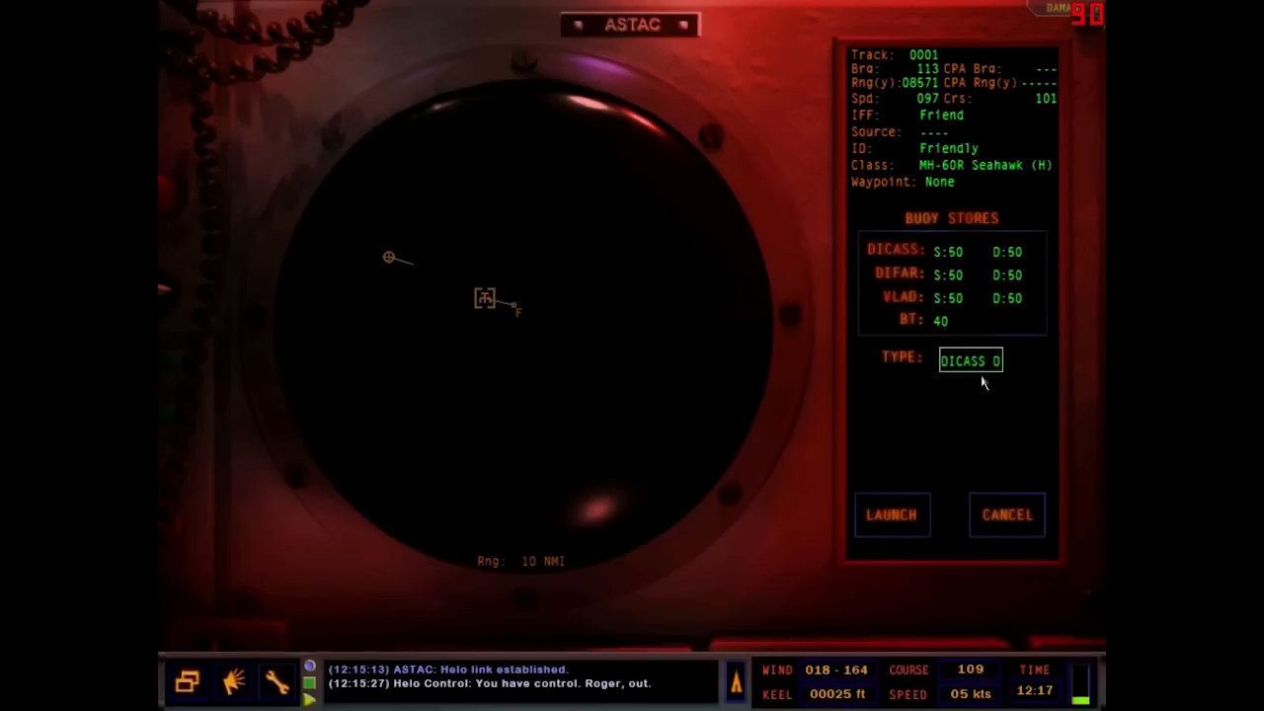
mouse_move(899, 540)
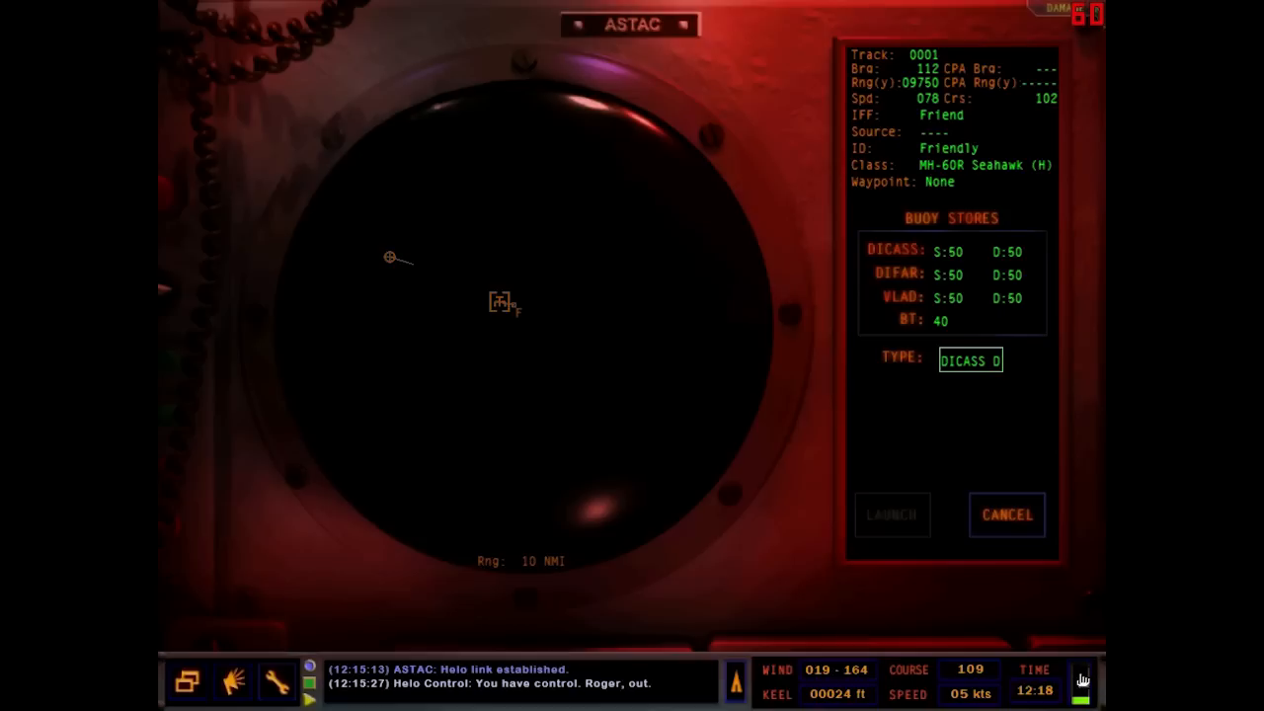
left_click(891, 514)
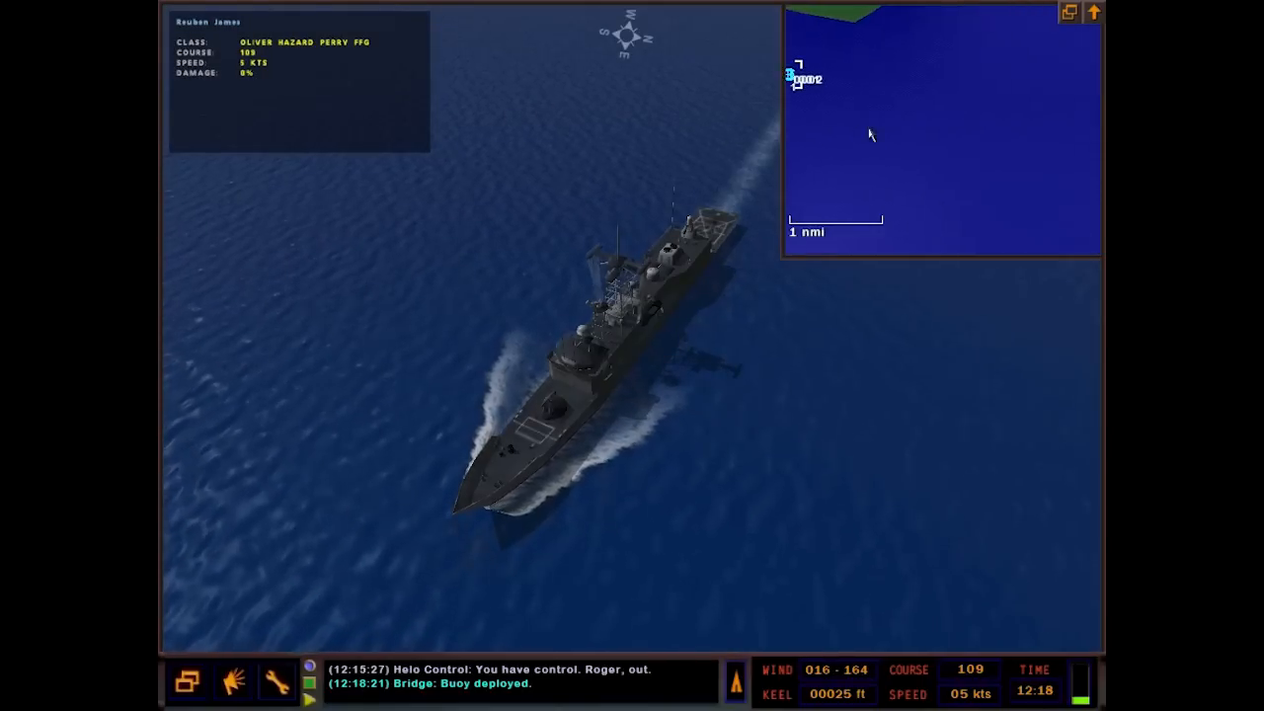
- Cancel buoy launching, check helo and buoy positions on the map, and return to Helo Control
left_click(1094, 12)
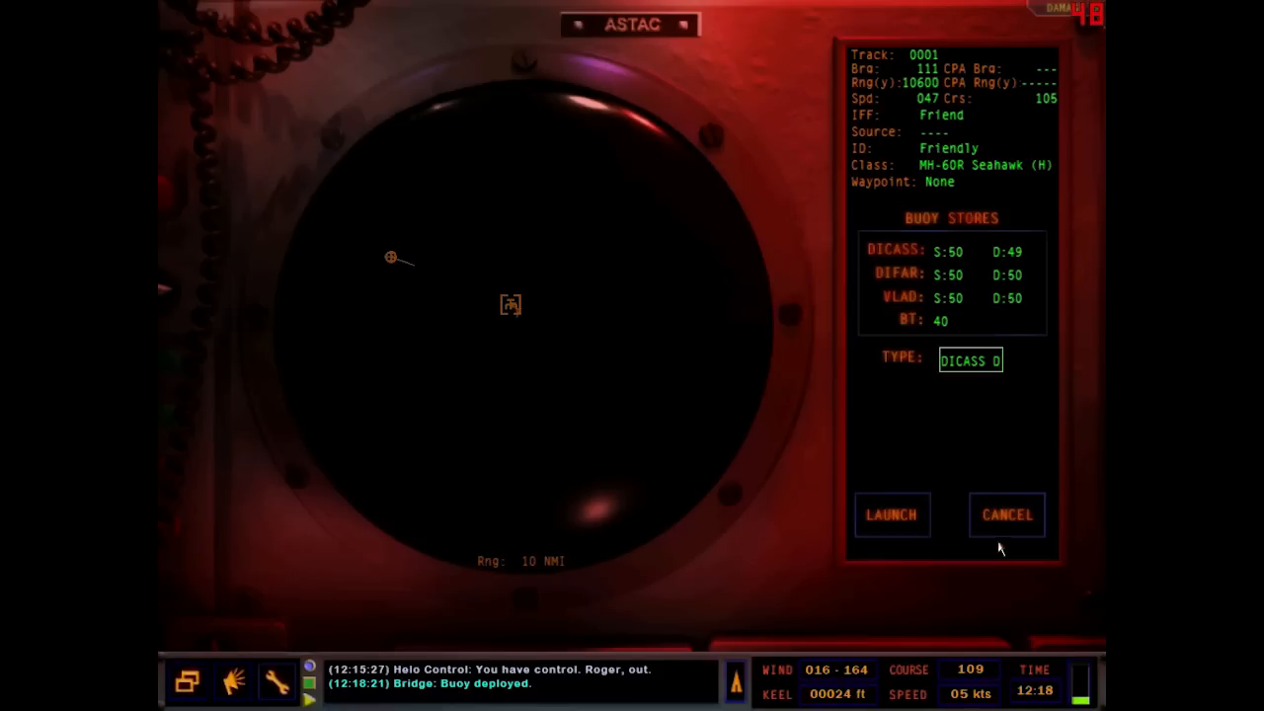
left_click(1007, 514)
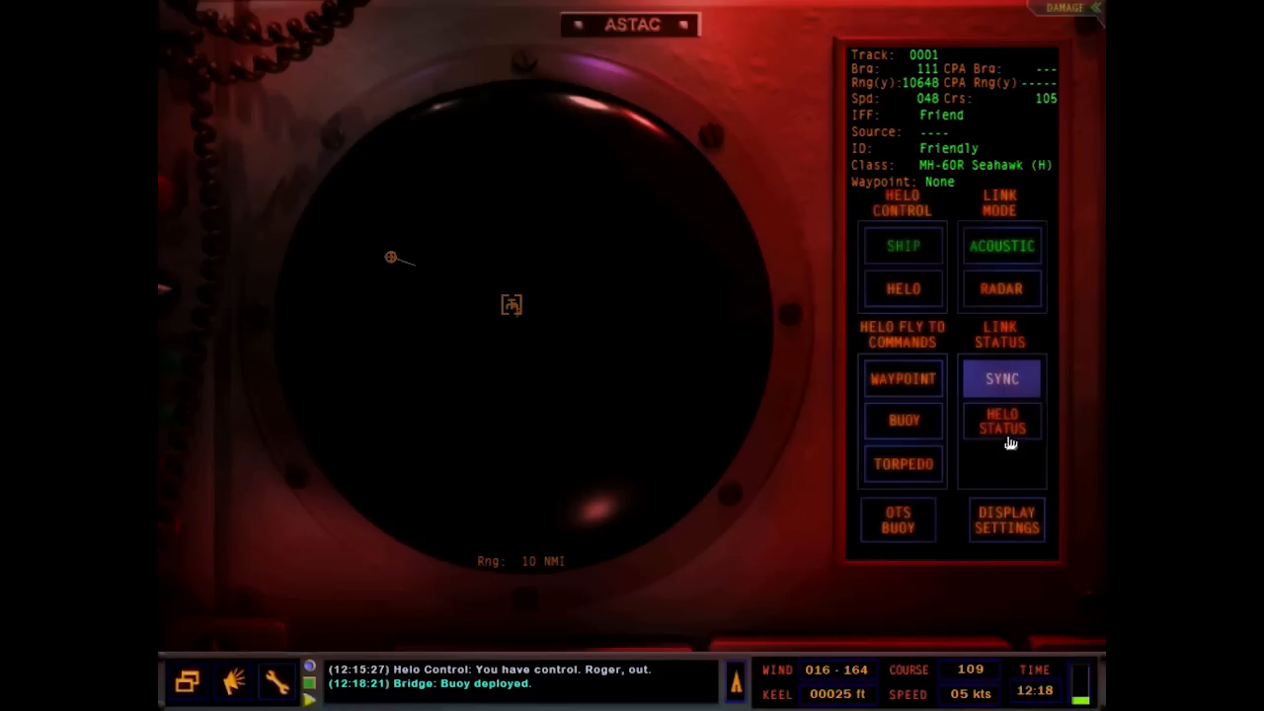
left_click(1004, 520)
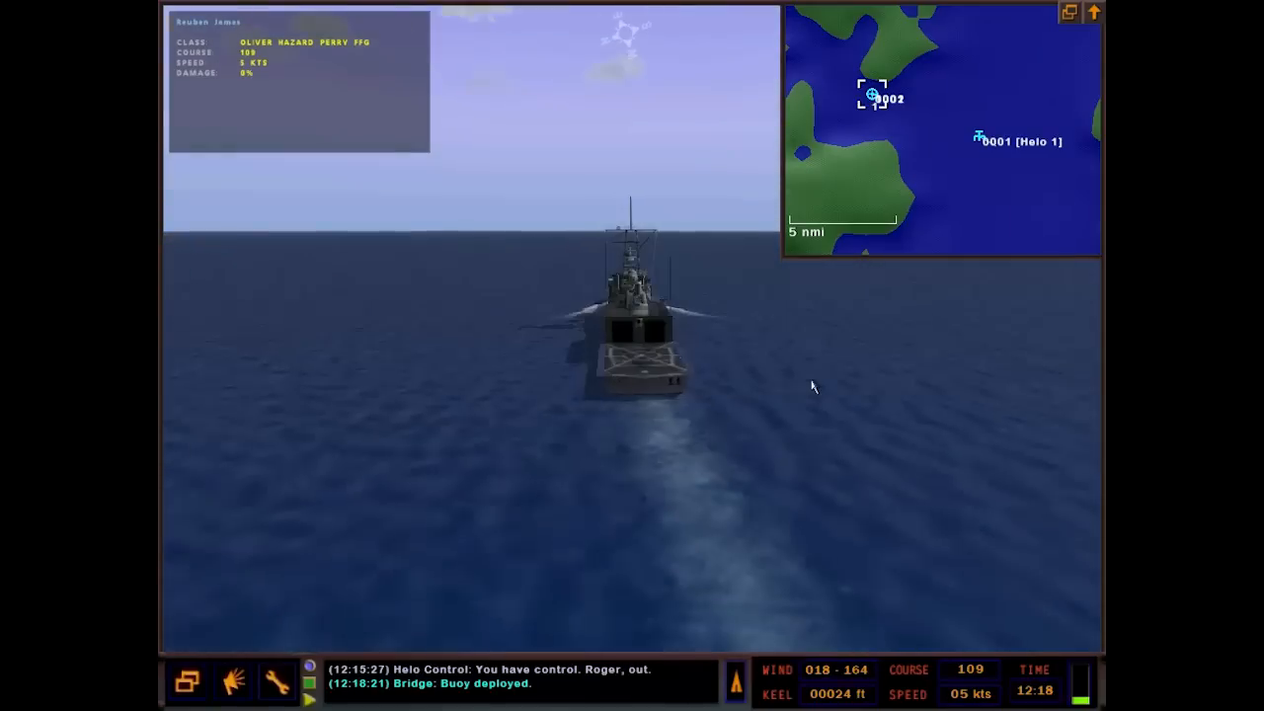
right_click(980, 141)
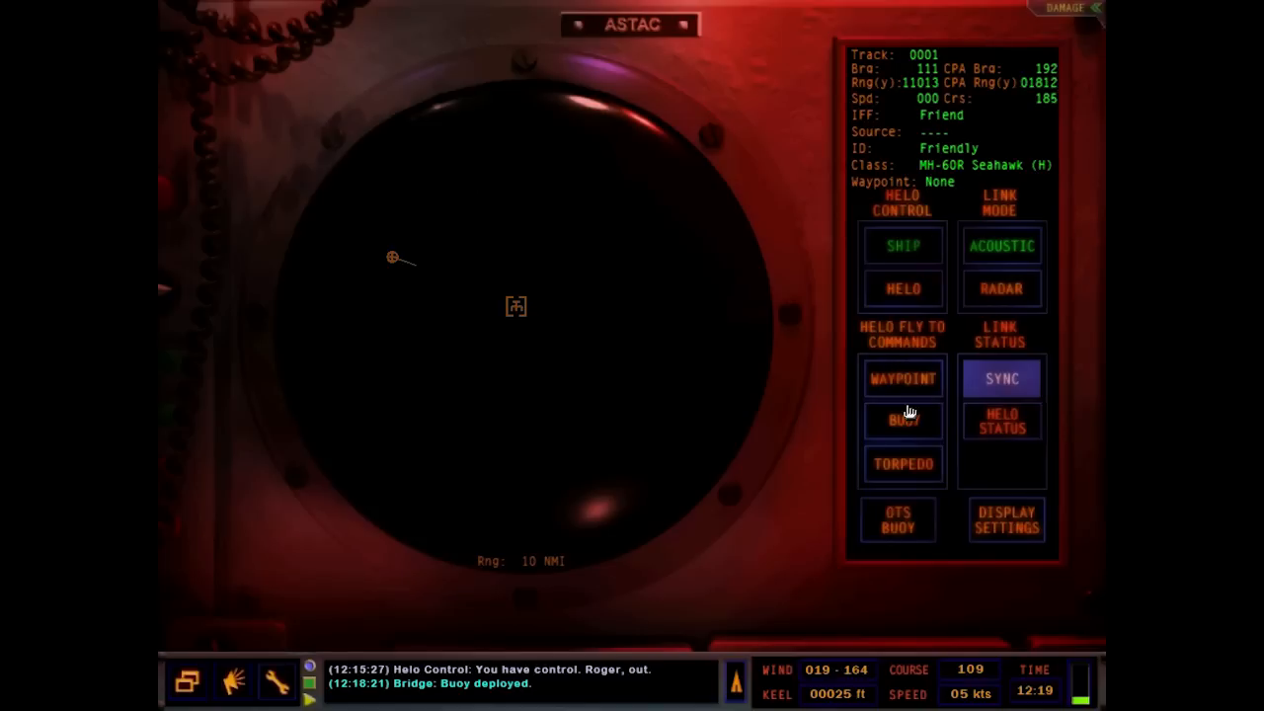
- Choose a shallow DIFAR buoy as Helo 1's fly-to drop waypoint
left_click(901, 419)
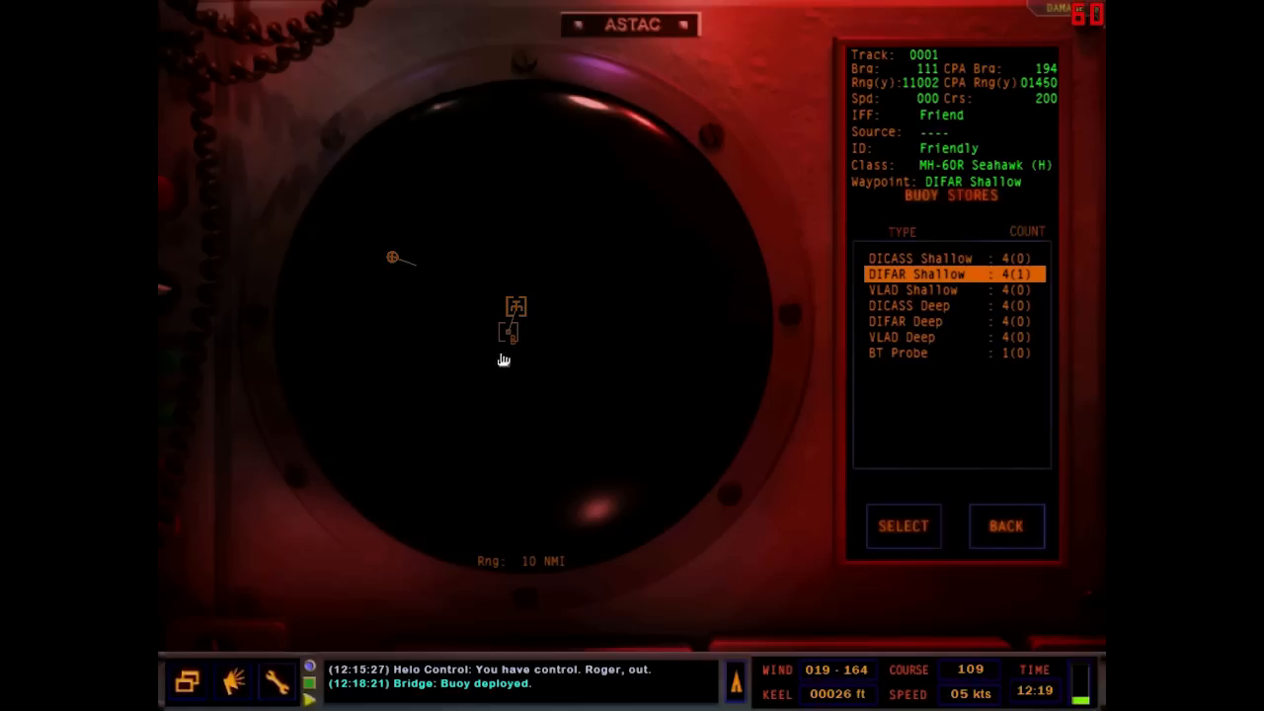
mouse_move(608, 362)
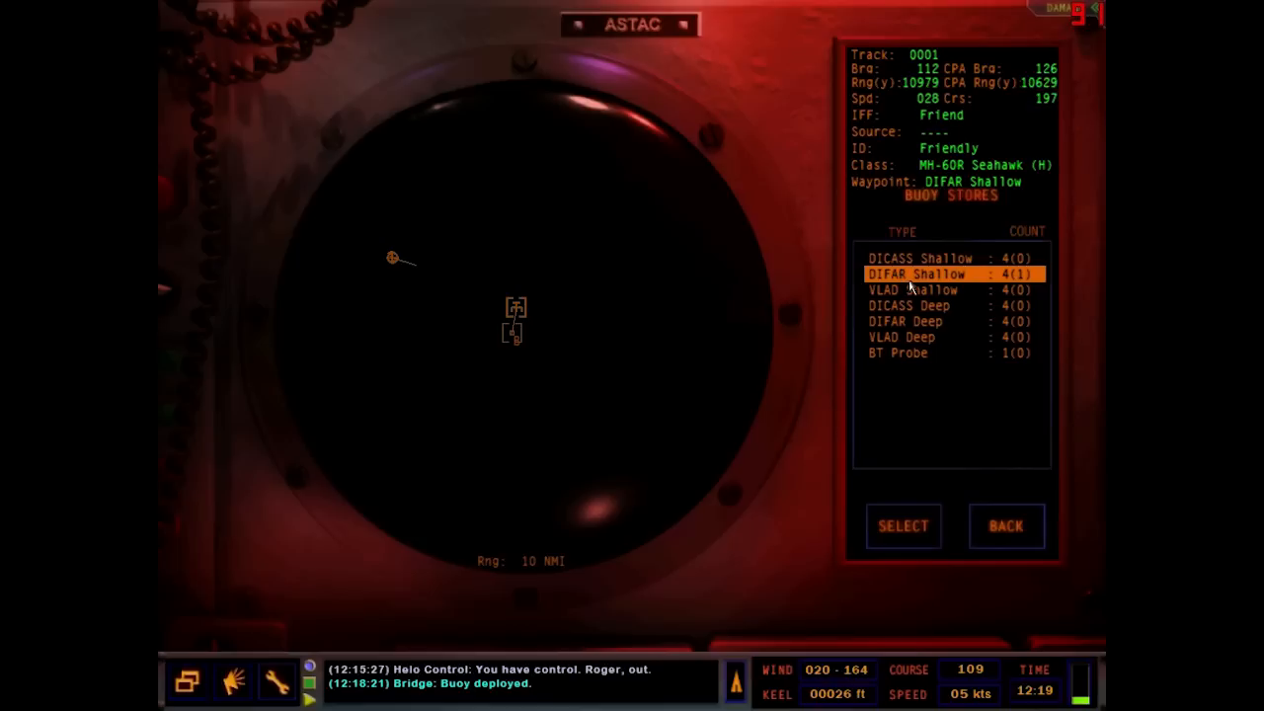
mouse_move(928, 285)
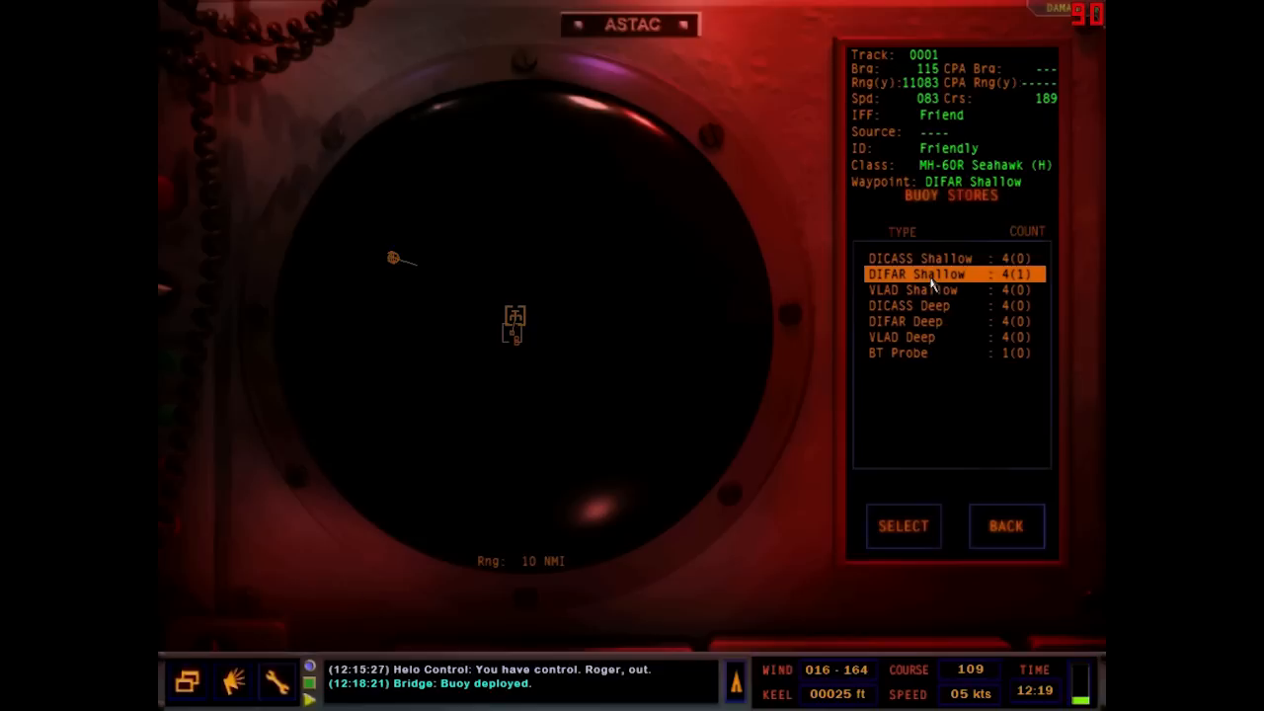
mouse_move(399, 294)
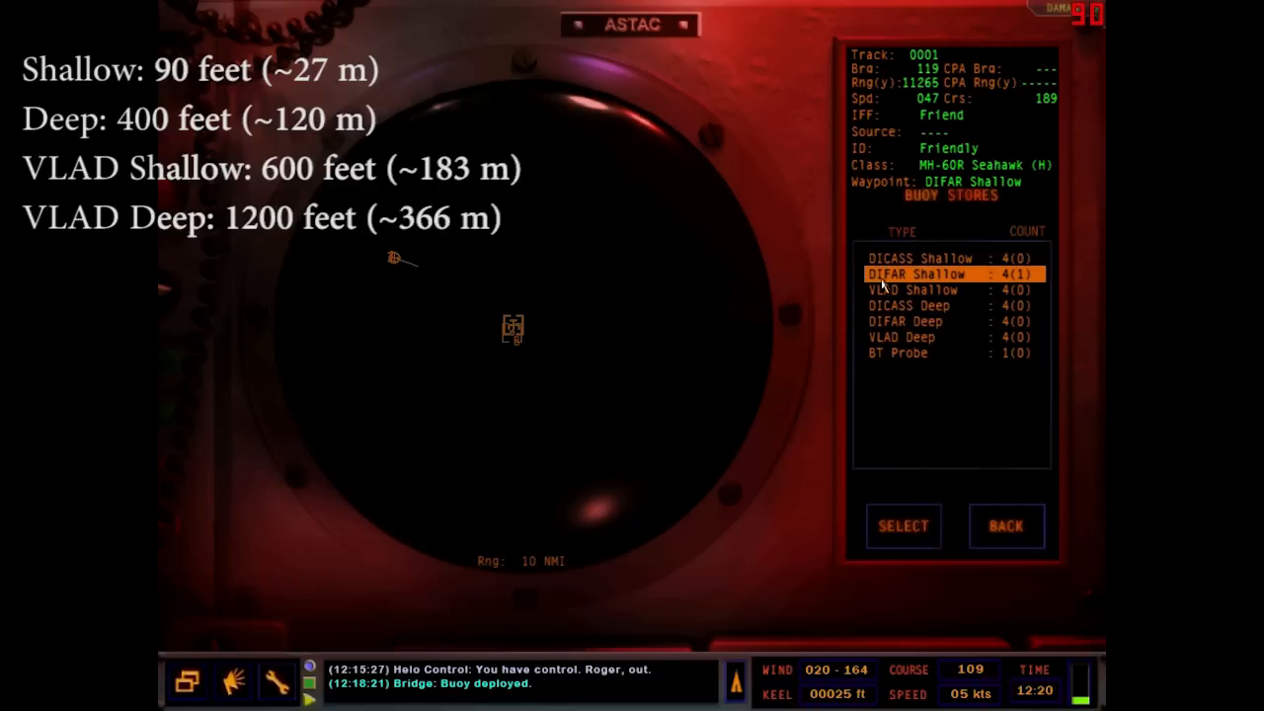
mouse_move(865, 348)
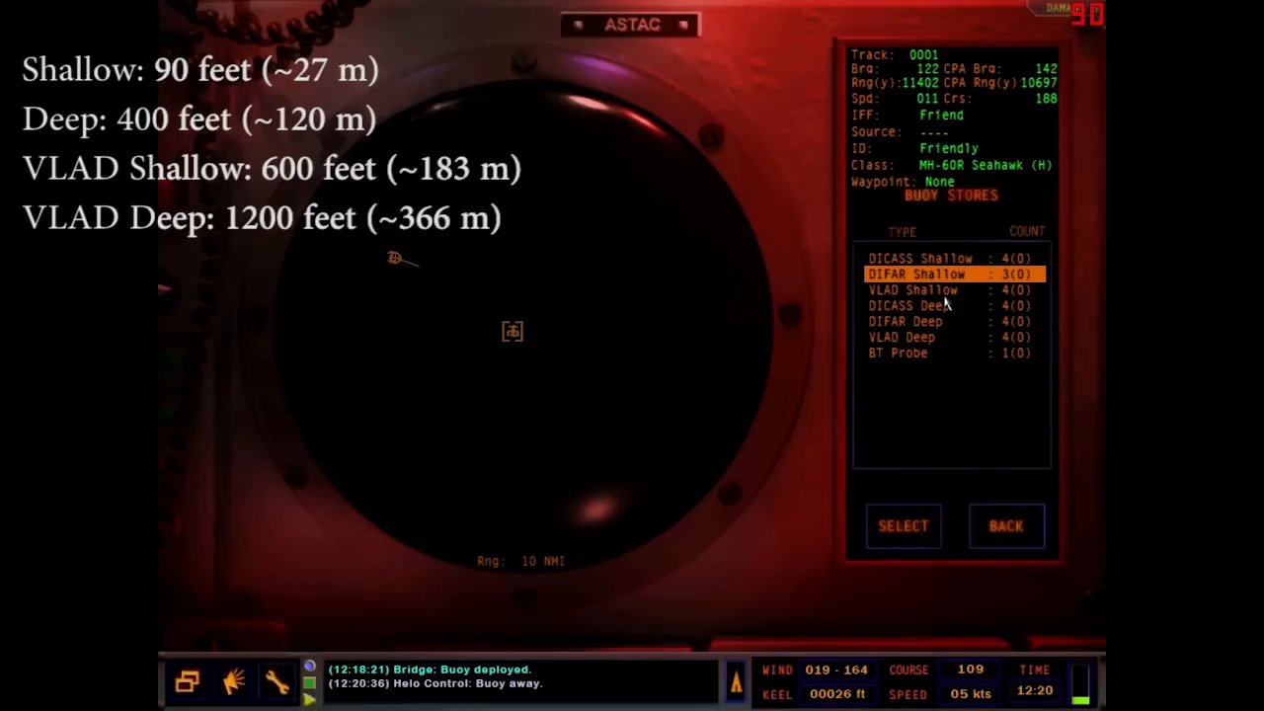
mouse_move(924, 360)
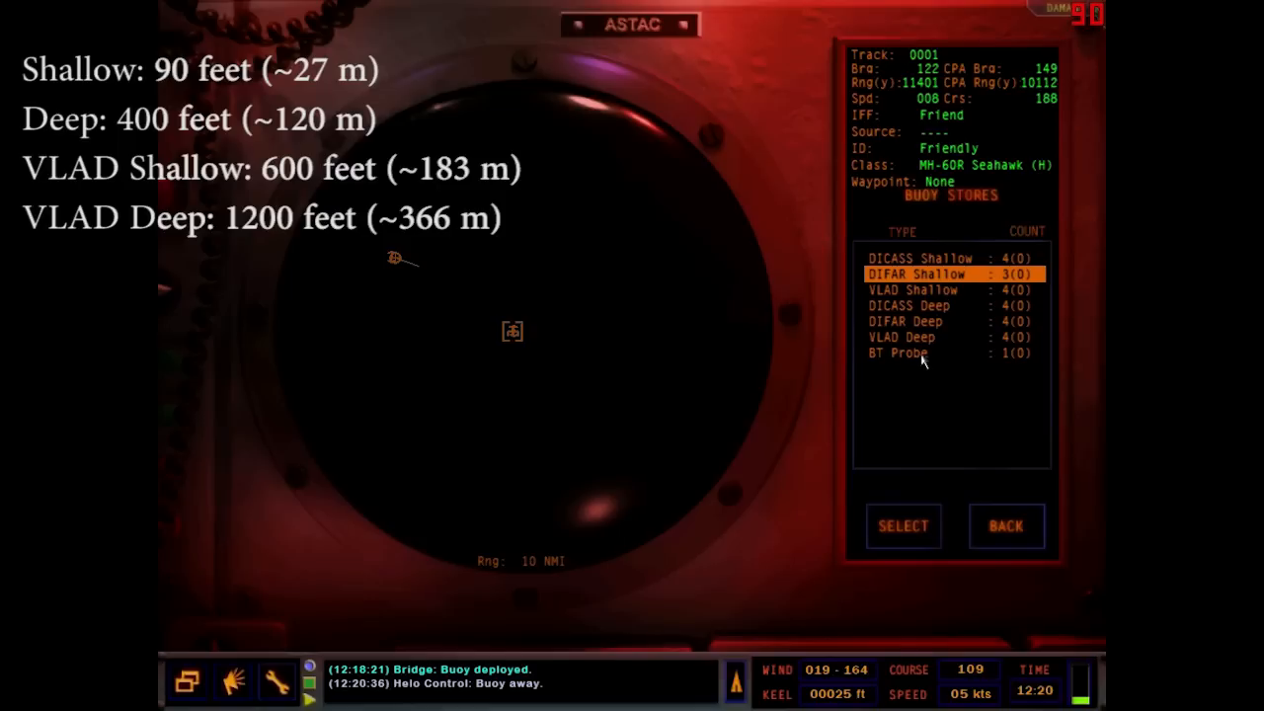
mouse_move(731, 433)
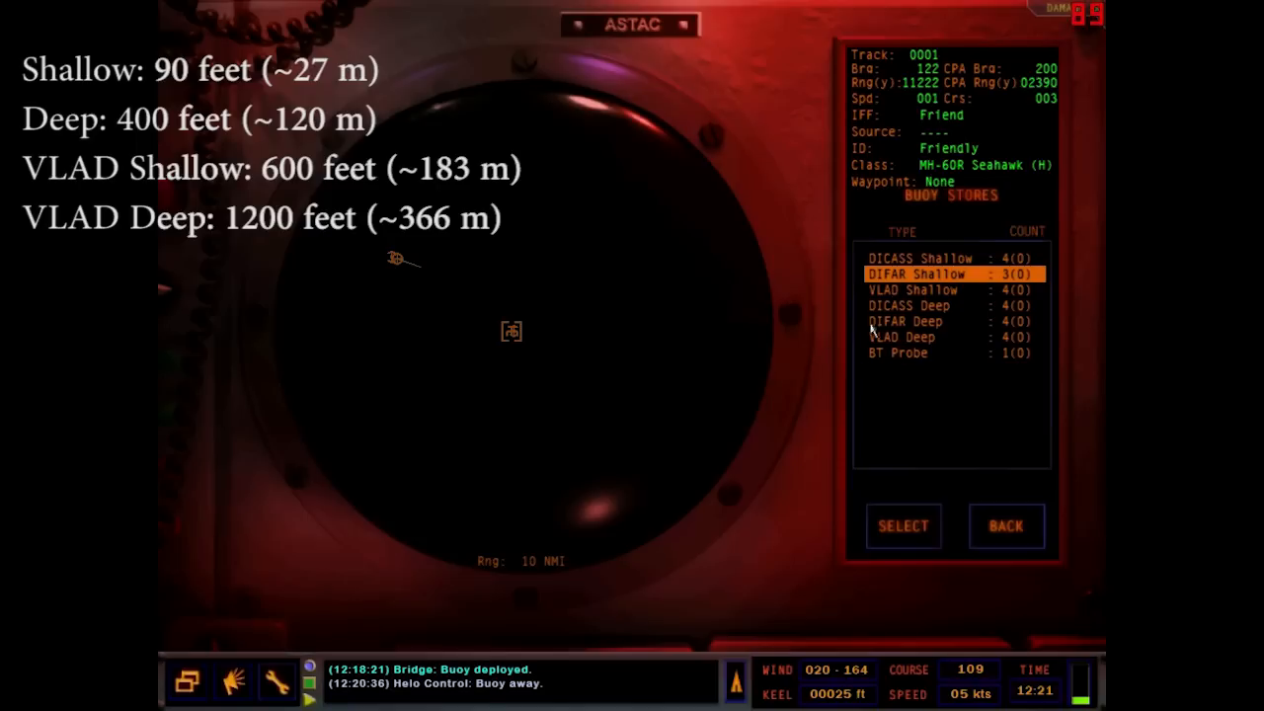
mouse_move(955, 343)
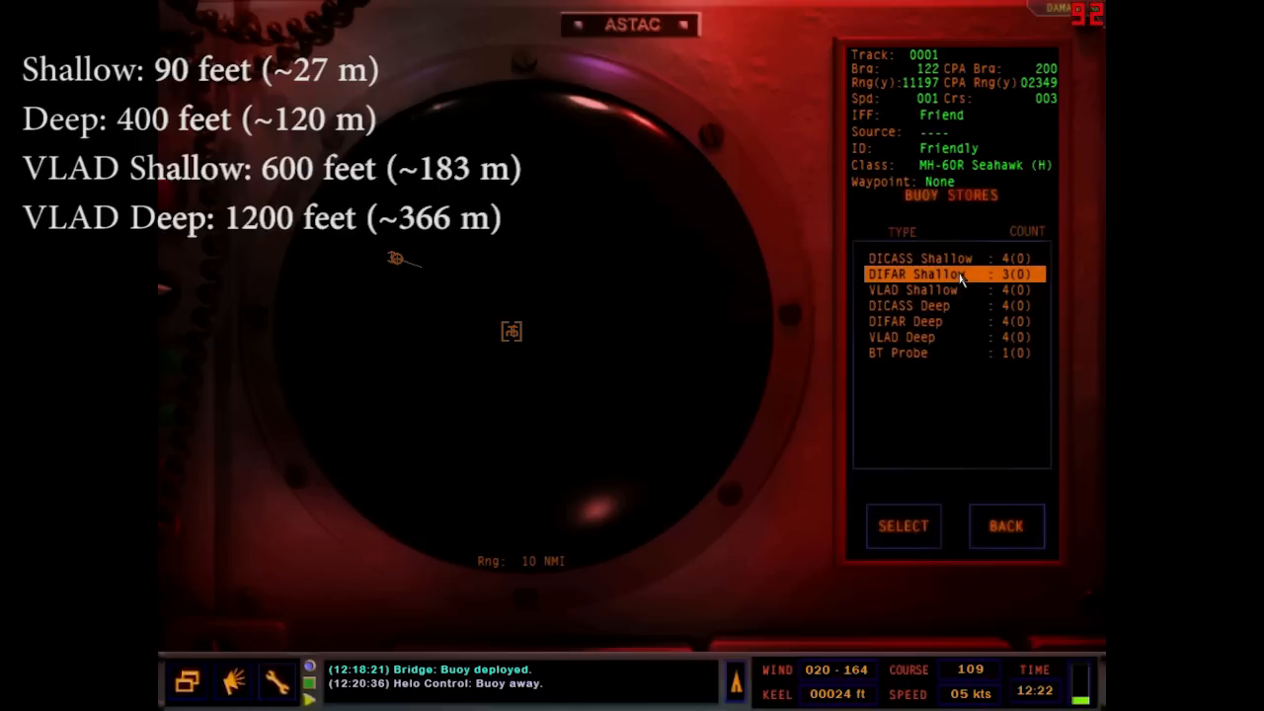
mouse_move(892, 269)
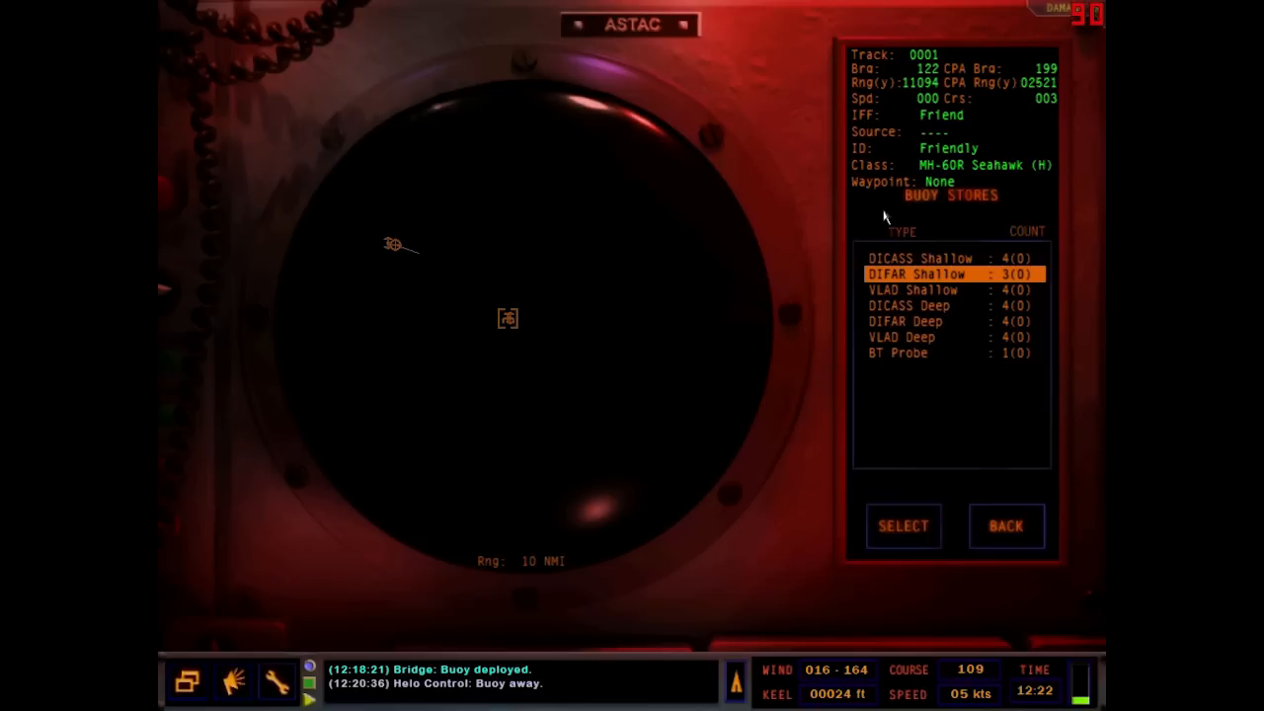
mouse_move(964, 466)
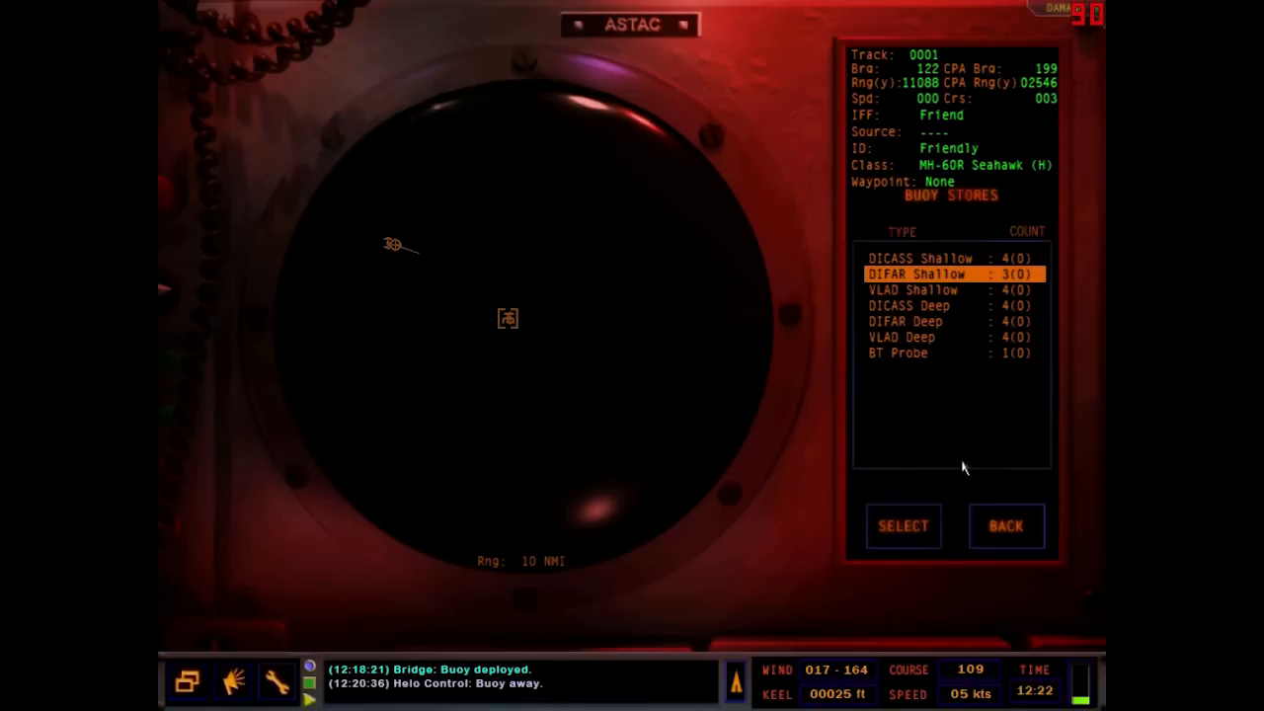
- Bring up the acoustic sonobuoy station with its eight empty channel displays
left_click(1005, 525)
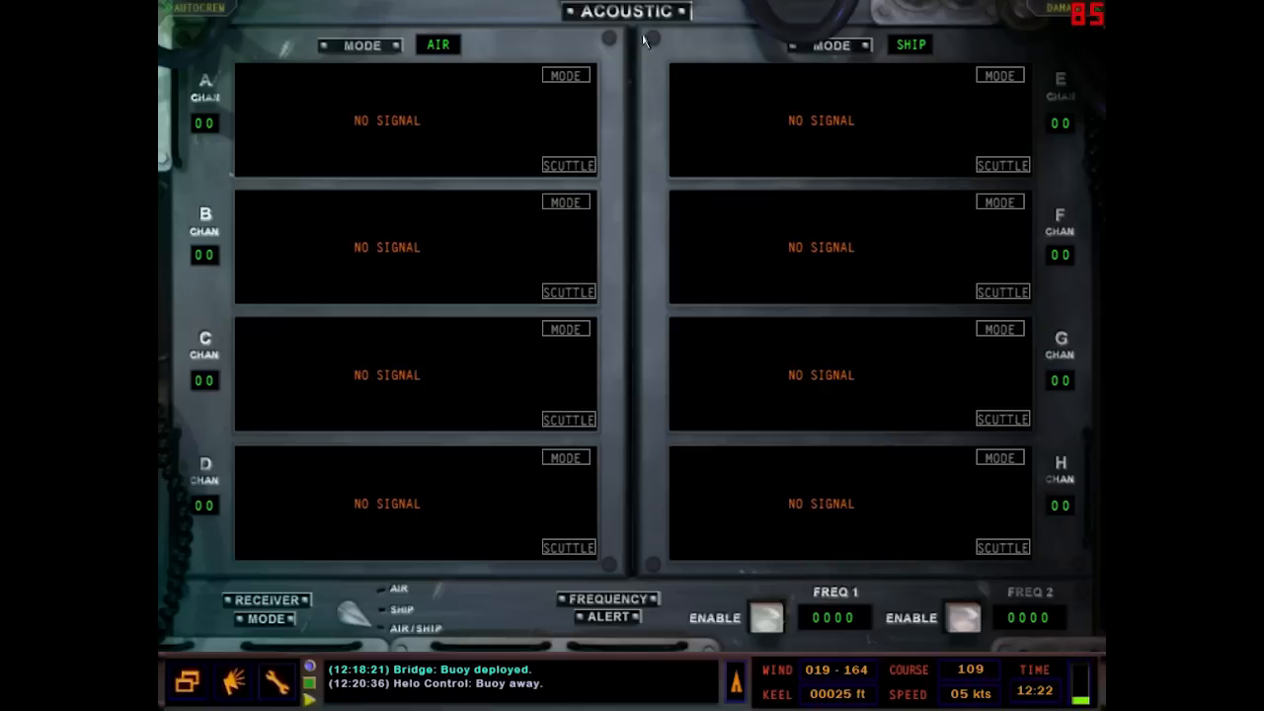
mouse_move(818, 403)
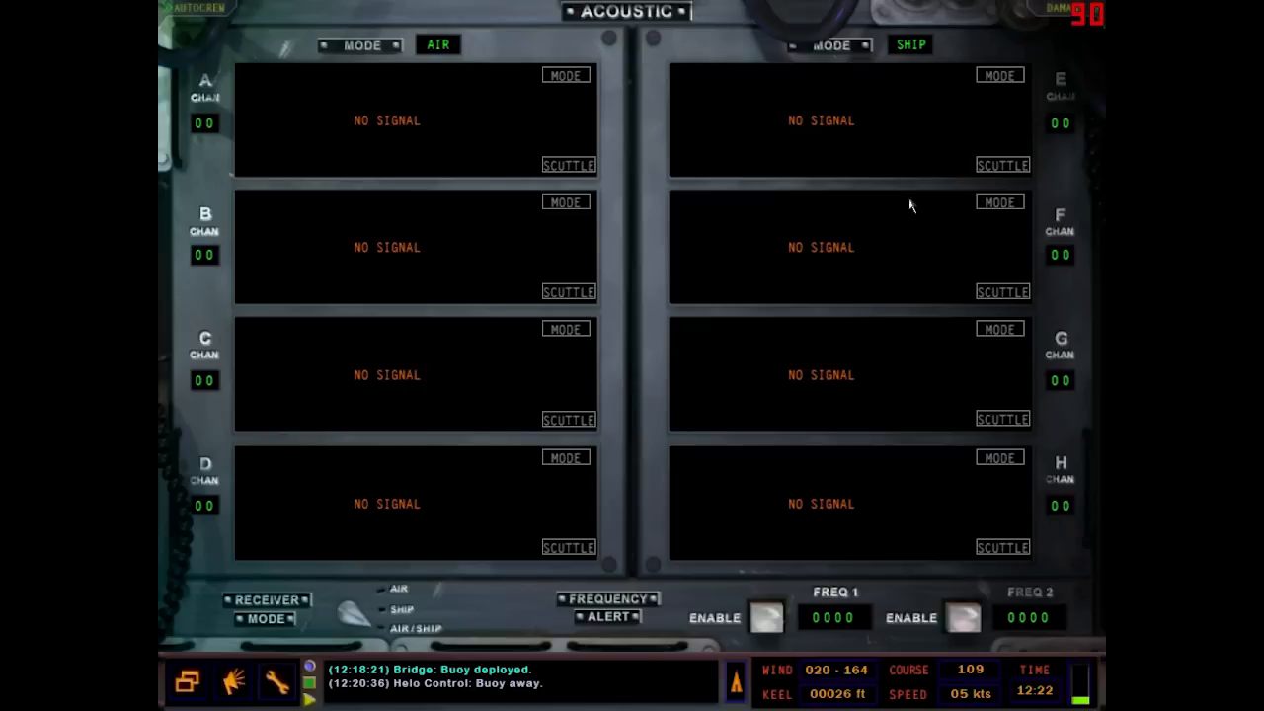
mouse_move(616, 55)
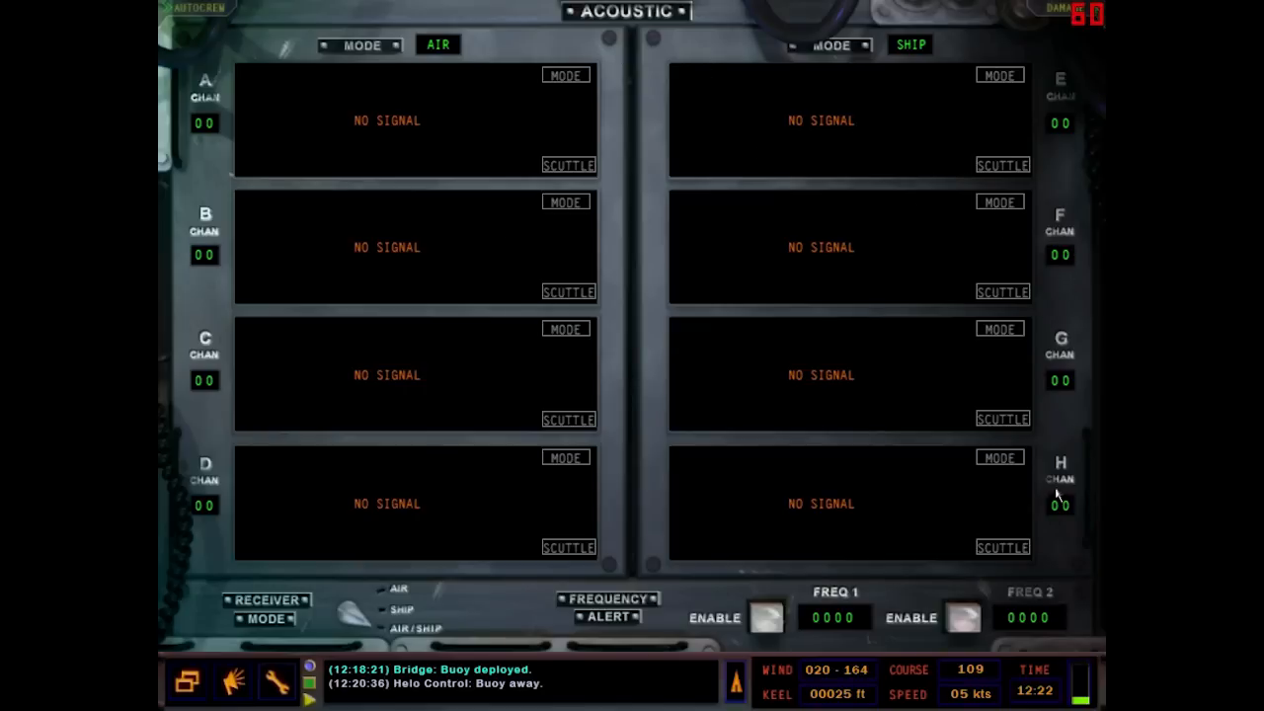
mouse_move(738, 81)
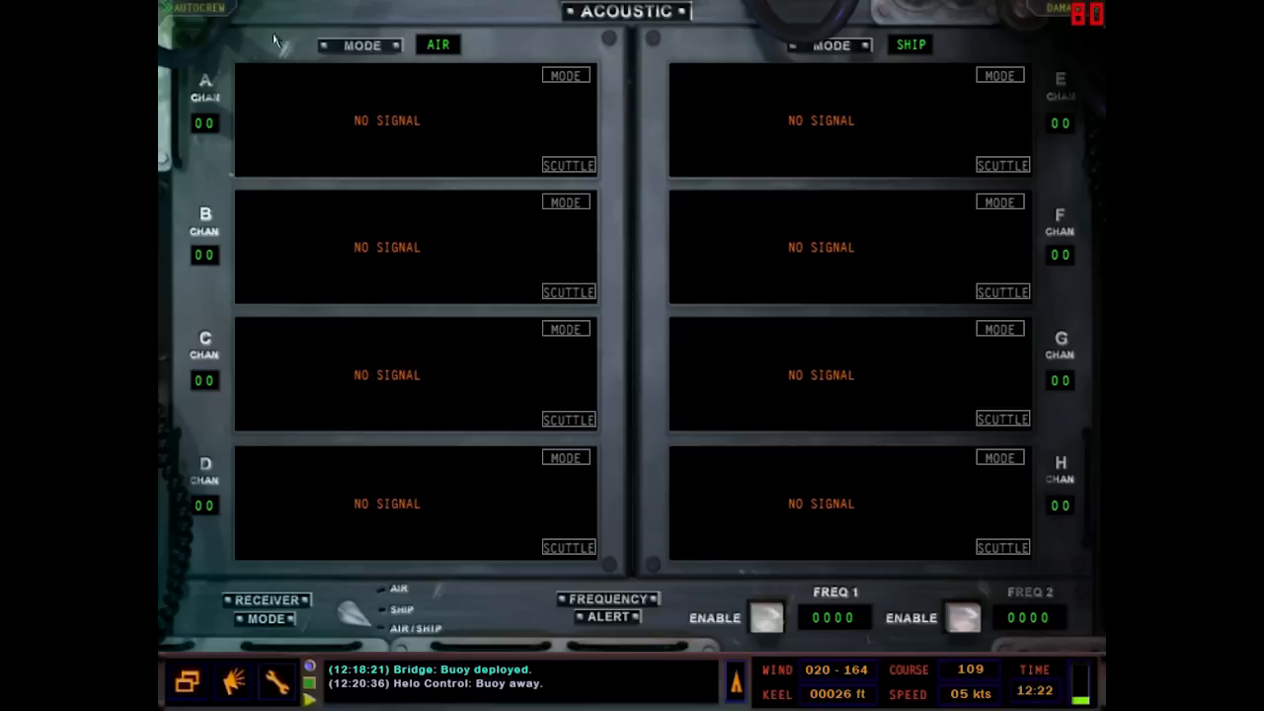
mouse_move(523, 126)
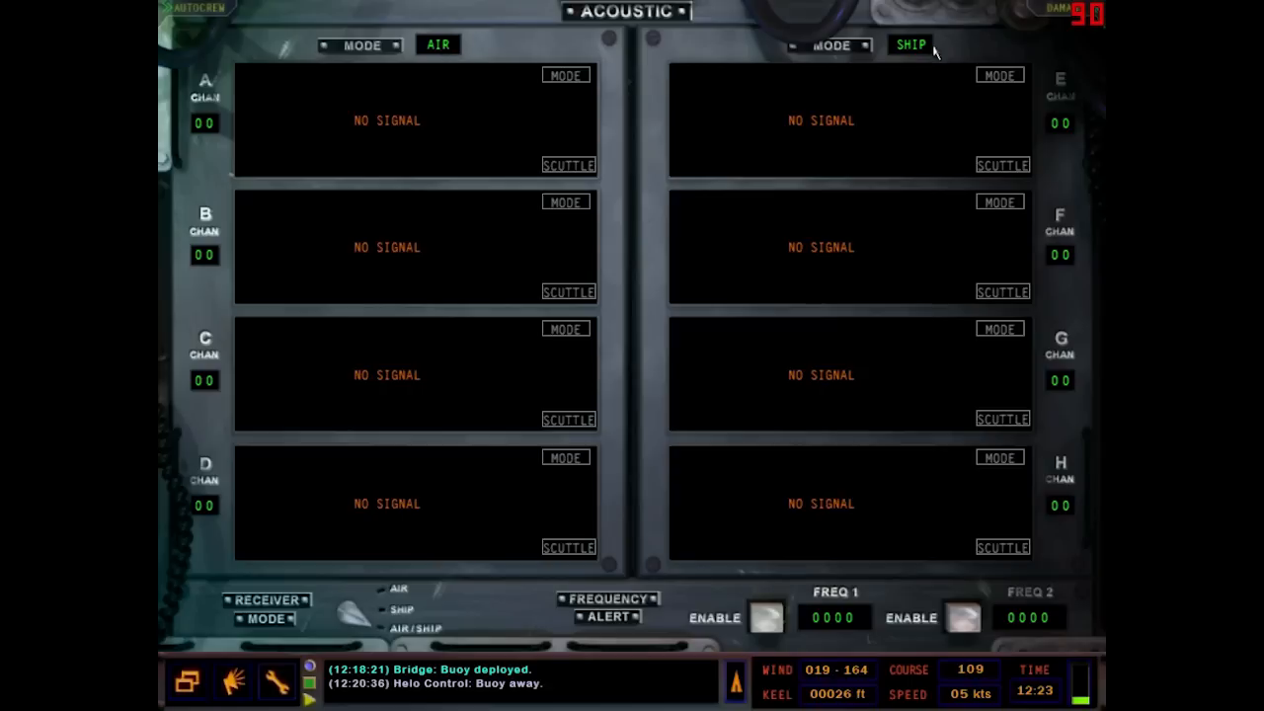
mouse_move(966, 415)
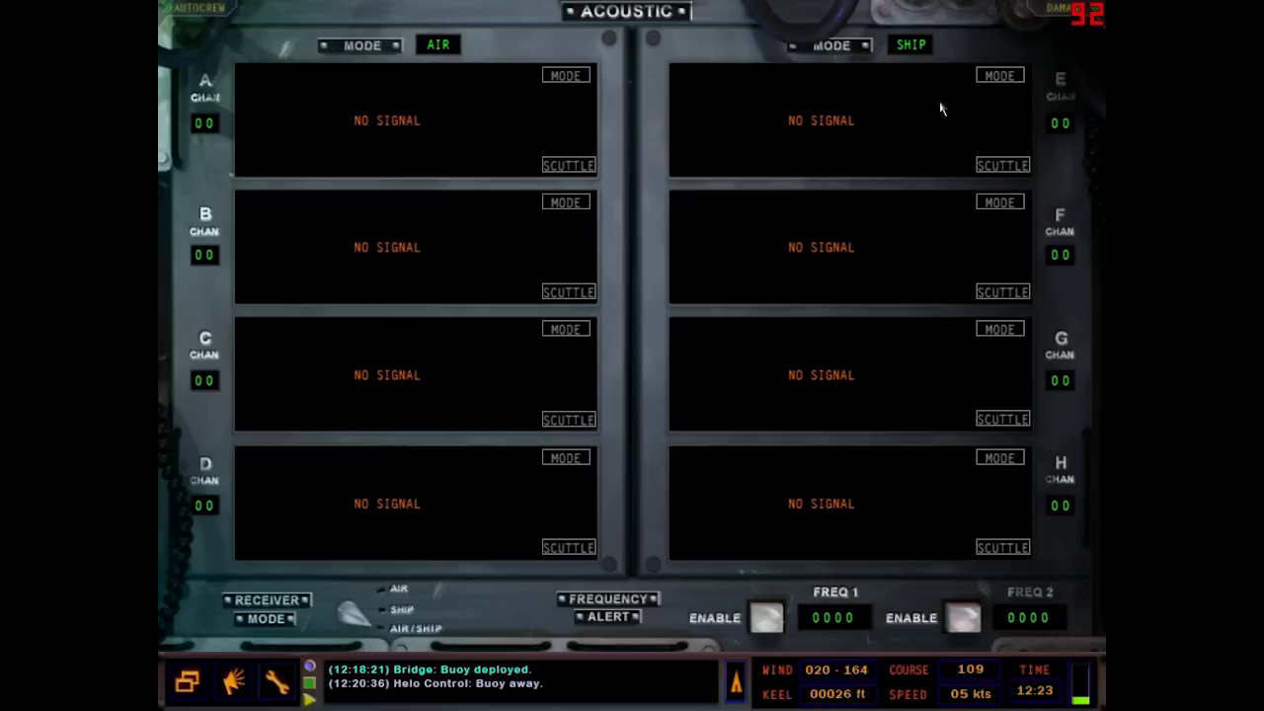
mouse_move(952, 357)
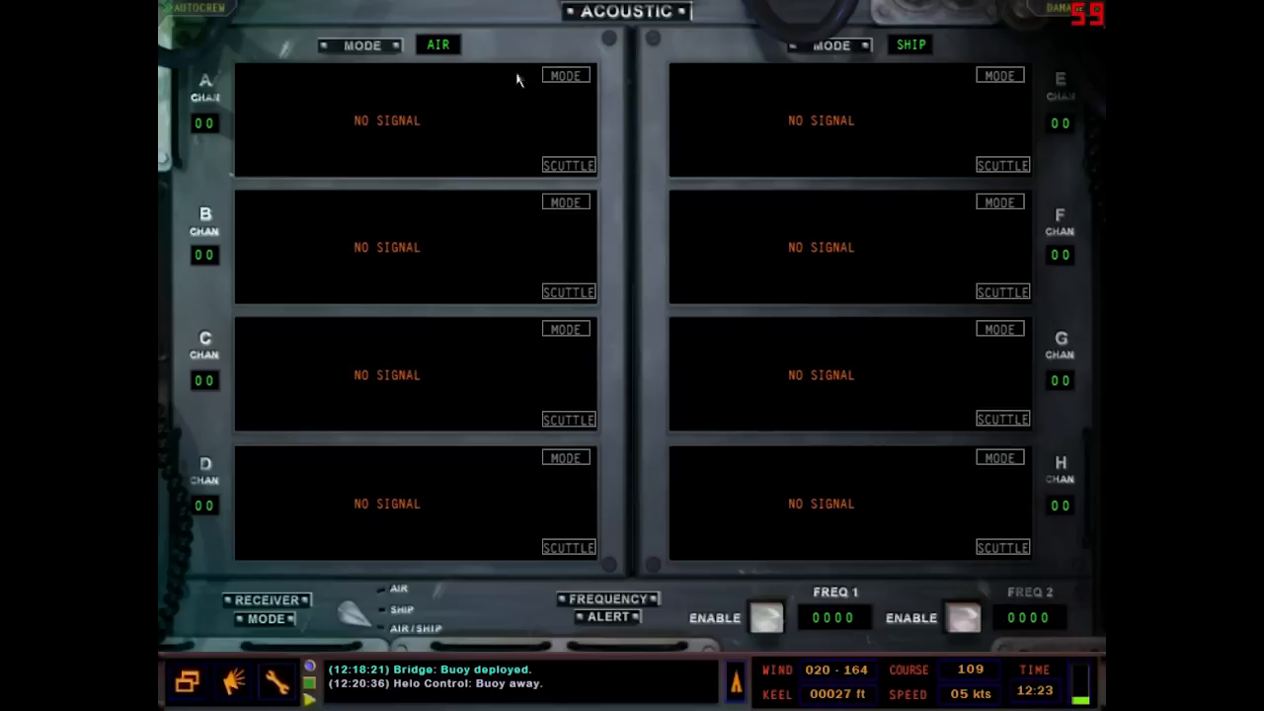
mouse_move(444, 81)
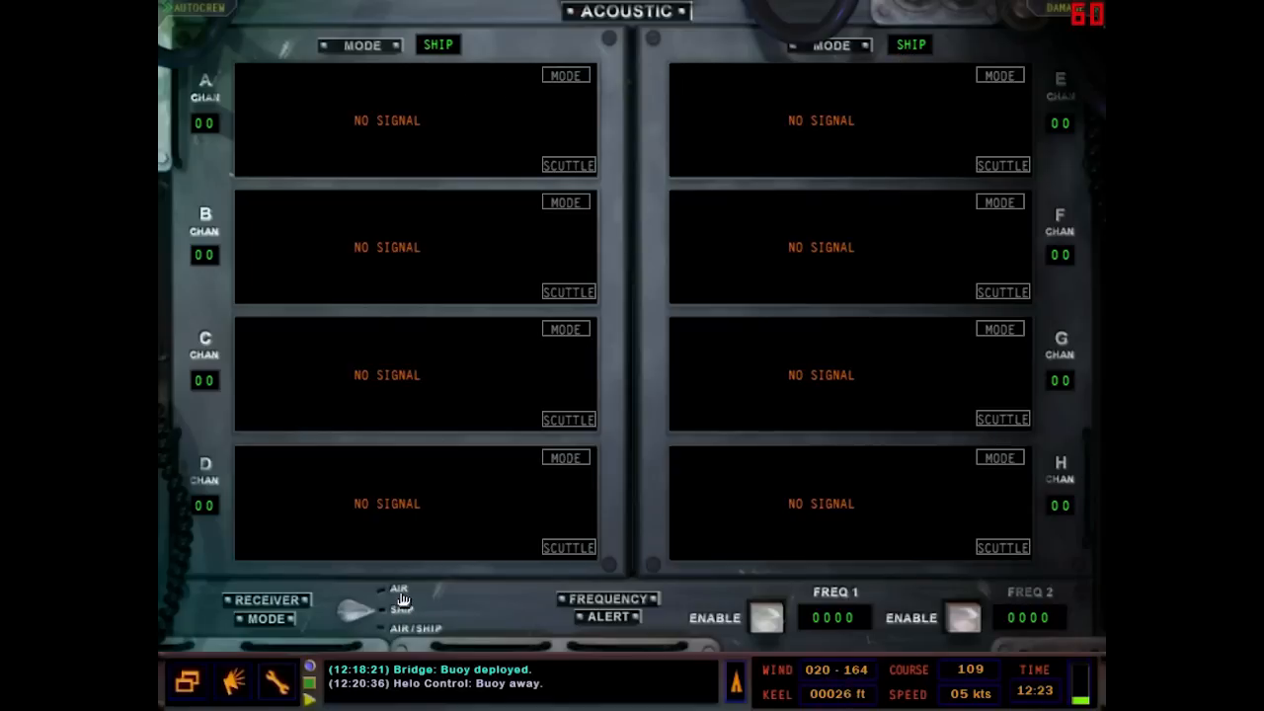
- Set both acoustic receiver banks to AIR mode for the helicopter-dropped buoys
left_click(399, 588)
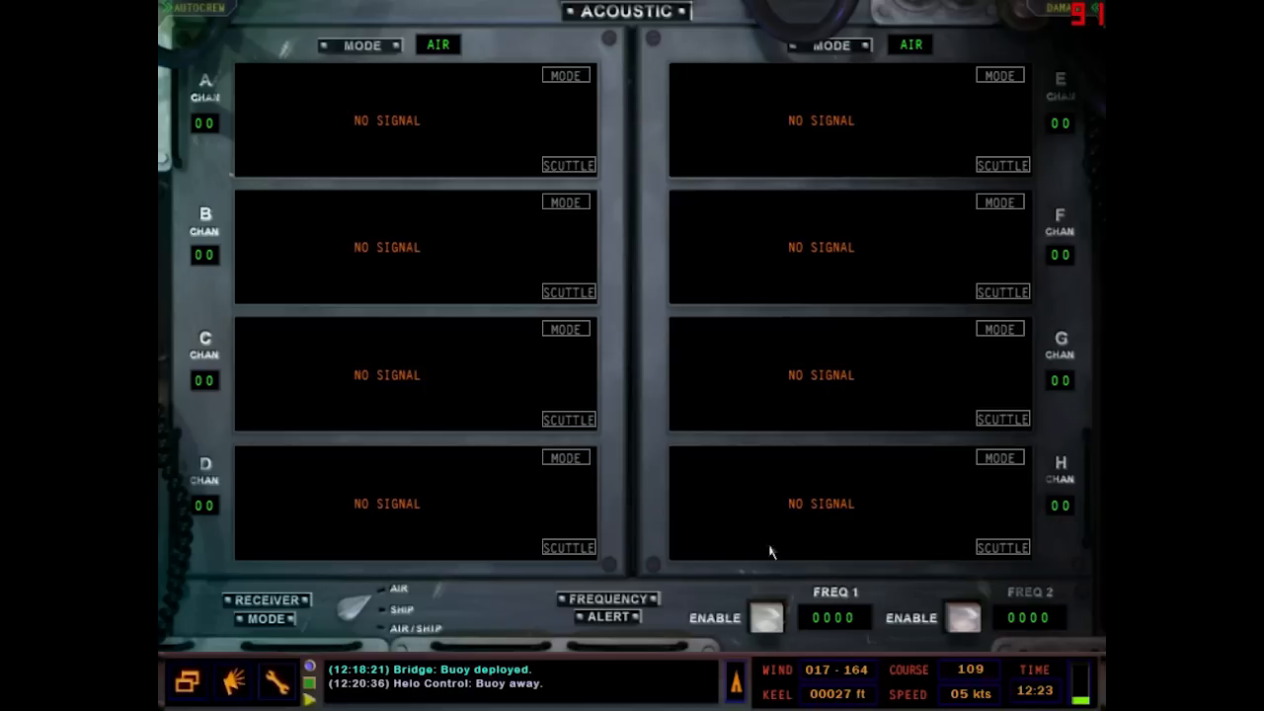
mouse_move(1032, 630)
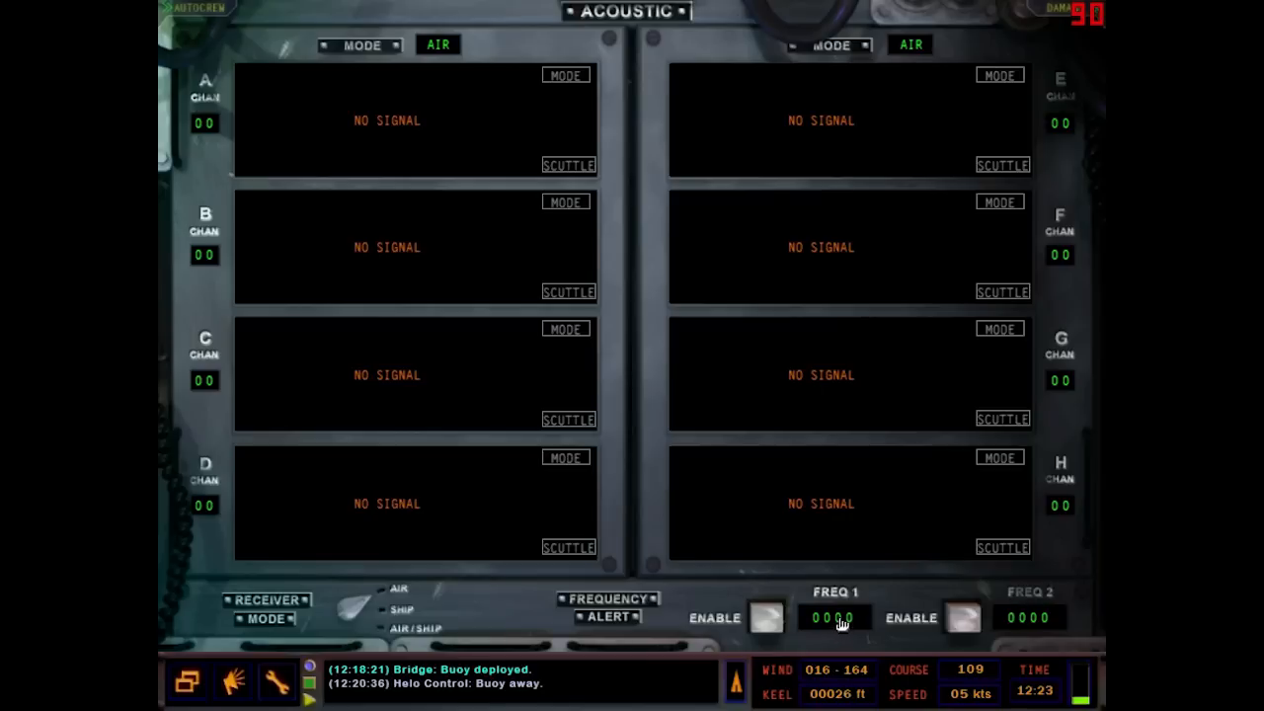
- Set frequency alert 1 to 0050 Hz and enable it
left_click(841, 616)
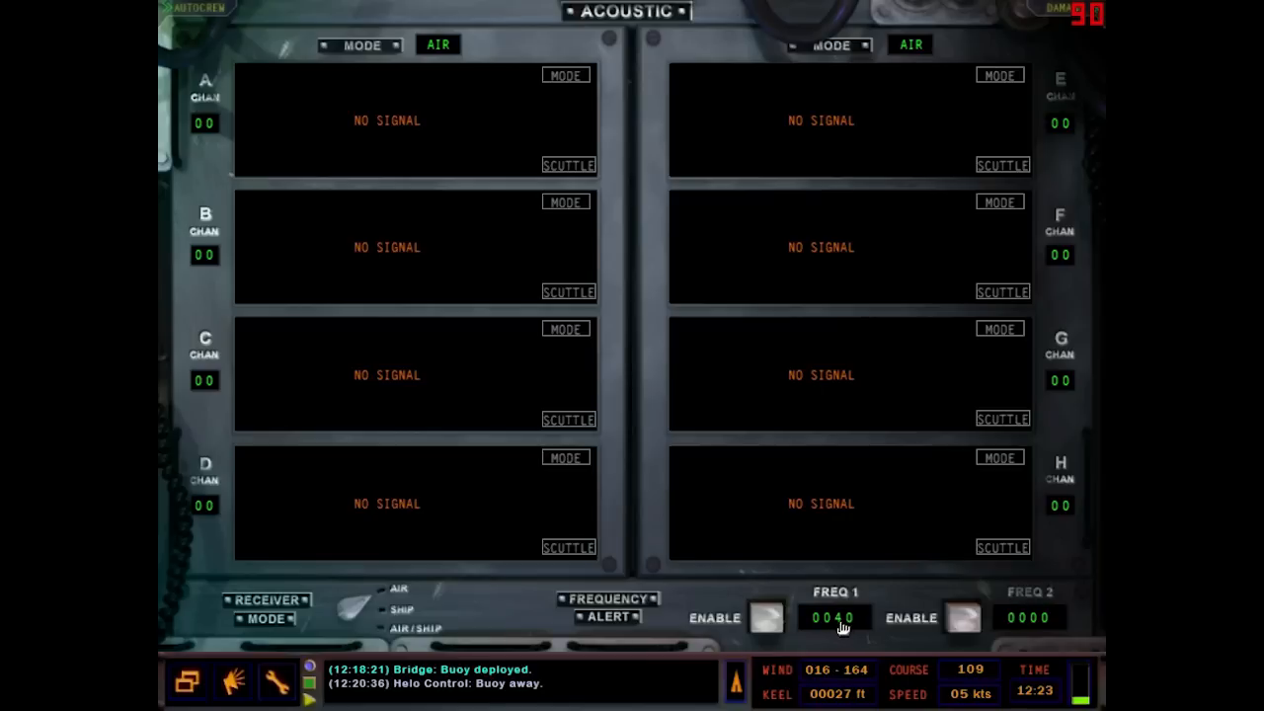
left_click(766, 616)
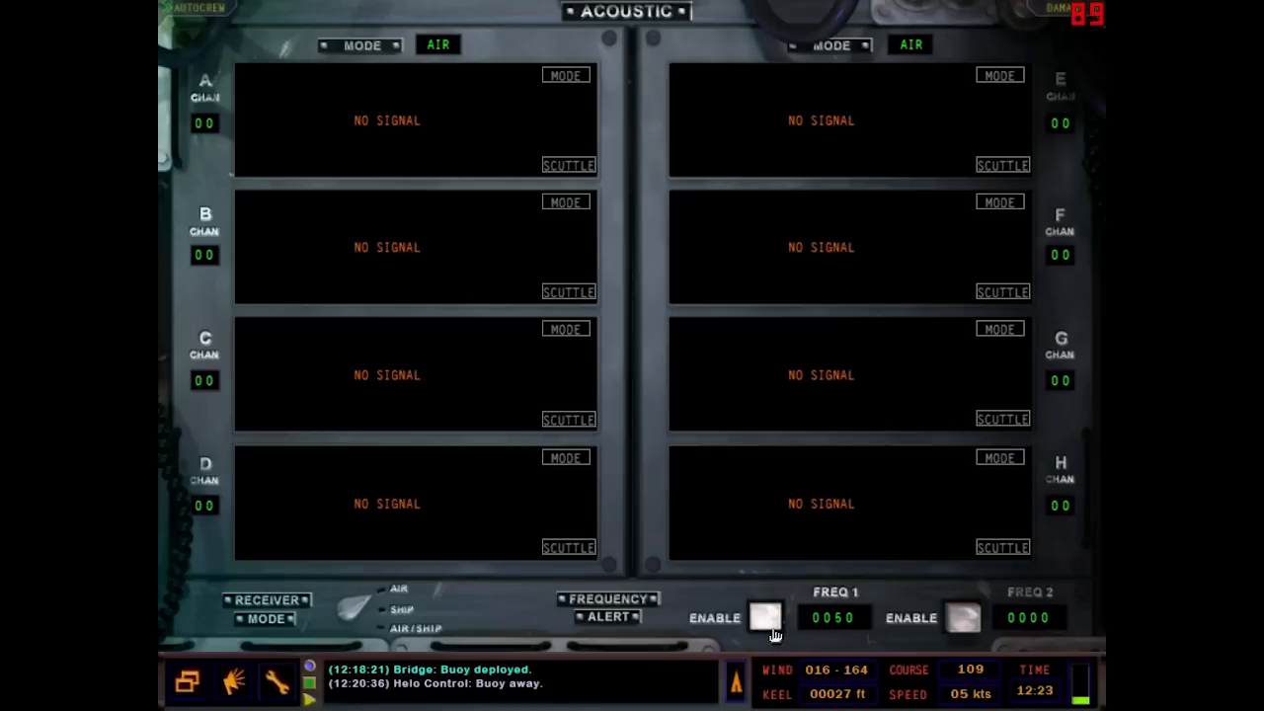
mouse_move(339, 122)
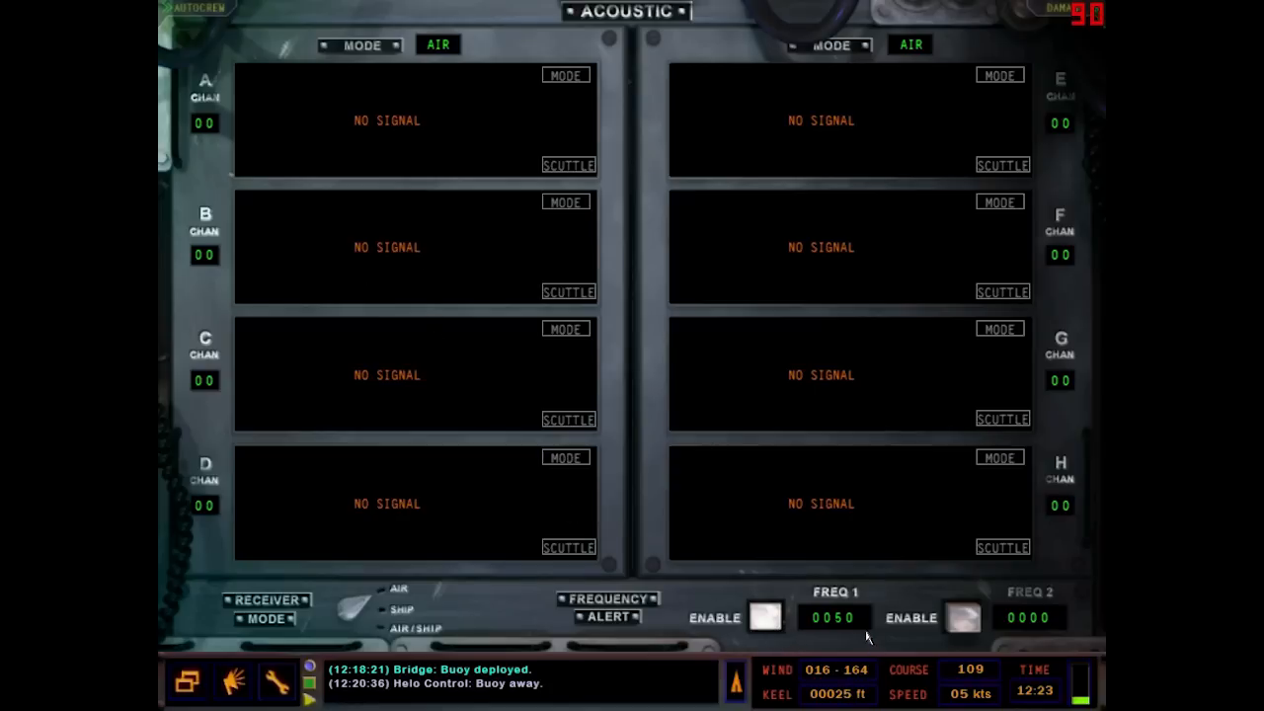
mouse_move(498, 387)
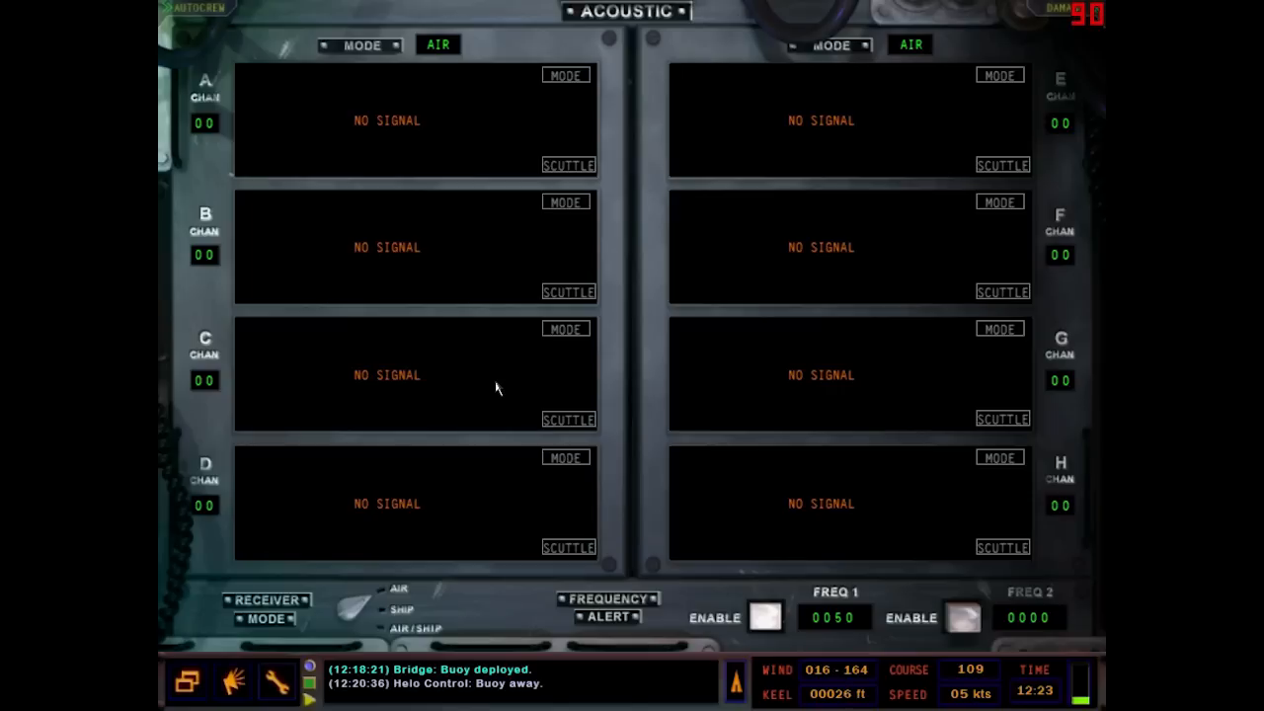
mouse_move(577, 324)
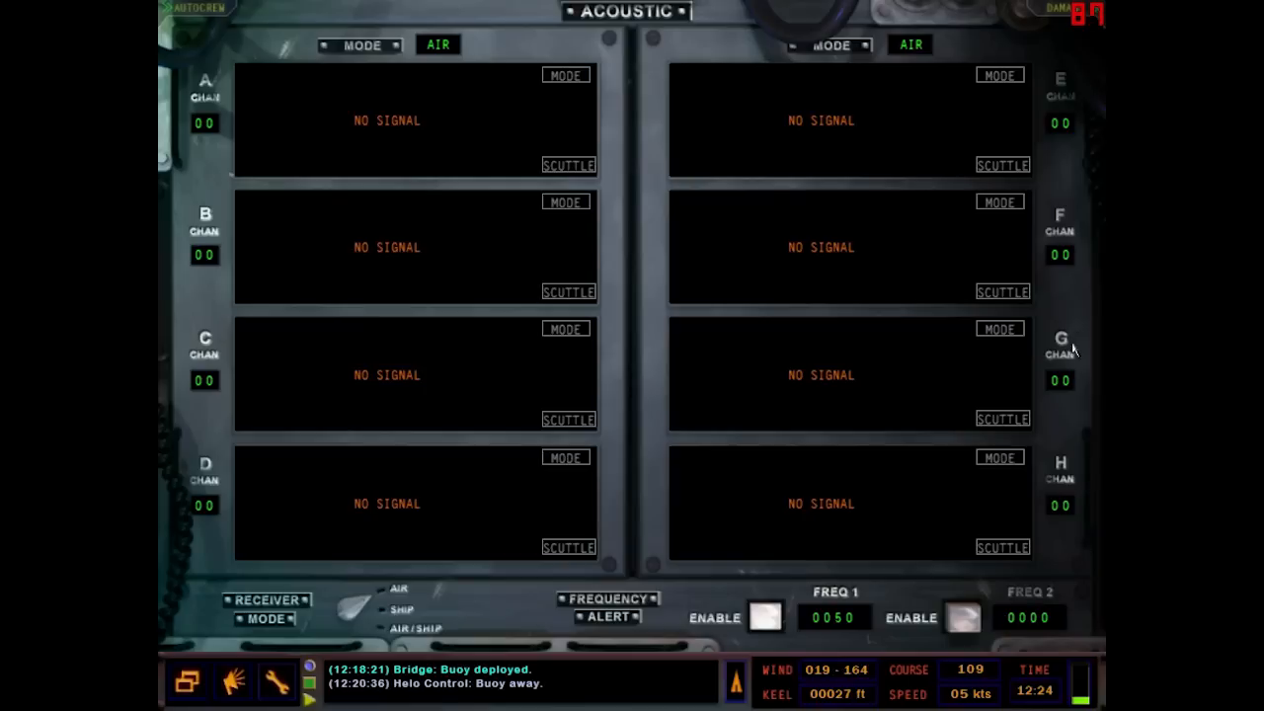
mouse_move(621, 497)
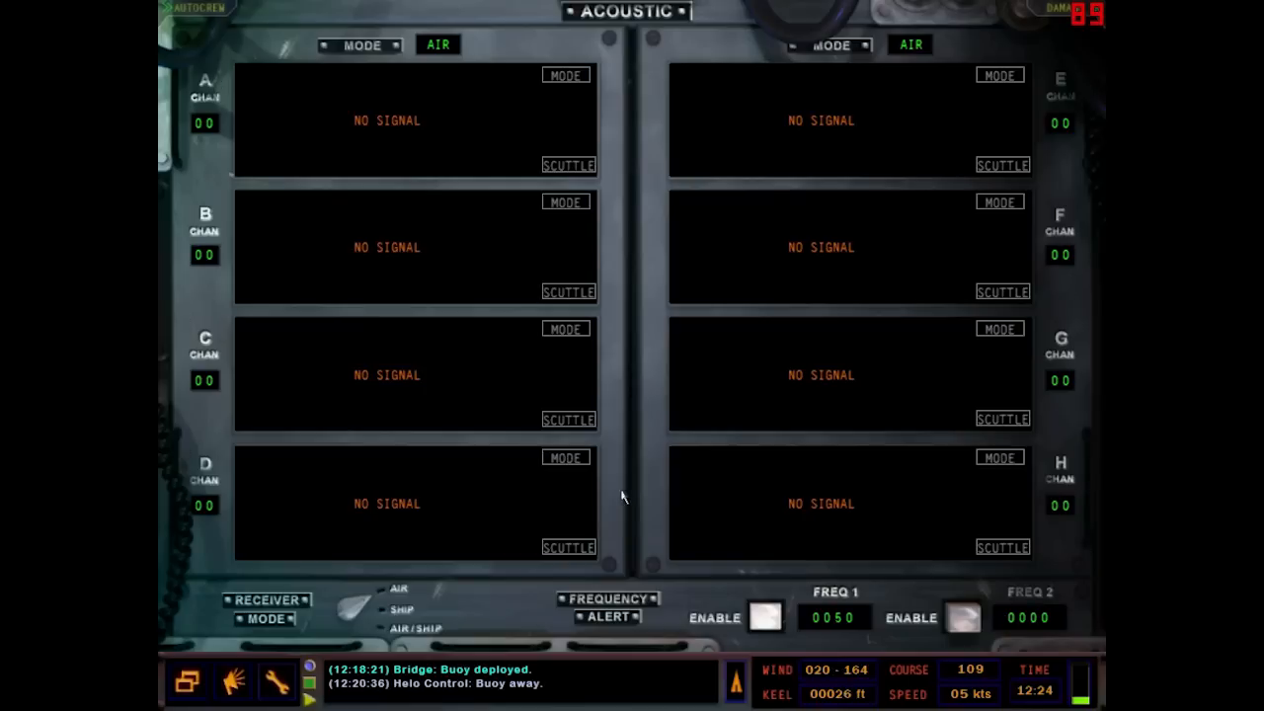
mouse_move(410, 108)
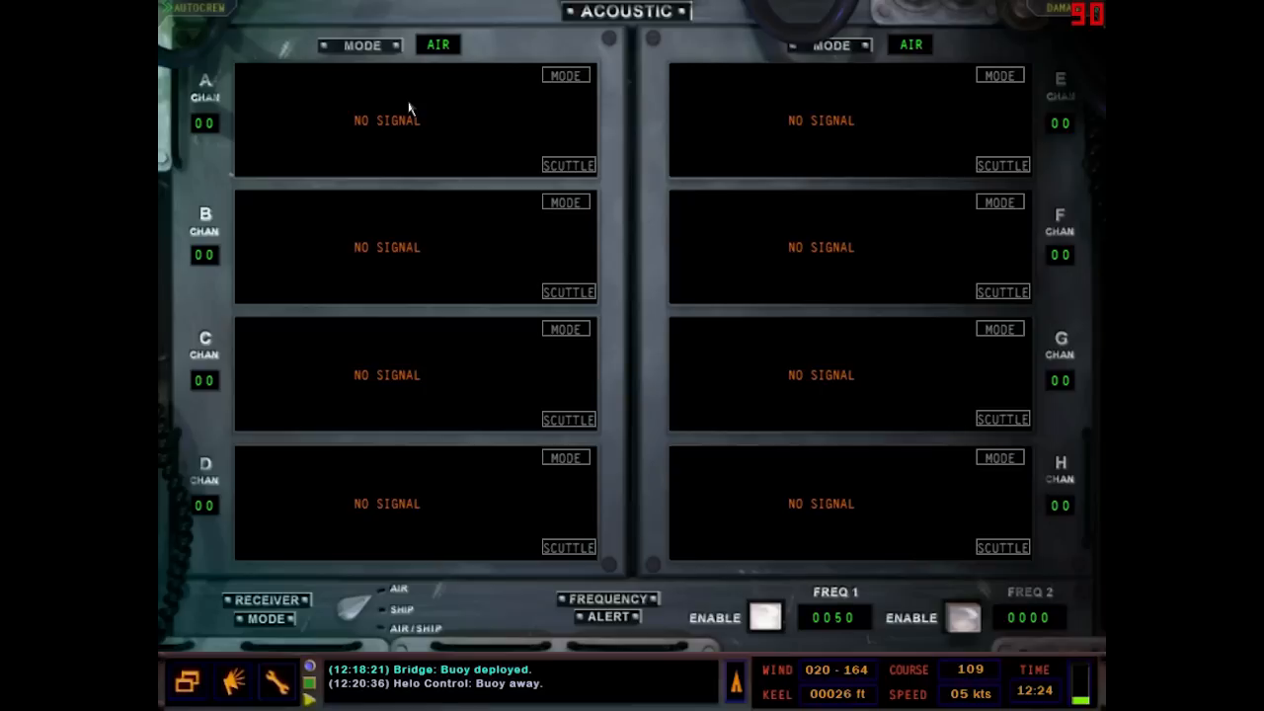
mouse_move(383, 108)
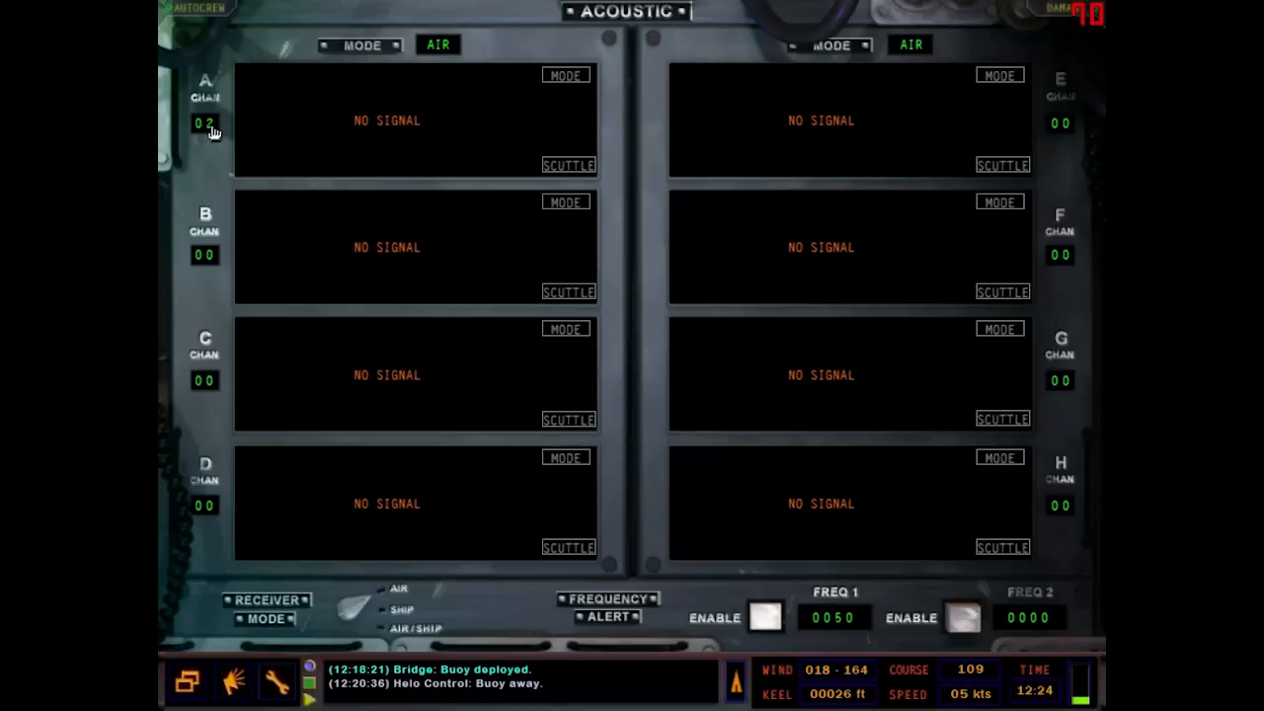
- Tune display channel A to buoy channel 02 to receive the deployed DIFAR buoy
left_click(206, 123)
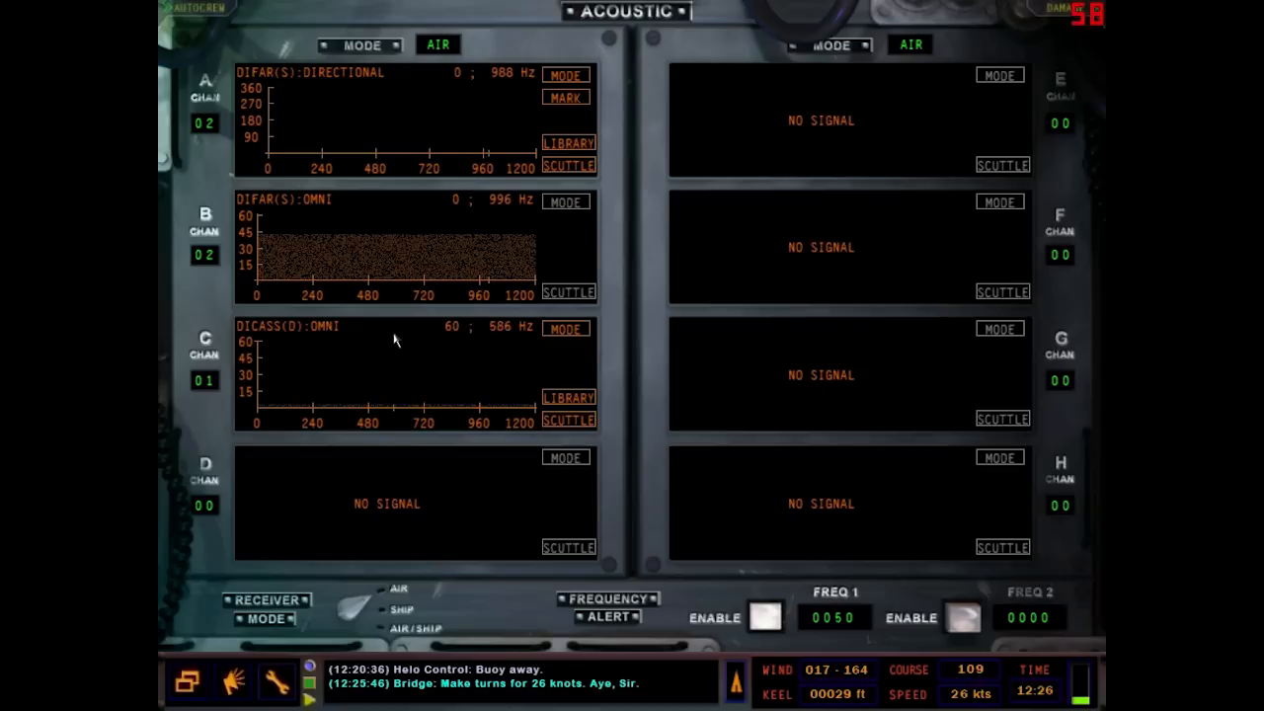
- Show the DICASS buoy on channel 01 with C directional and D omni
left_click(565, 328)
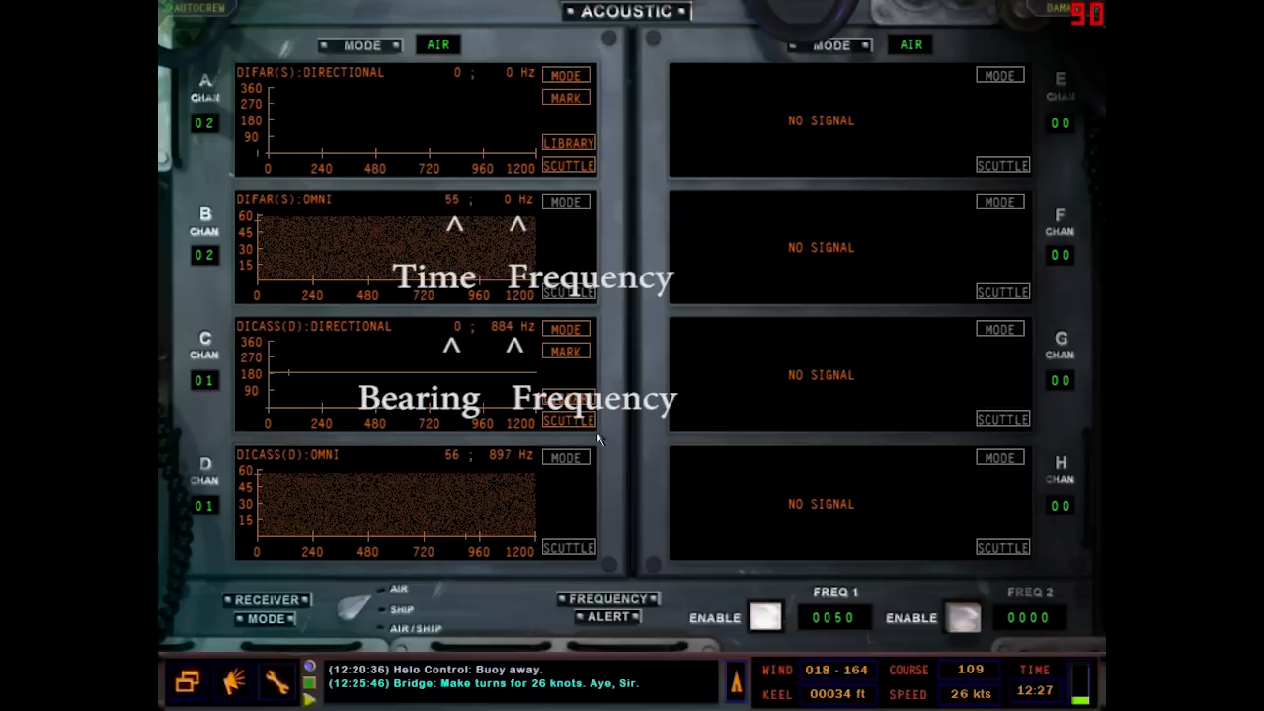
left_click(569, 142)
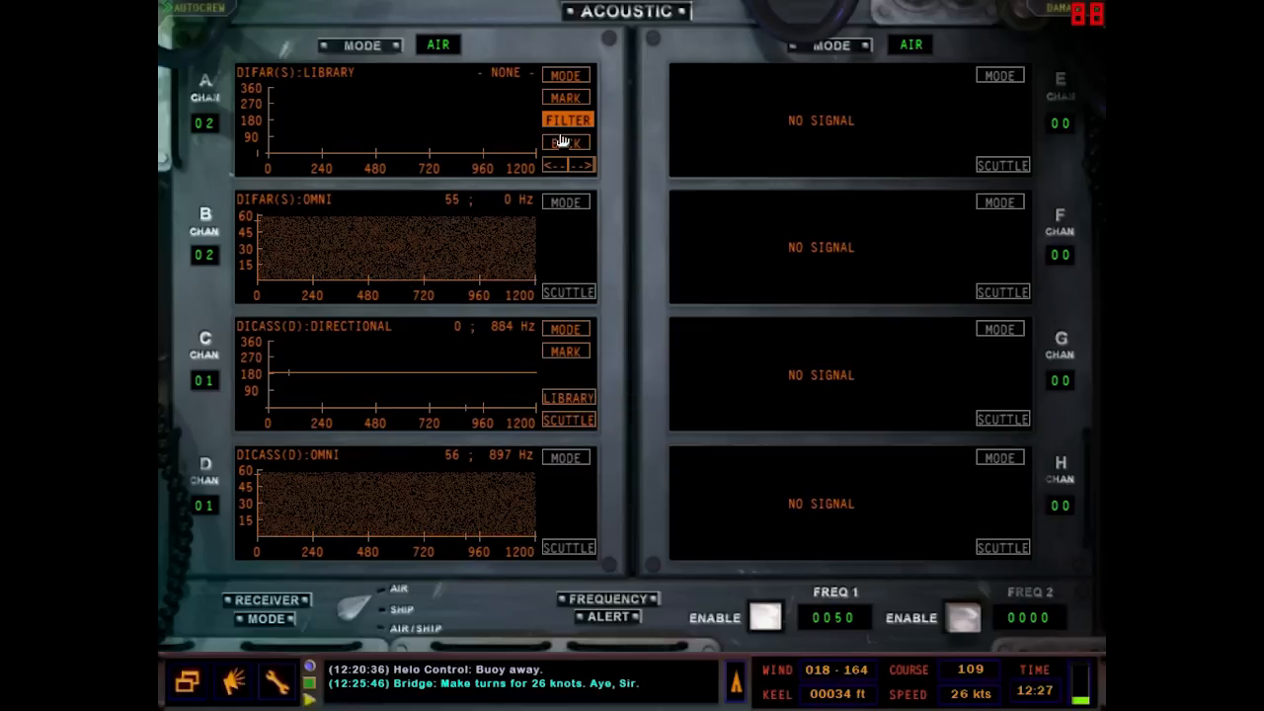
left_click(566, 118)
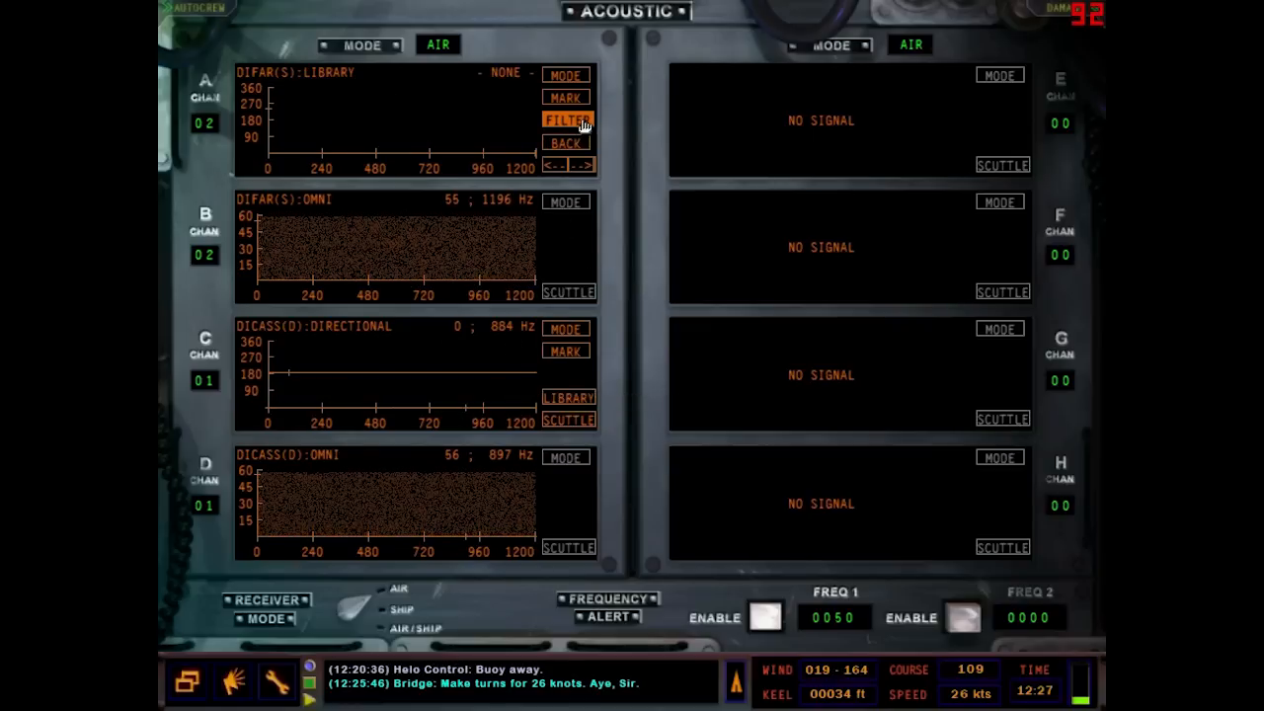
left_click(564, 121)
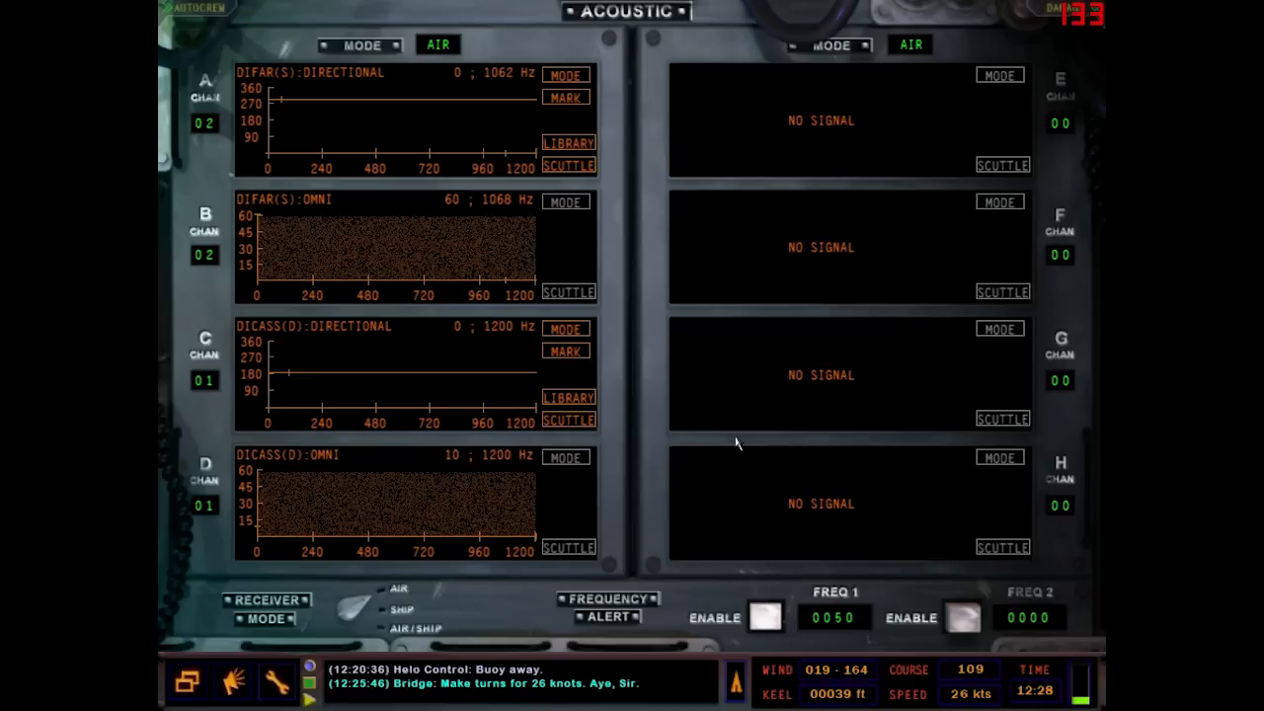
mouse_move(819, 265)
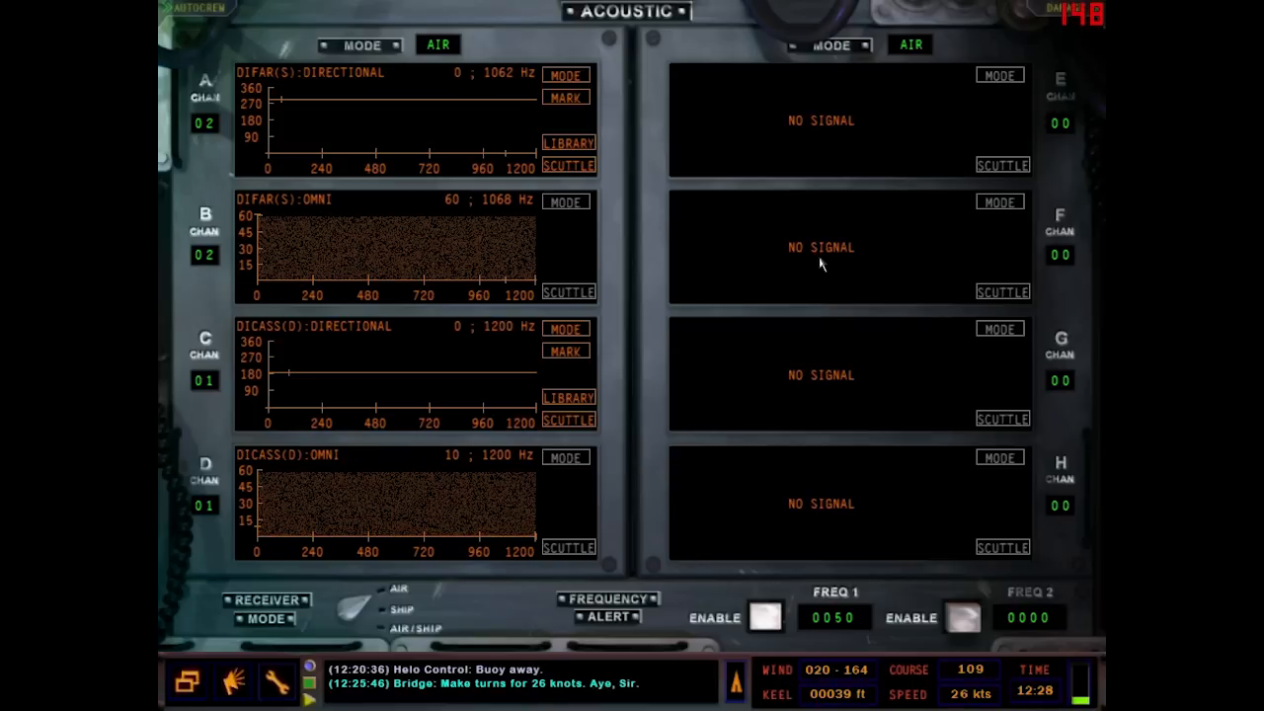